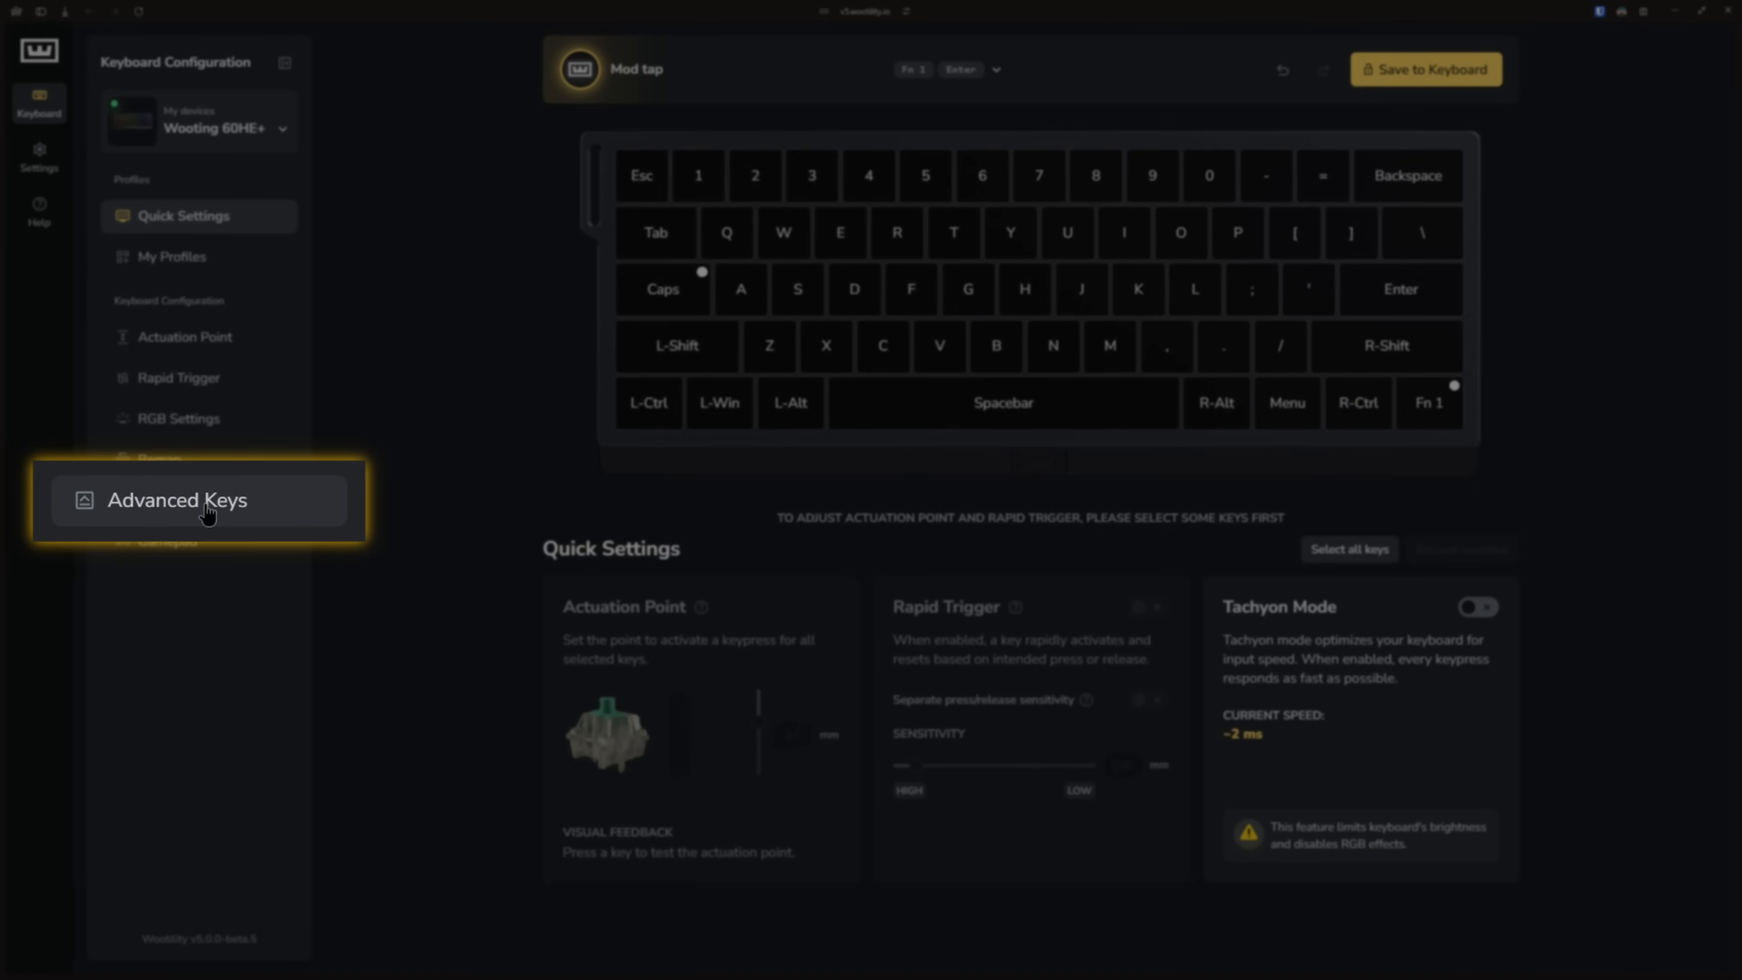
# Go to Advanced Keys and scroll the add list down to Mod Tap.
pyautogui.click(184, 500)
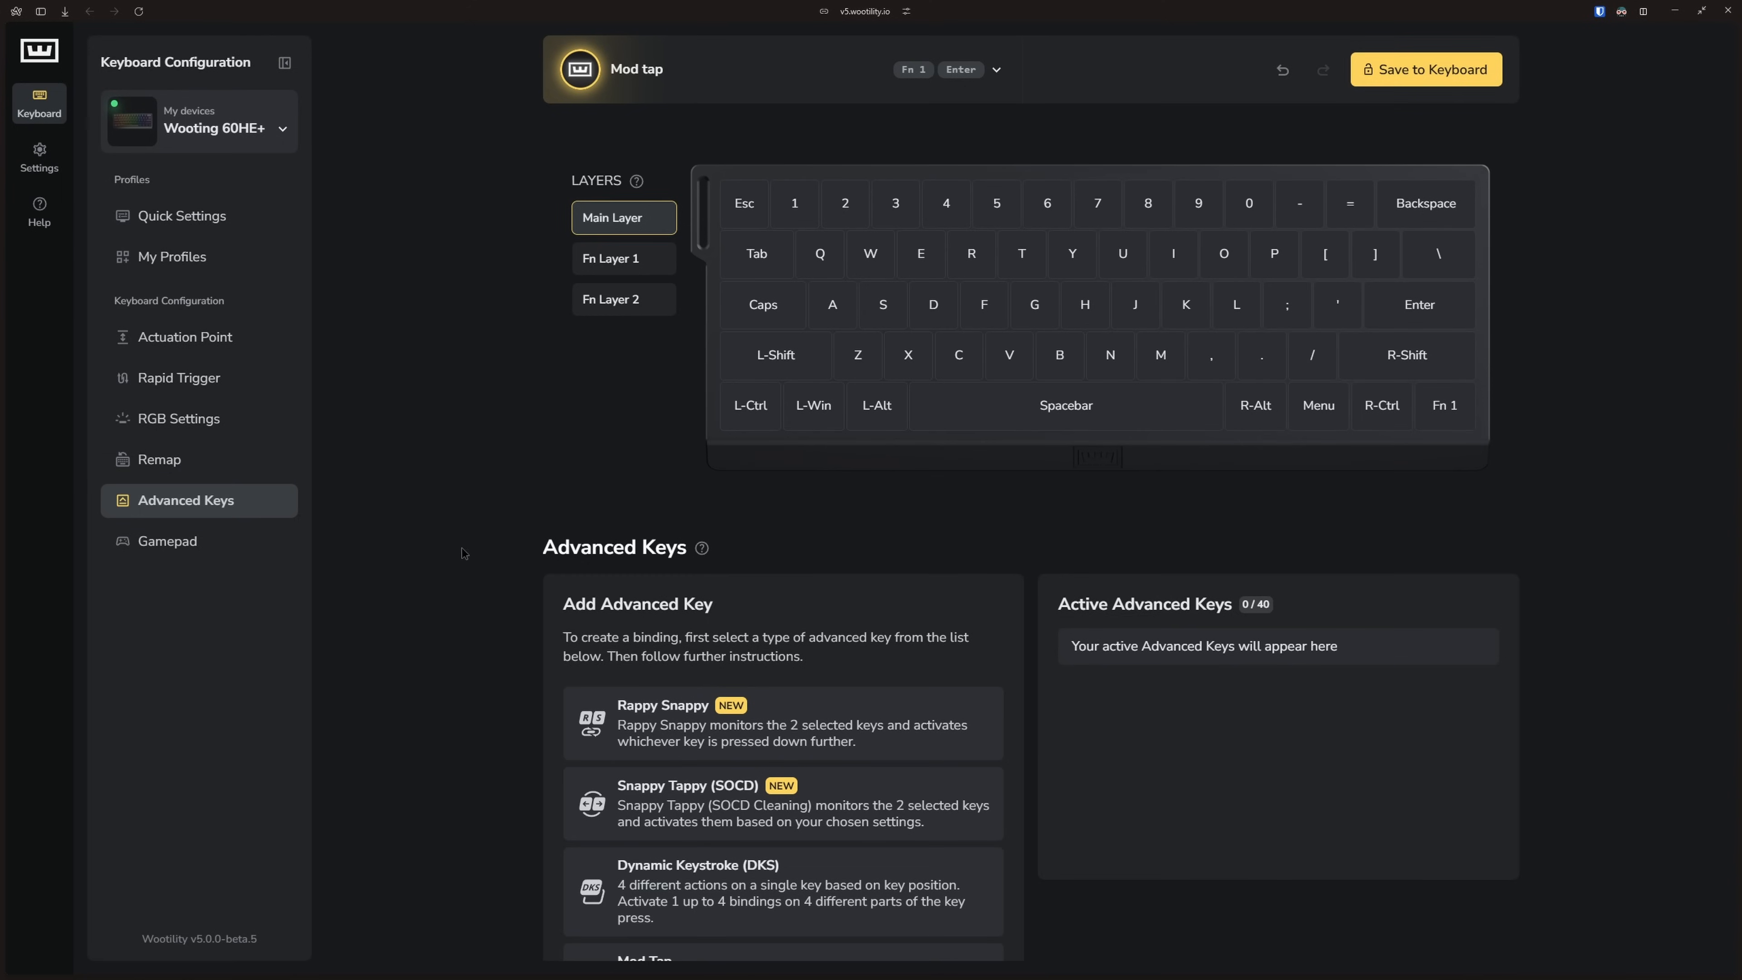
pyautogui.scroll(-3)
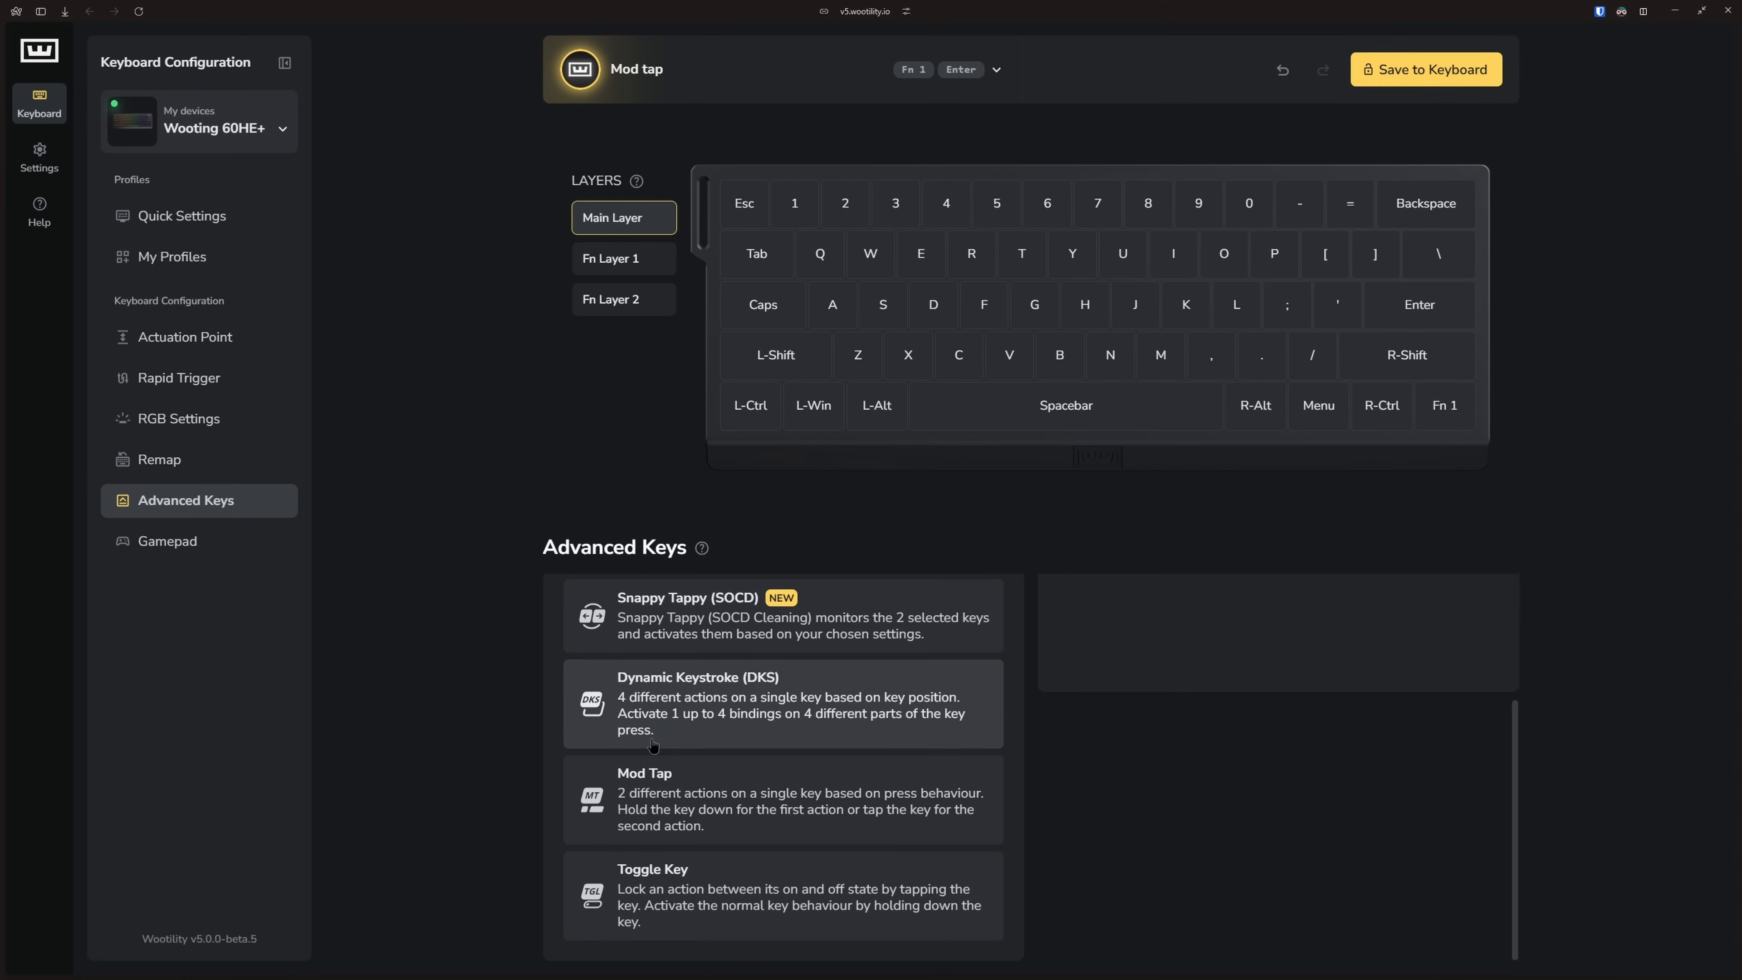
pyautogui.click(782, 798)
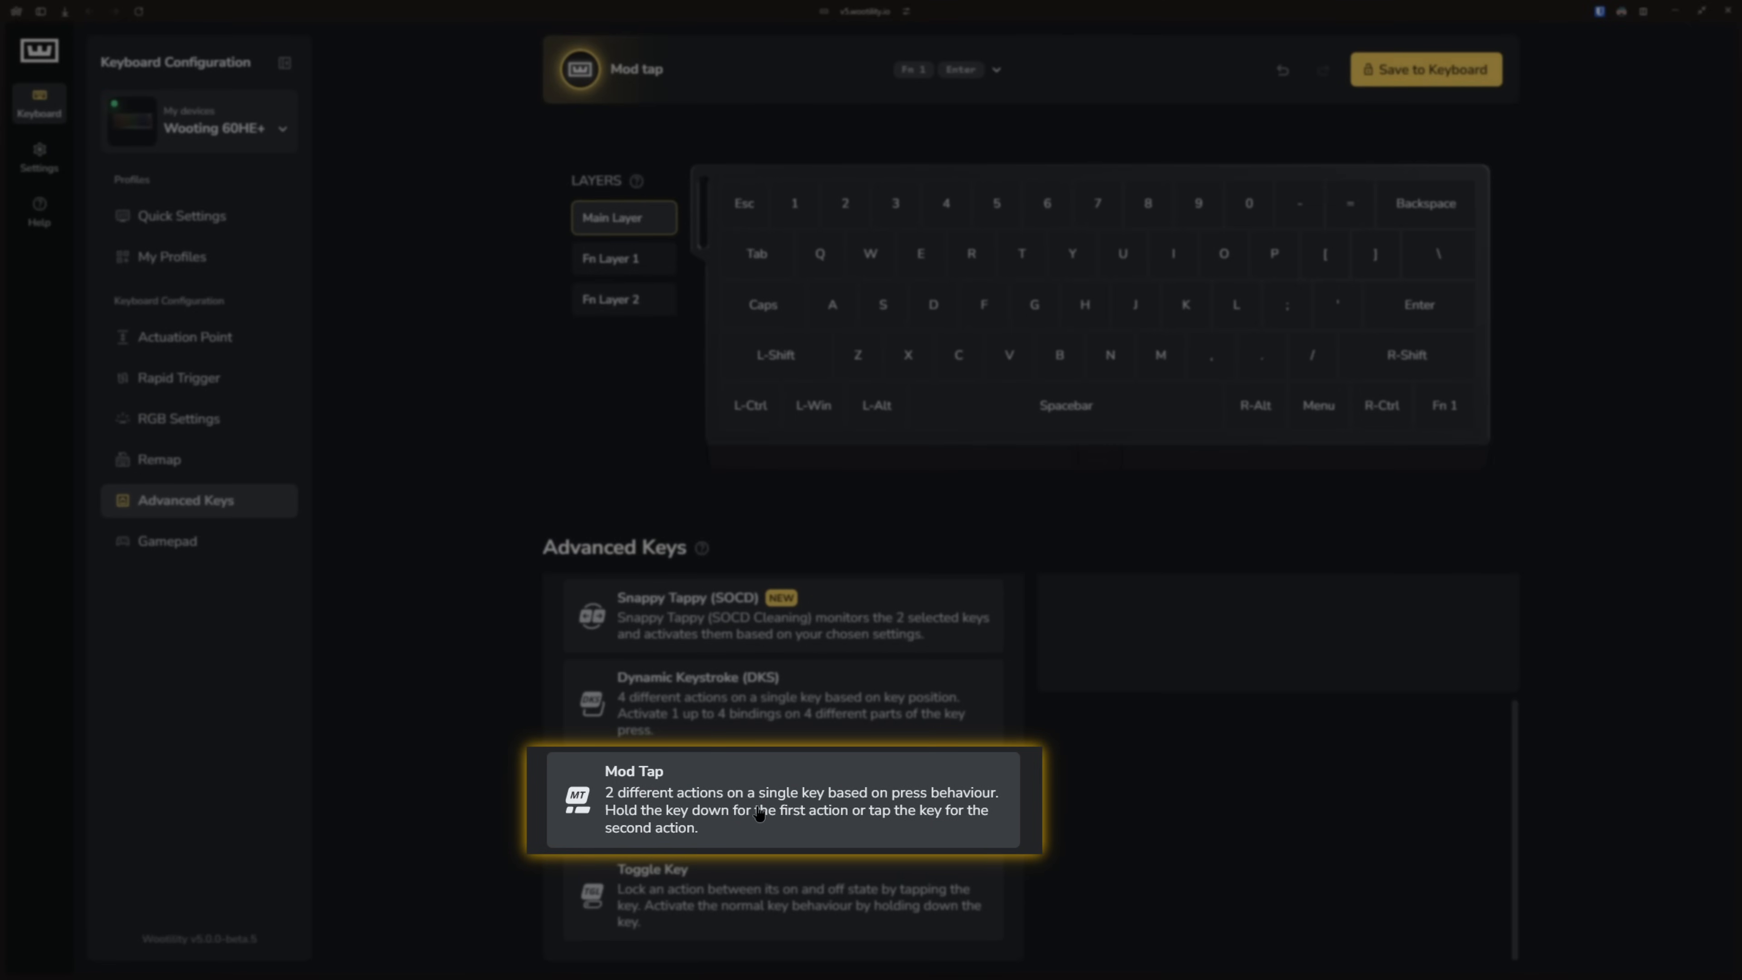
# Create a Mod Tap on R-Shift with R-Shift as the hold action.
pyautogui.click(781, 798)
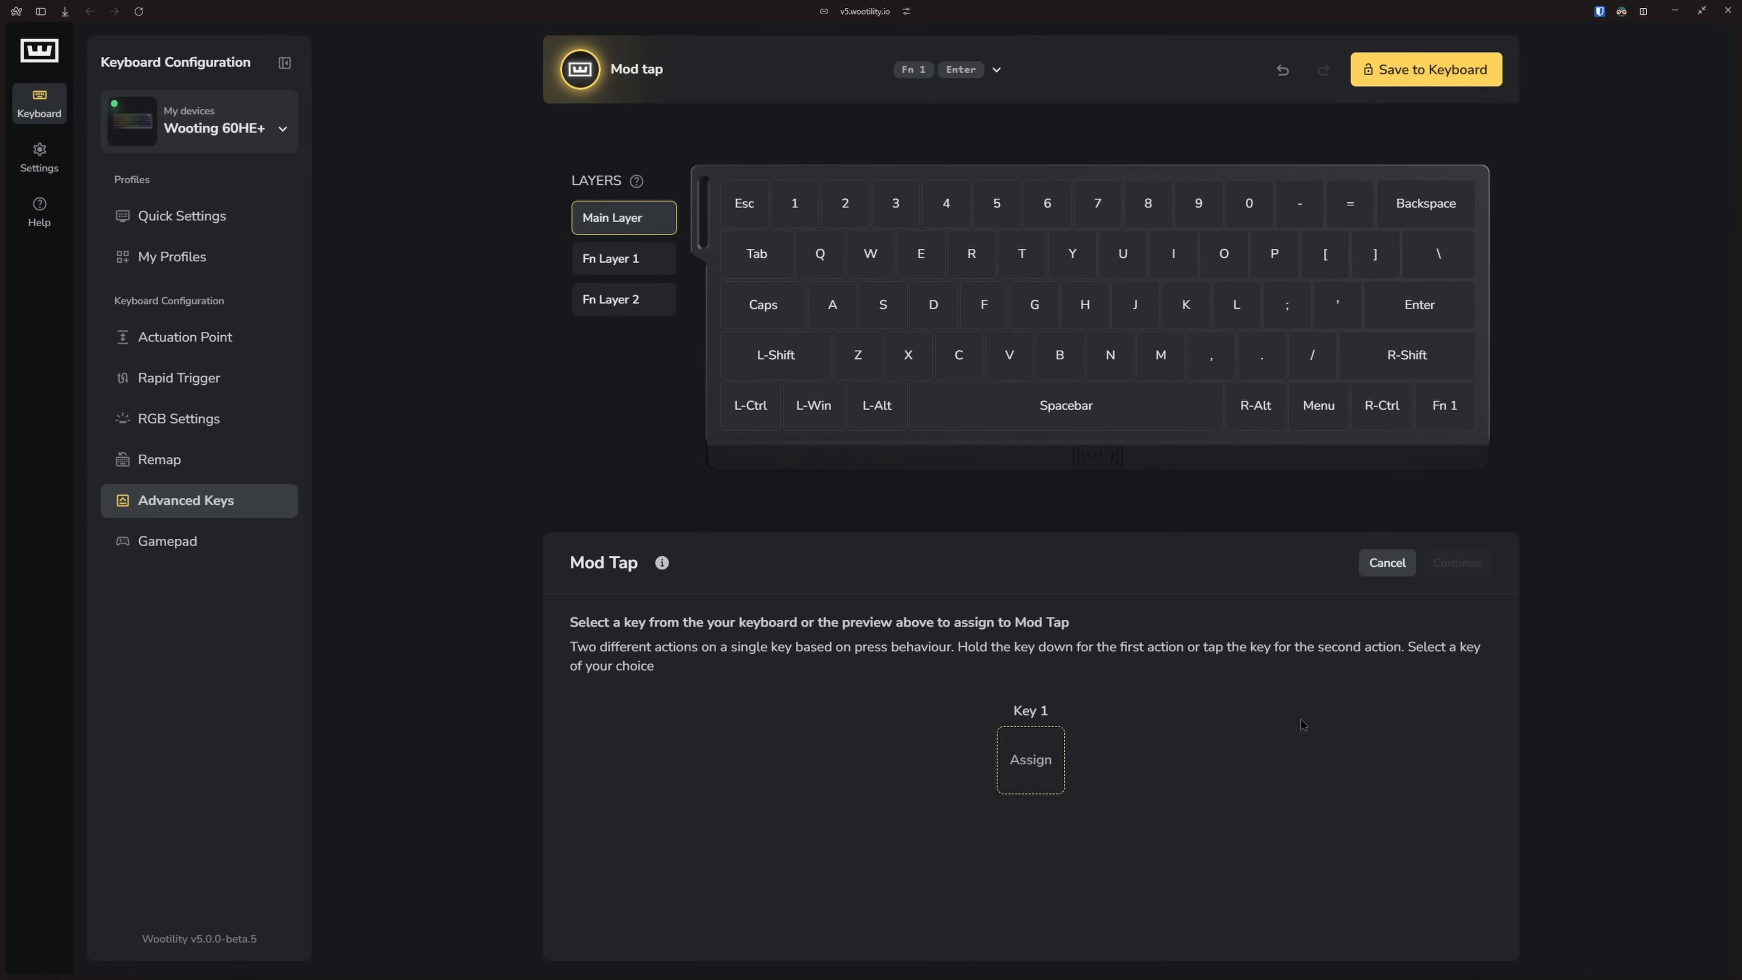
pyautogui.moveTo(1295, 723)
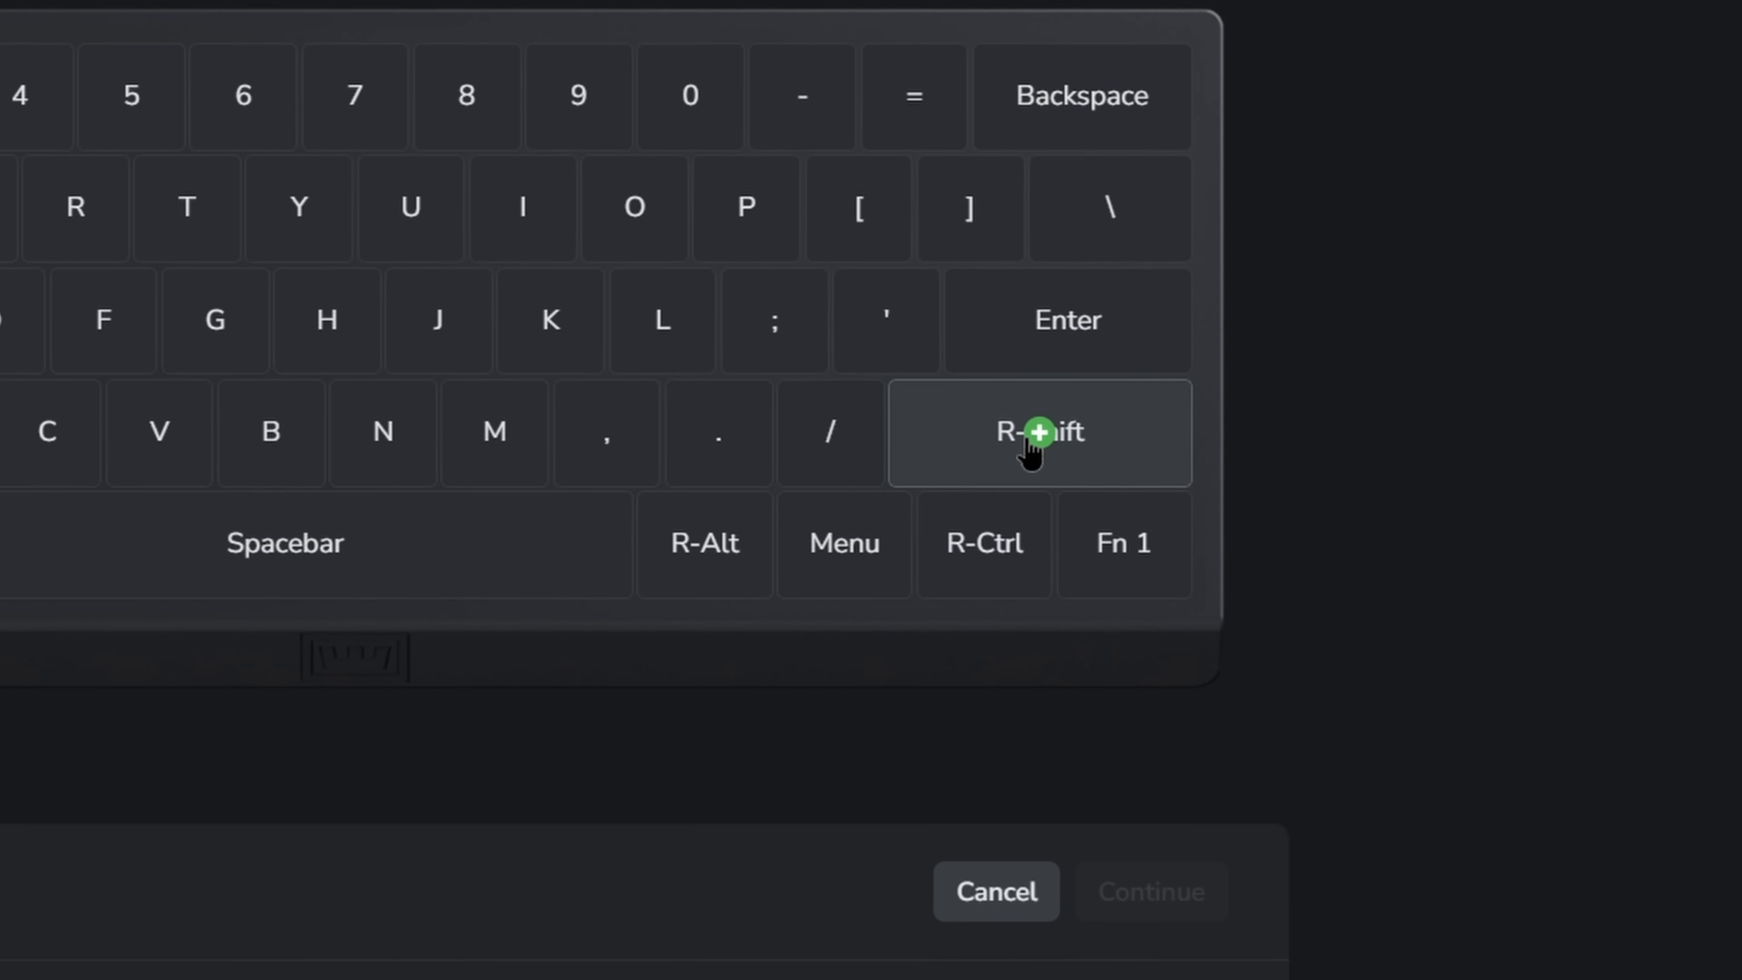
pyautogui.moveTo(1132, 456)
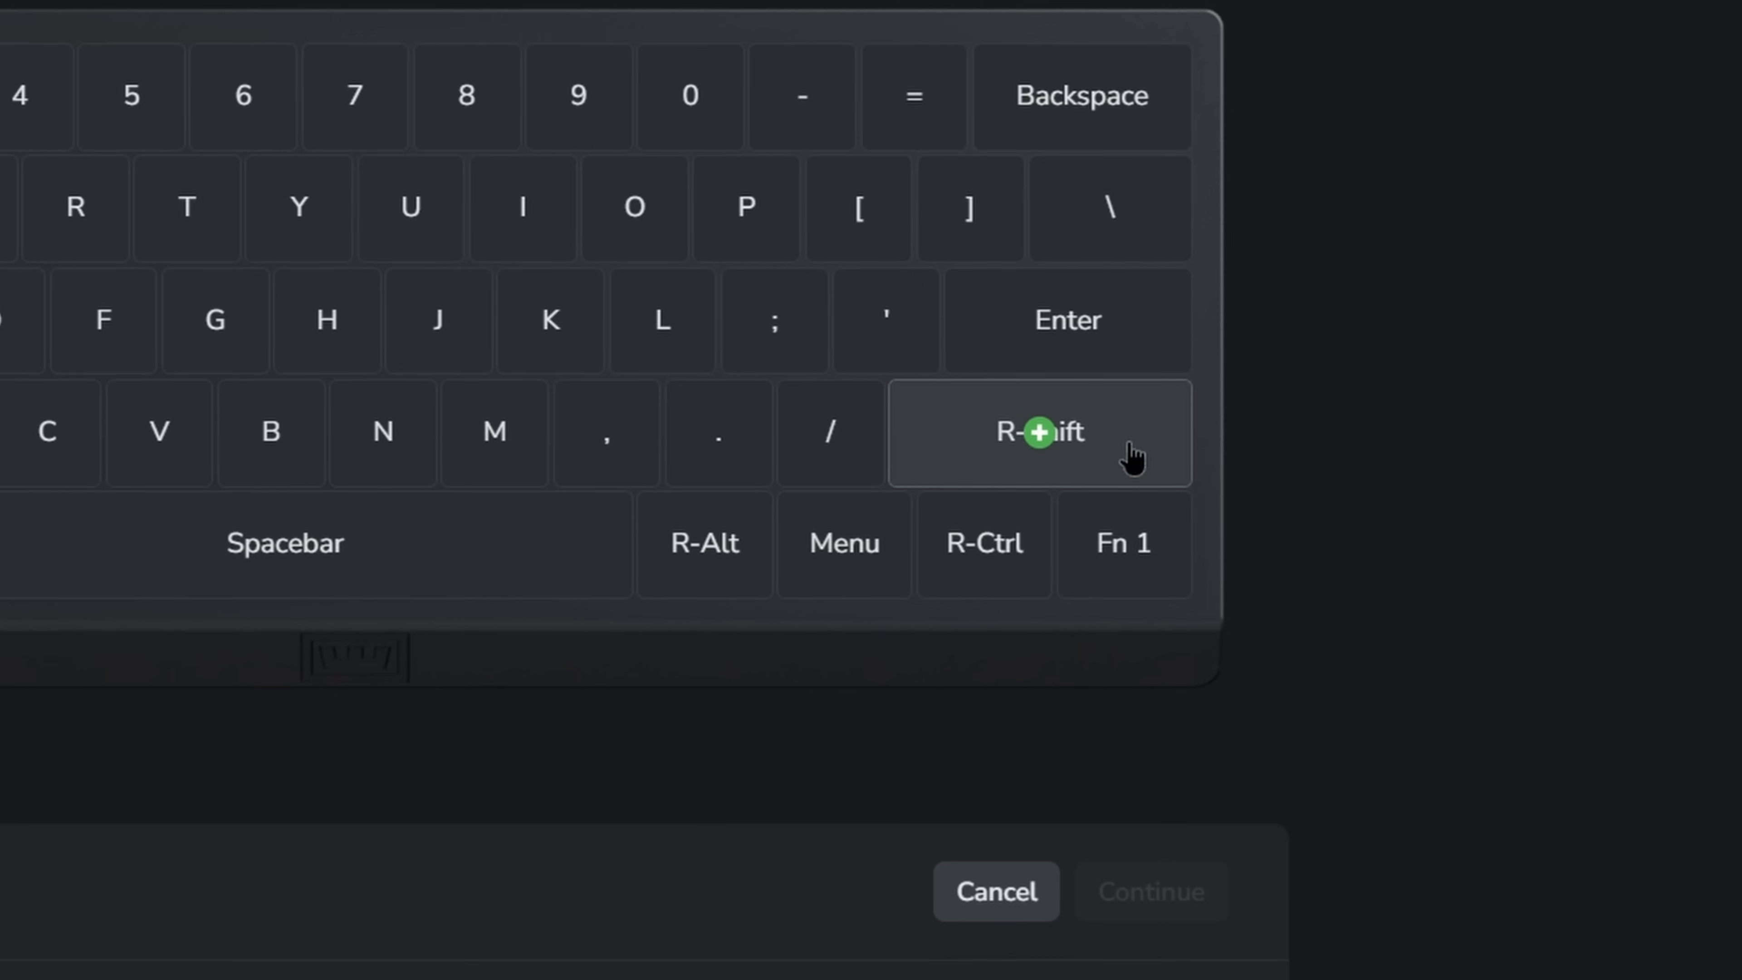
pyautogui.click(1040, 432)
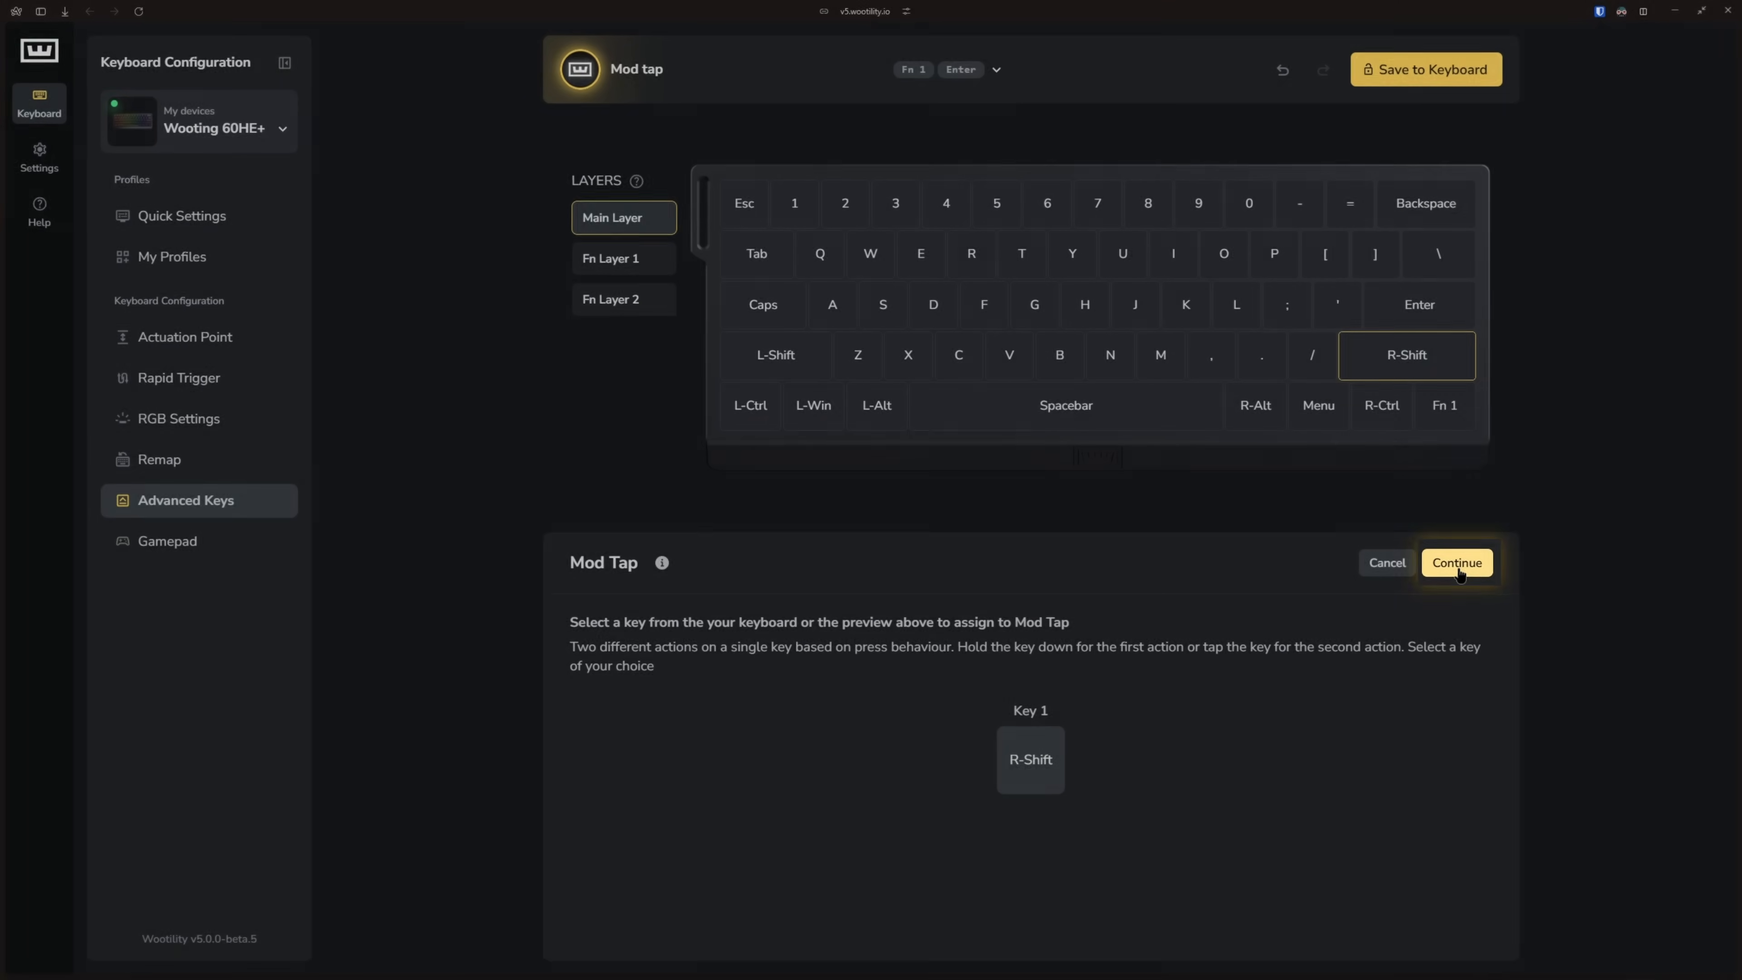
pyautogui.click(1457, 563)
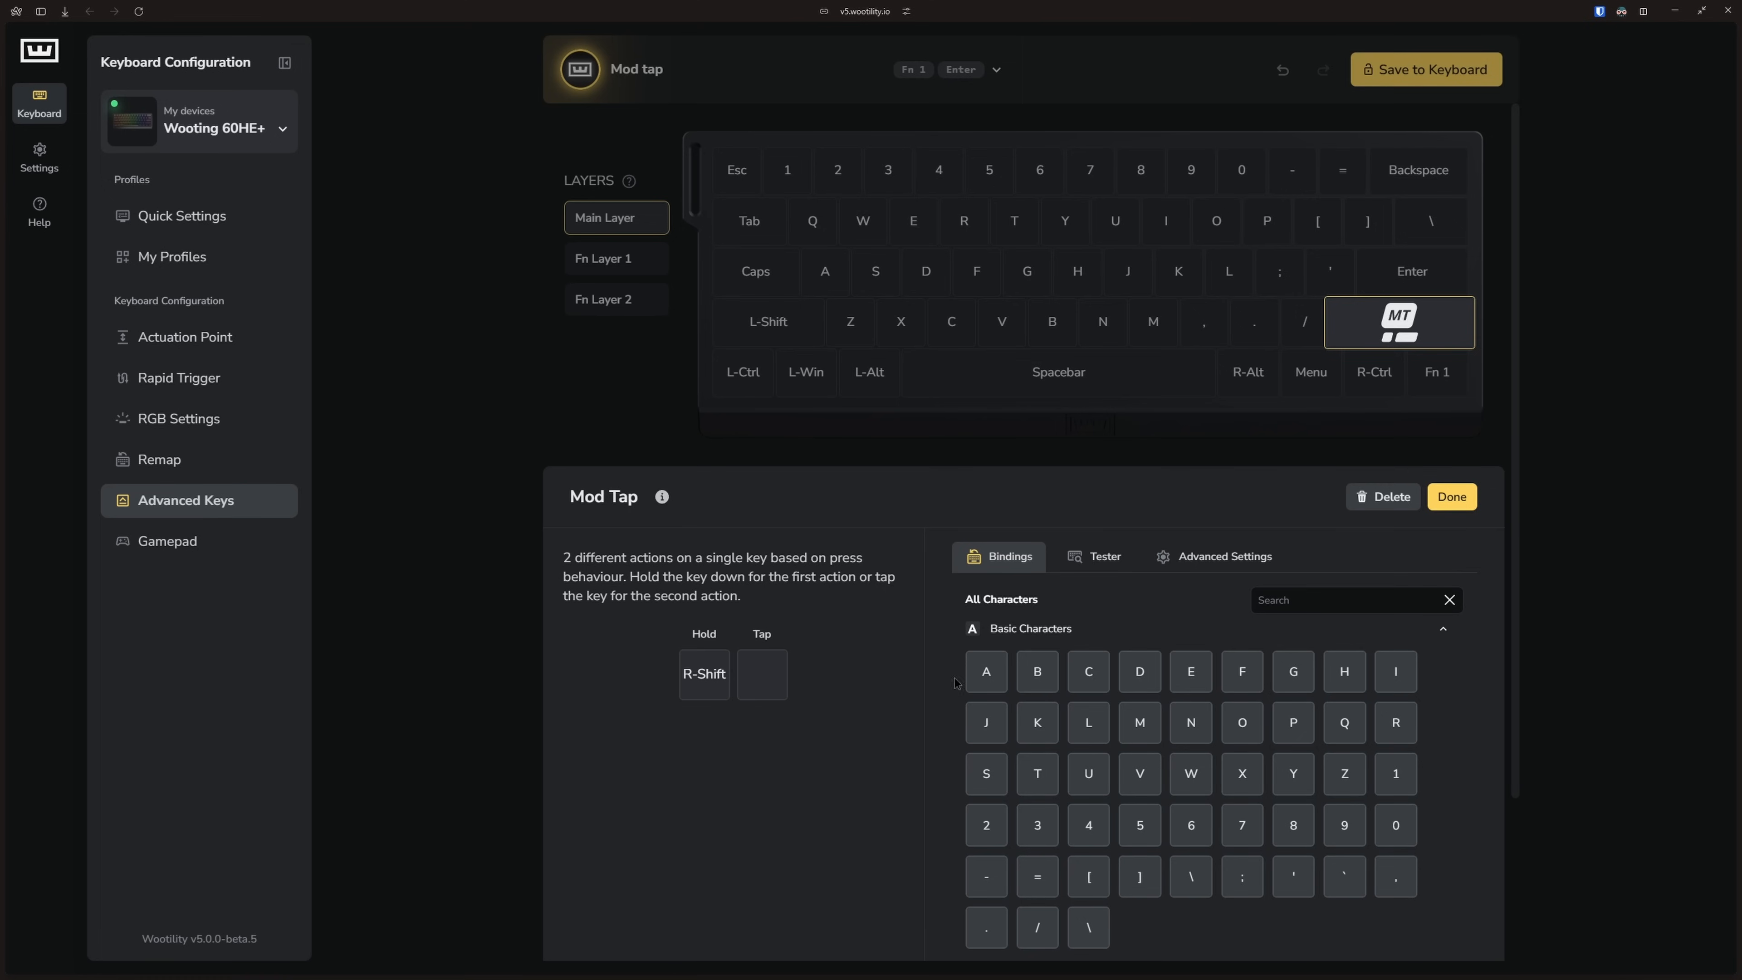
# Search 'arrow' and set Up Arrow as R-Shift's tap action.
pyautogui.click(1356, 599)
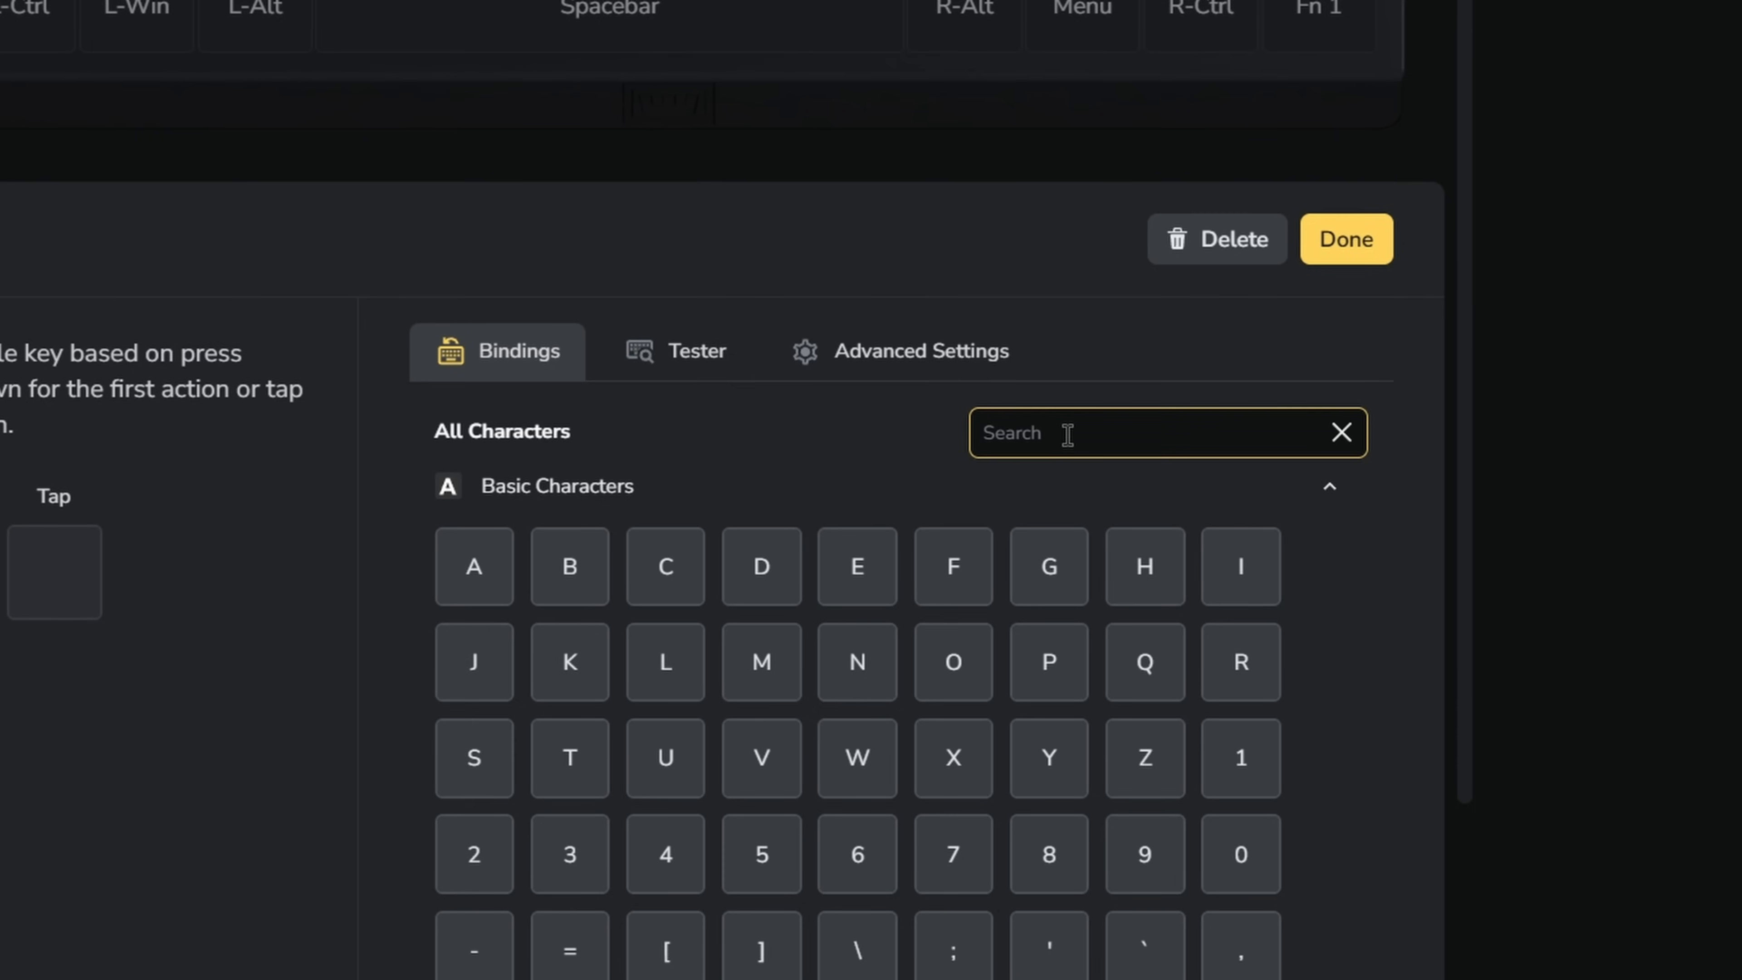
pyautogui.write('arrow')
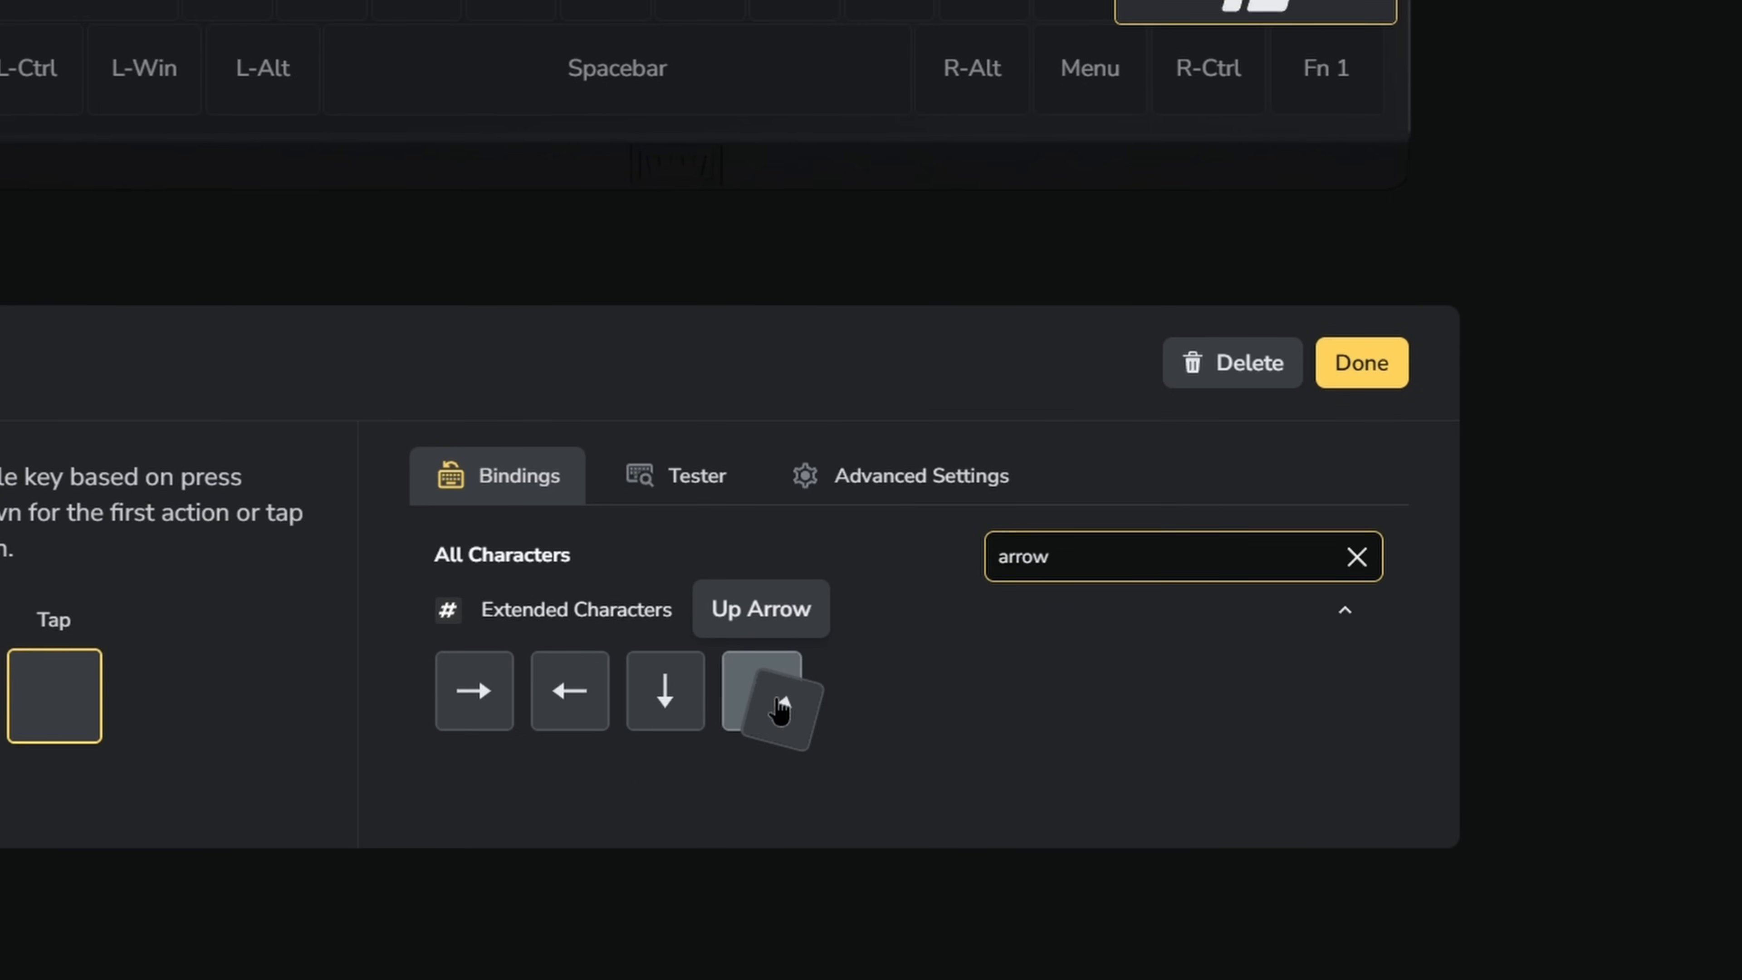
pyautogui.click(762, 691)
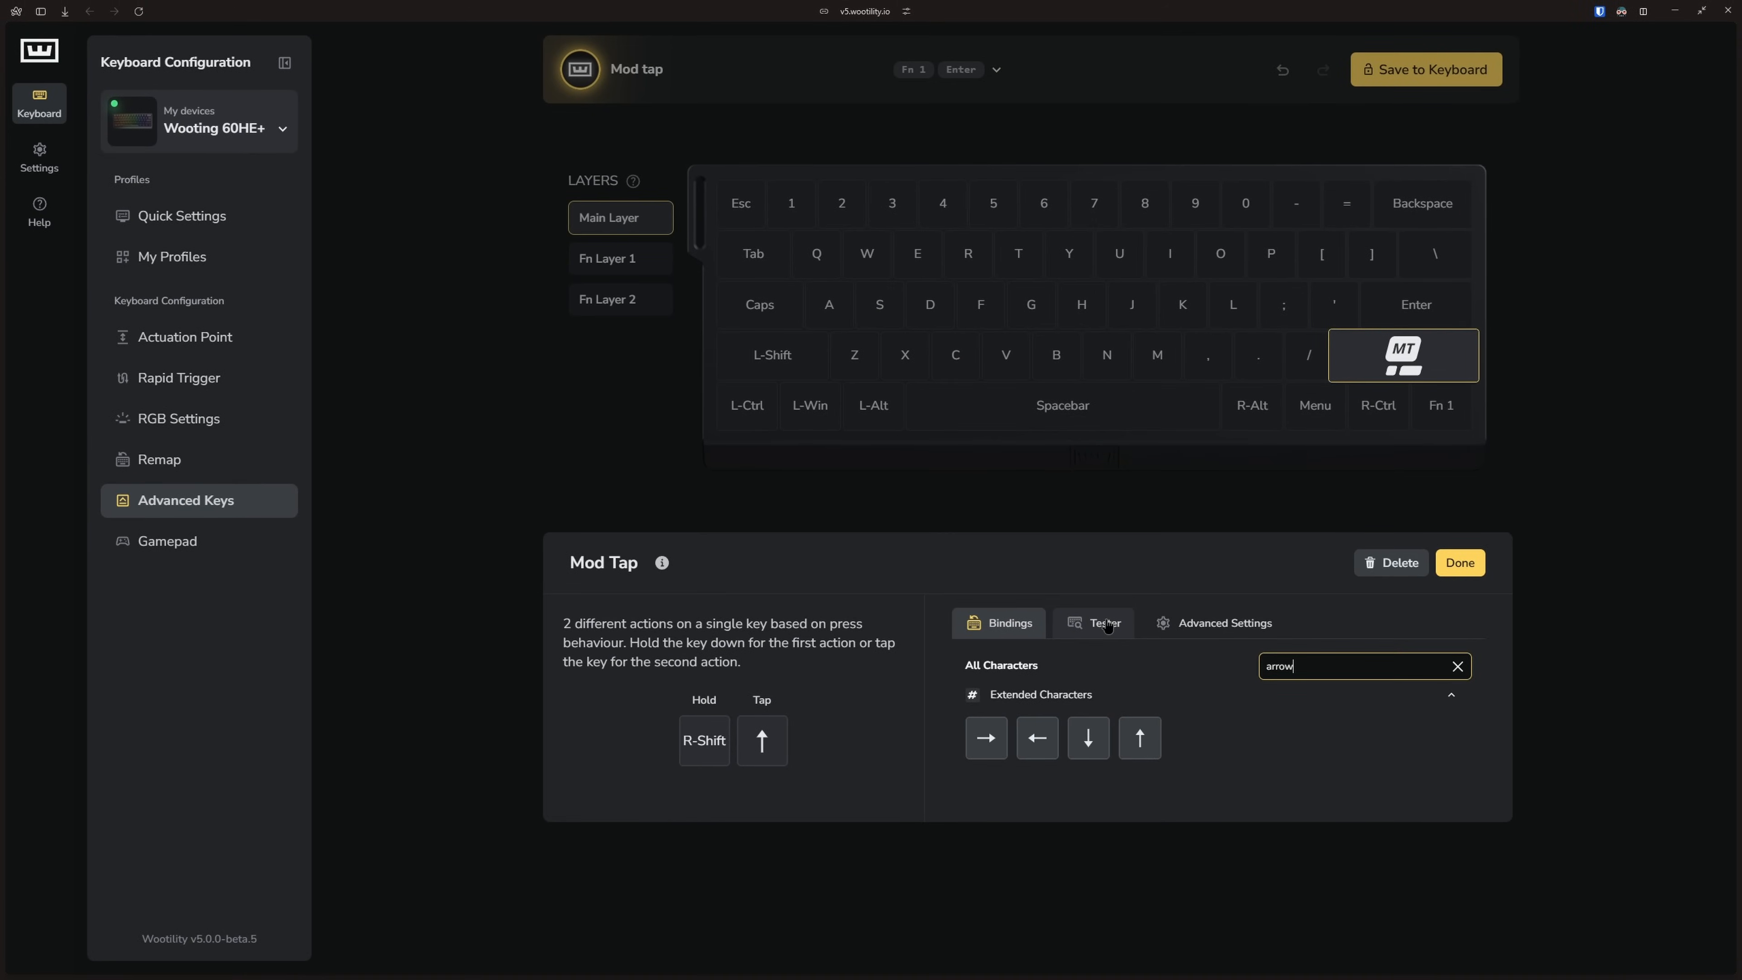
# Show the Mod Tap tester with its pressed and released key fields.
pyautogui.click(1103, 622)
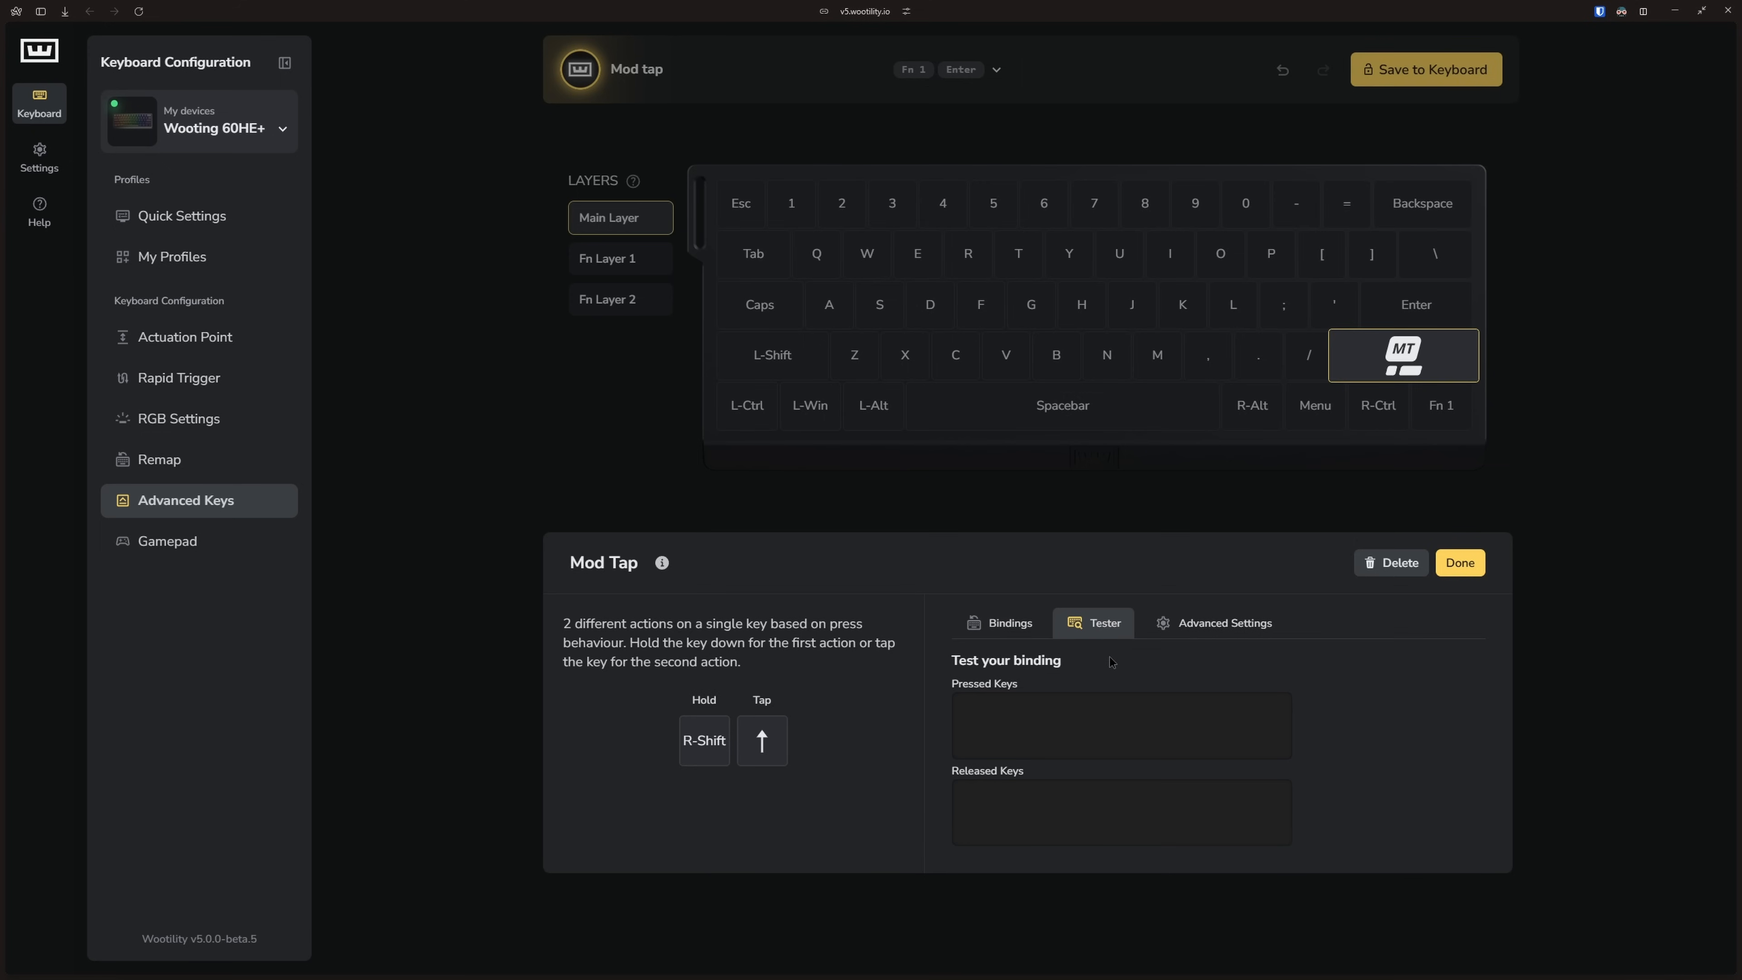
pyautogui.moveTo(1232, 669)
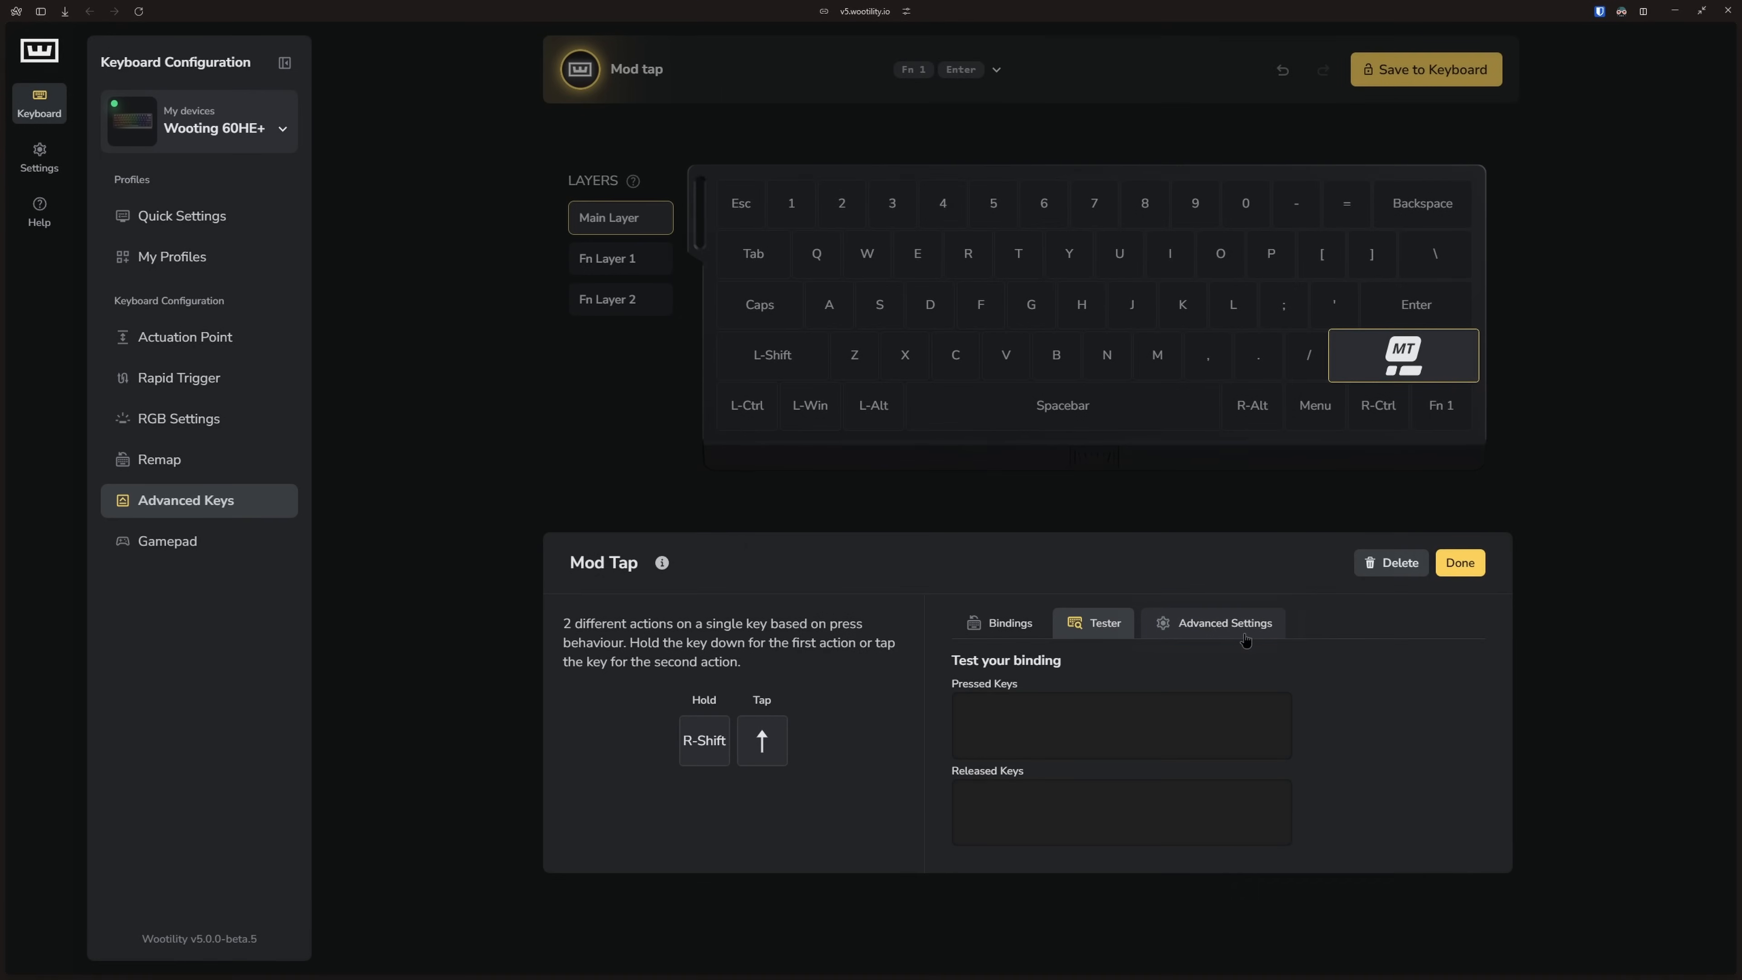
# Review the advanced settings: 30 tick rate and 200 ms hold duration.
pyautogui.click(1222, 622)
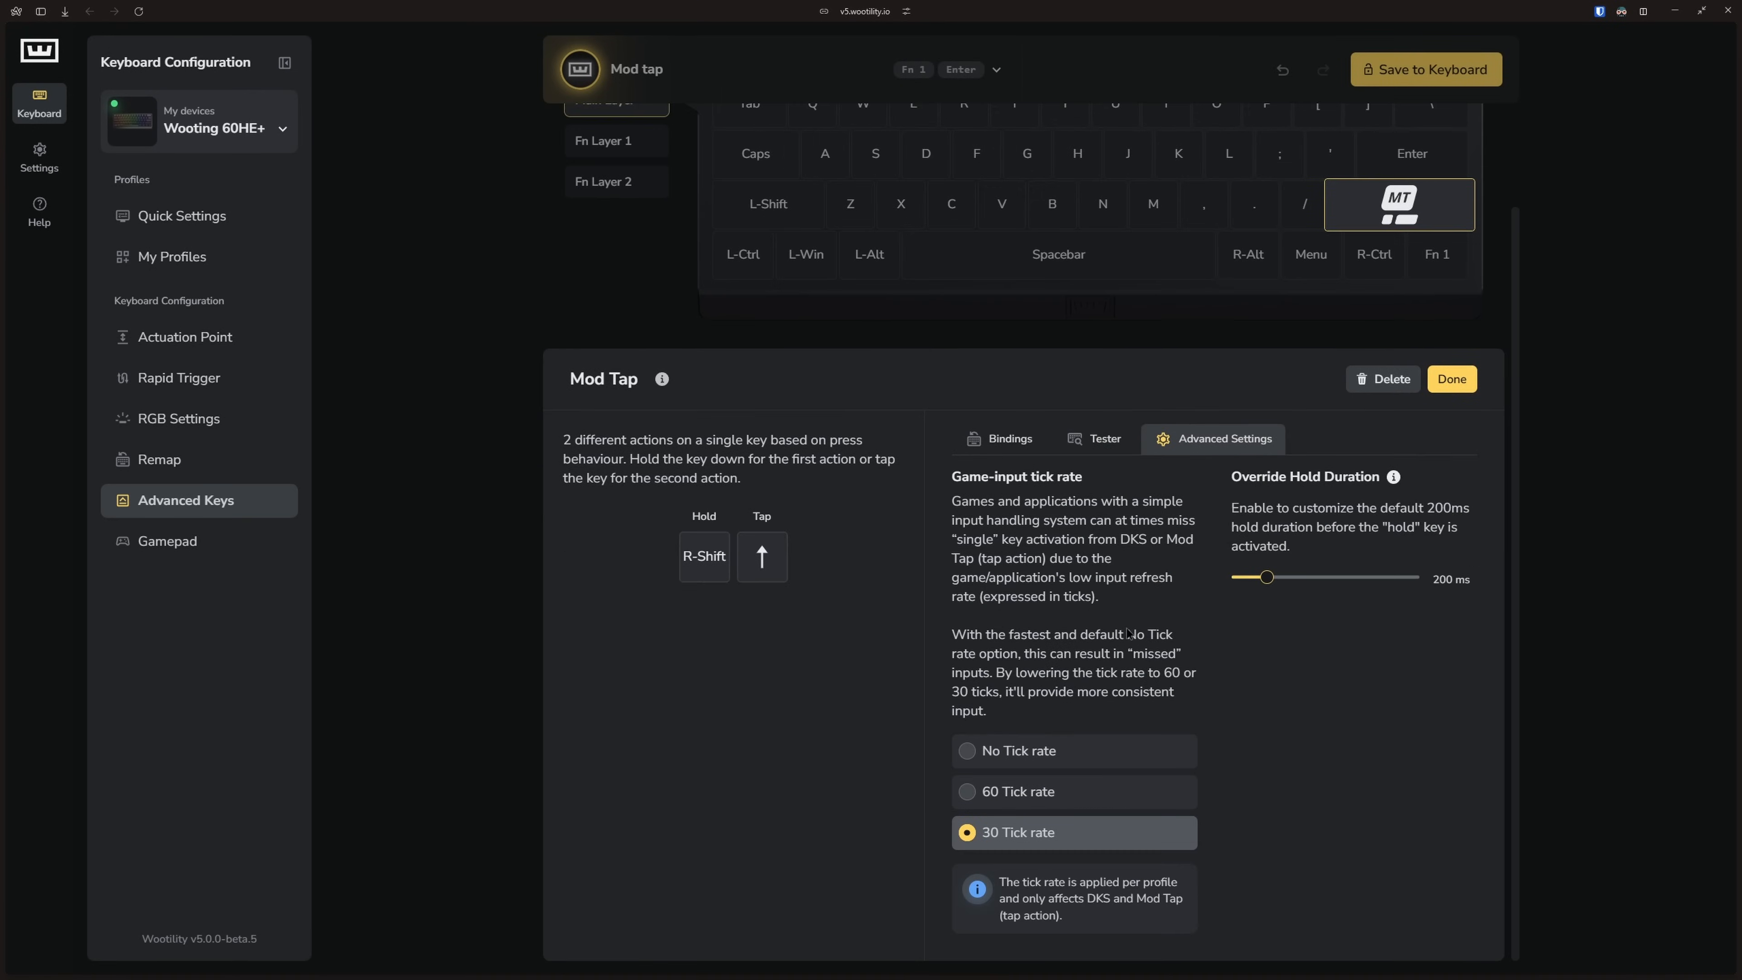
pyautogui.moveTo(1461, 613)
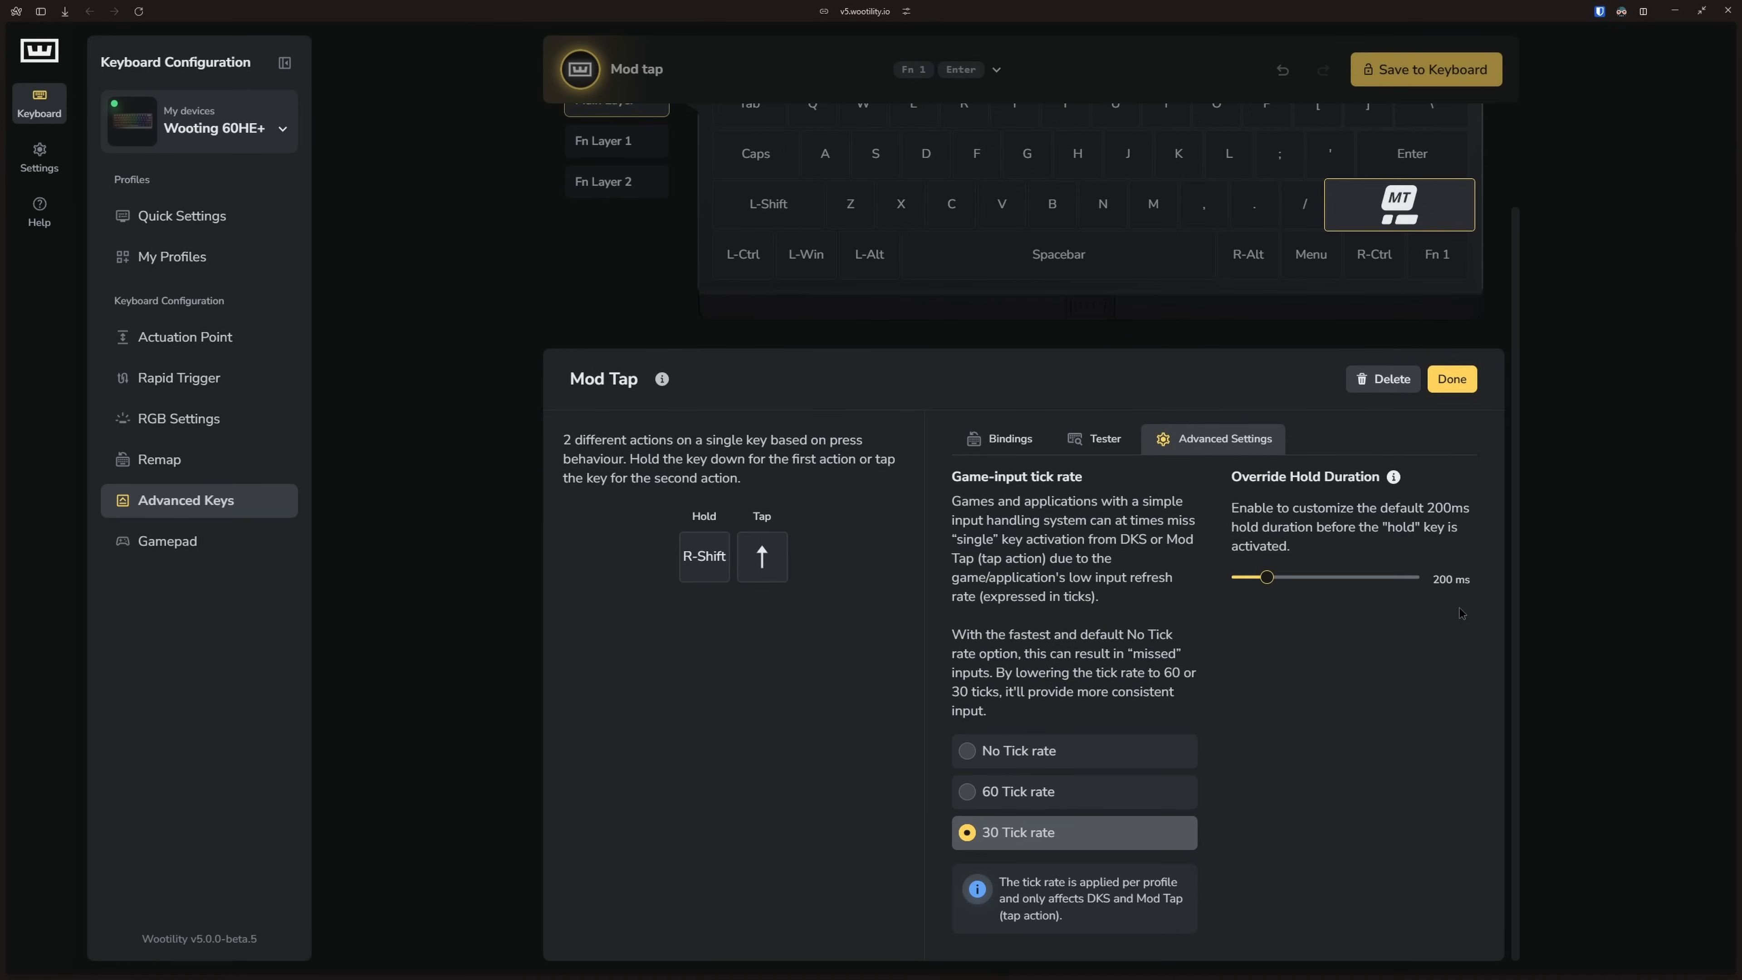
pyautogui.moveTo(1356, 571)
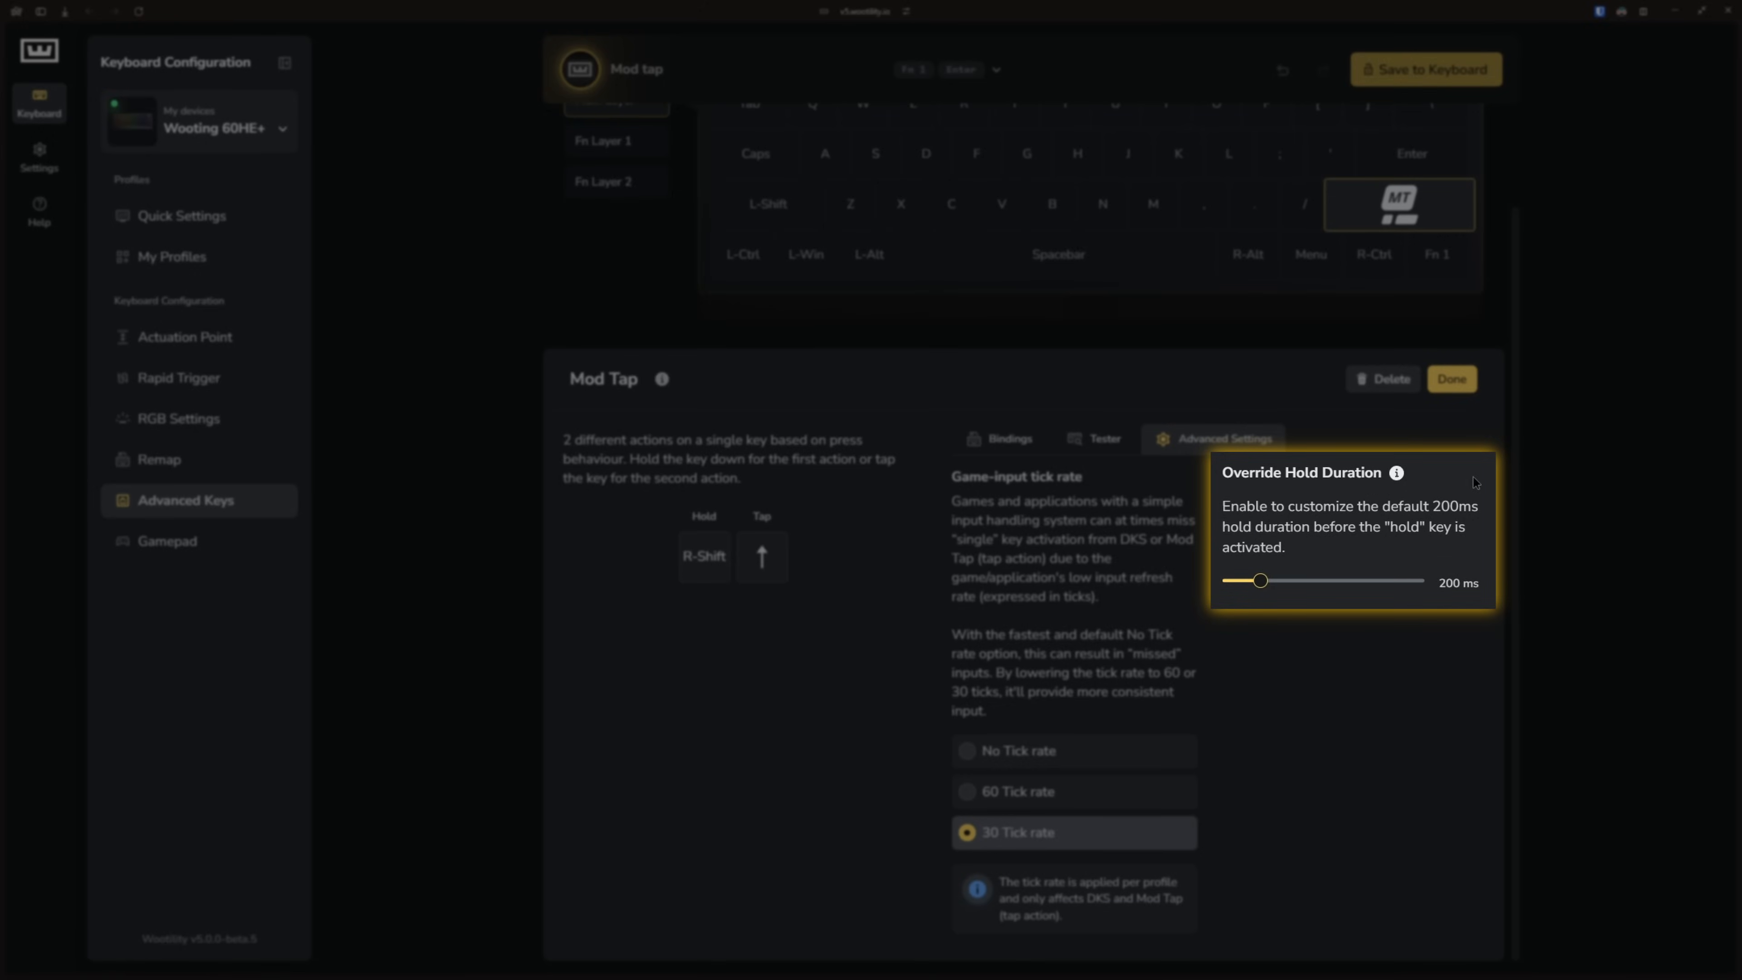
pyautogui.moveTo(1261, 583)
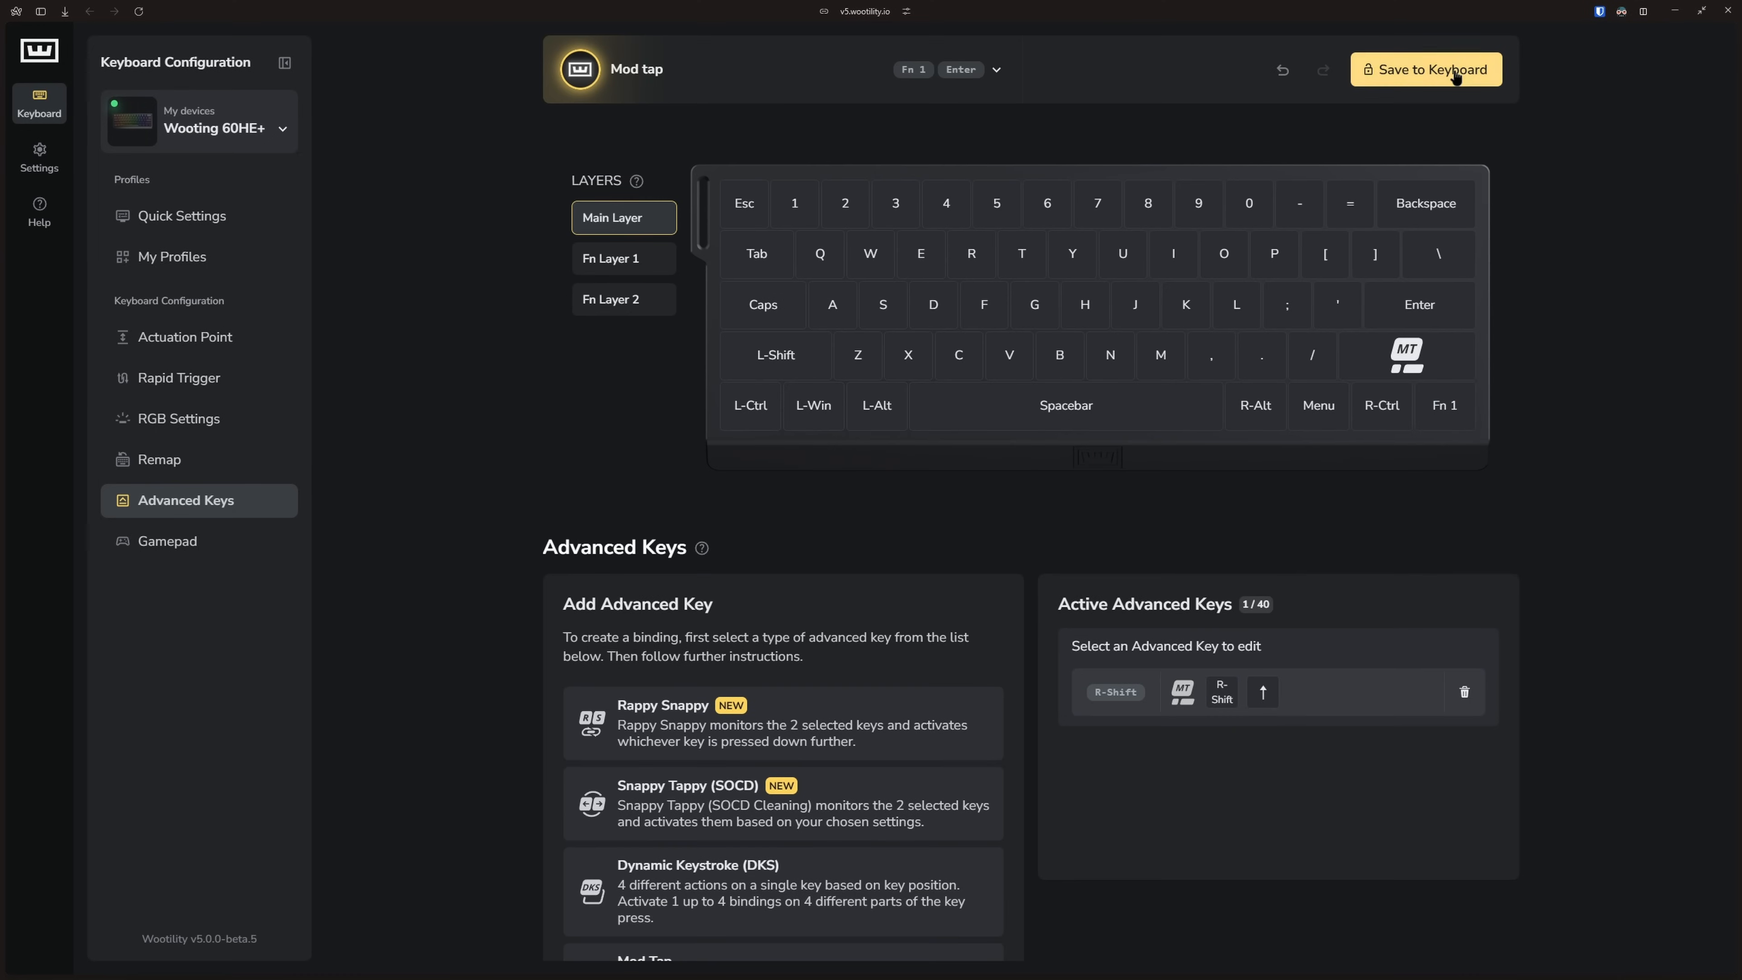
# Save the R-Shift Mod Tap (Shift hold, Up Arrow tap) to the keyboard.
pyautogui.click(1426, 69)
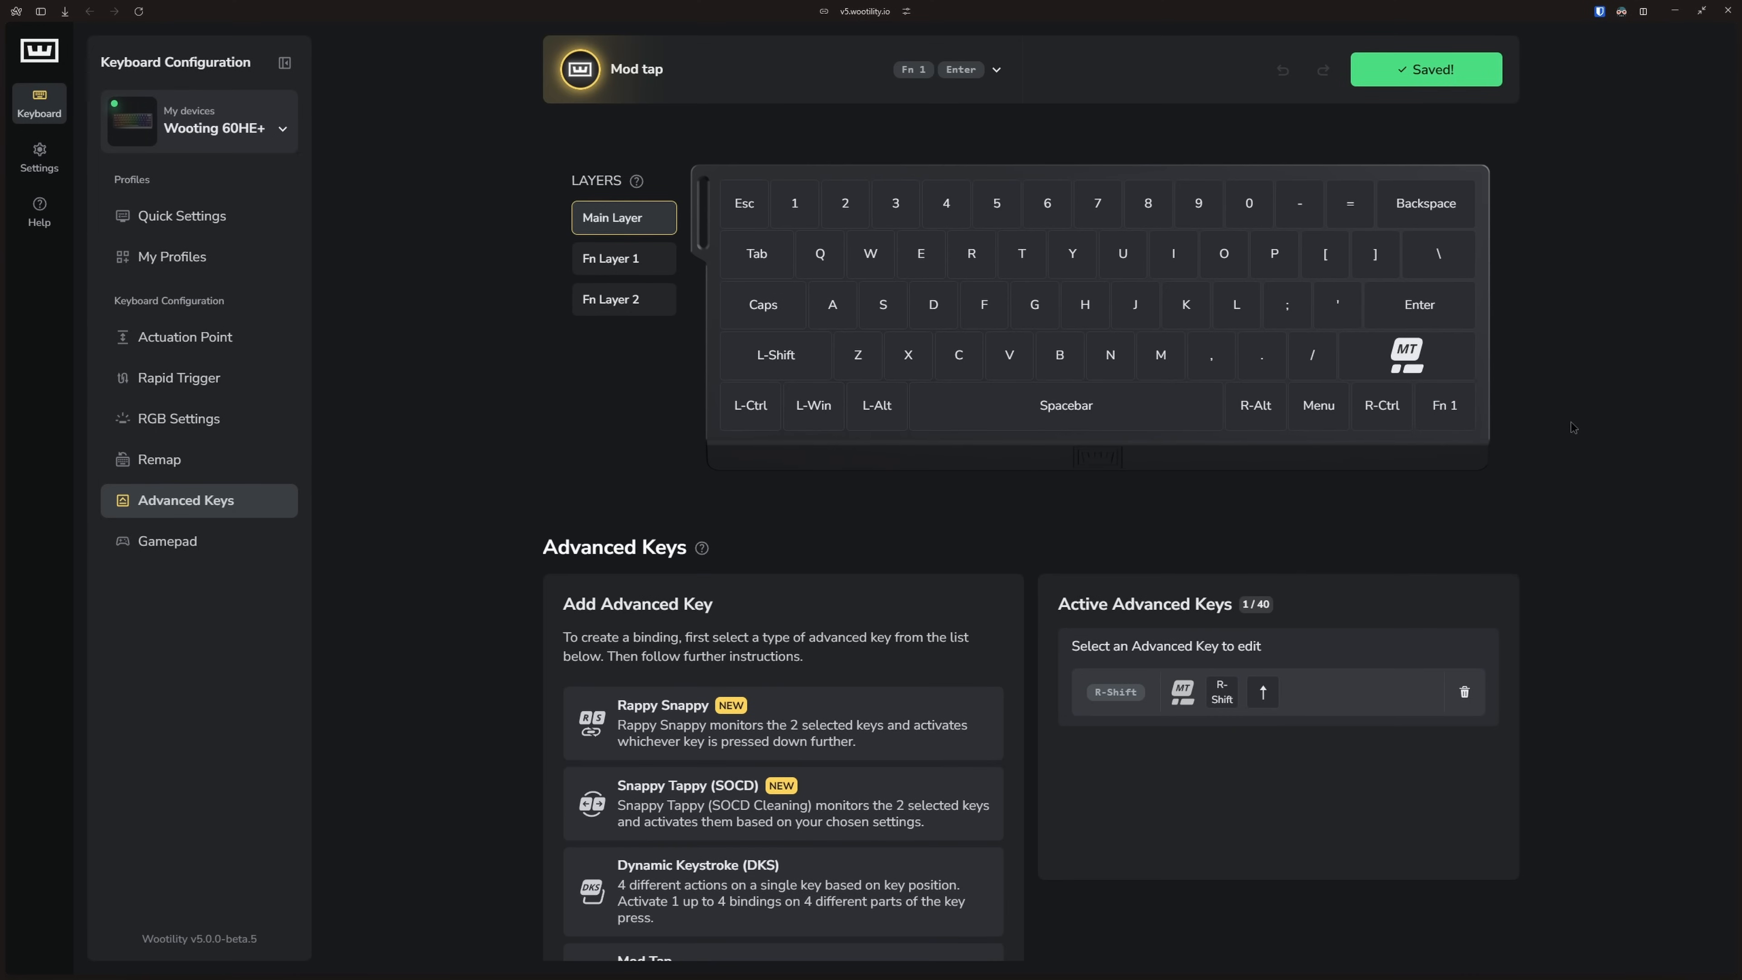
pyautogui.click(1406, 355)
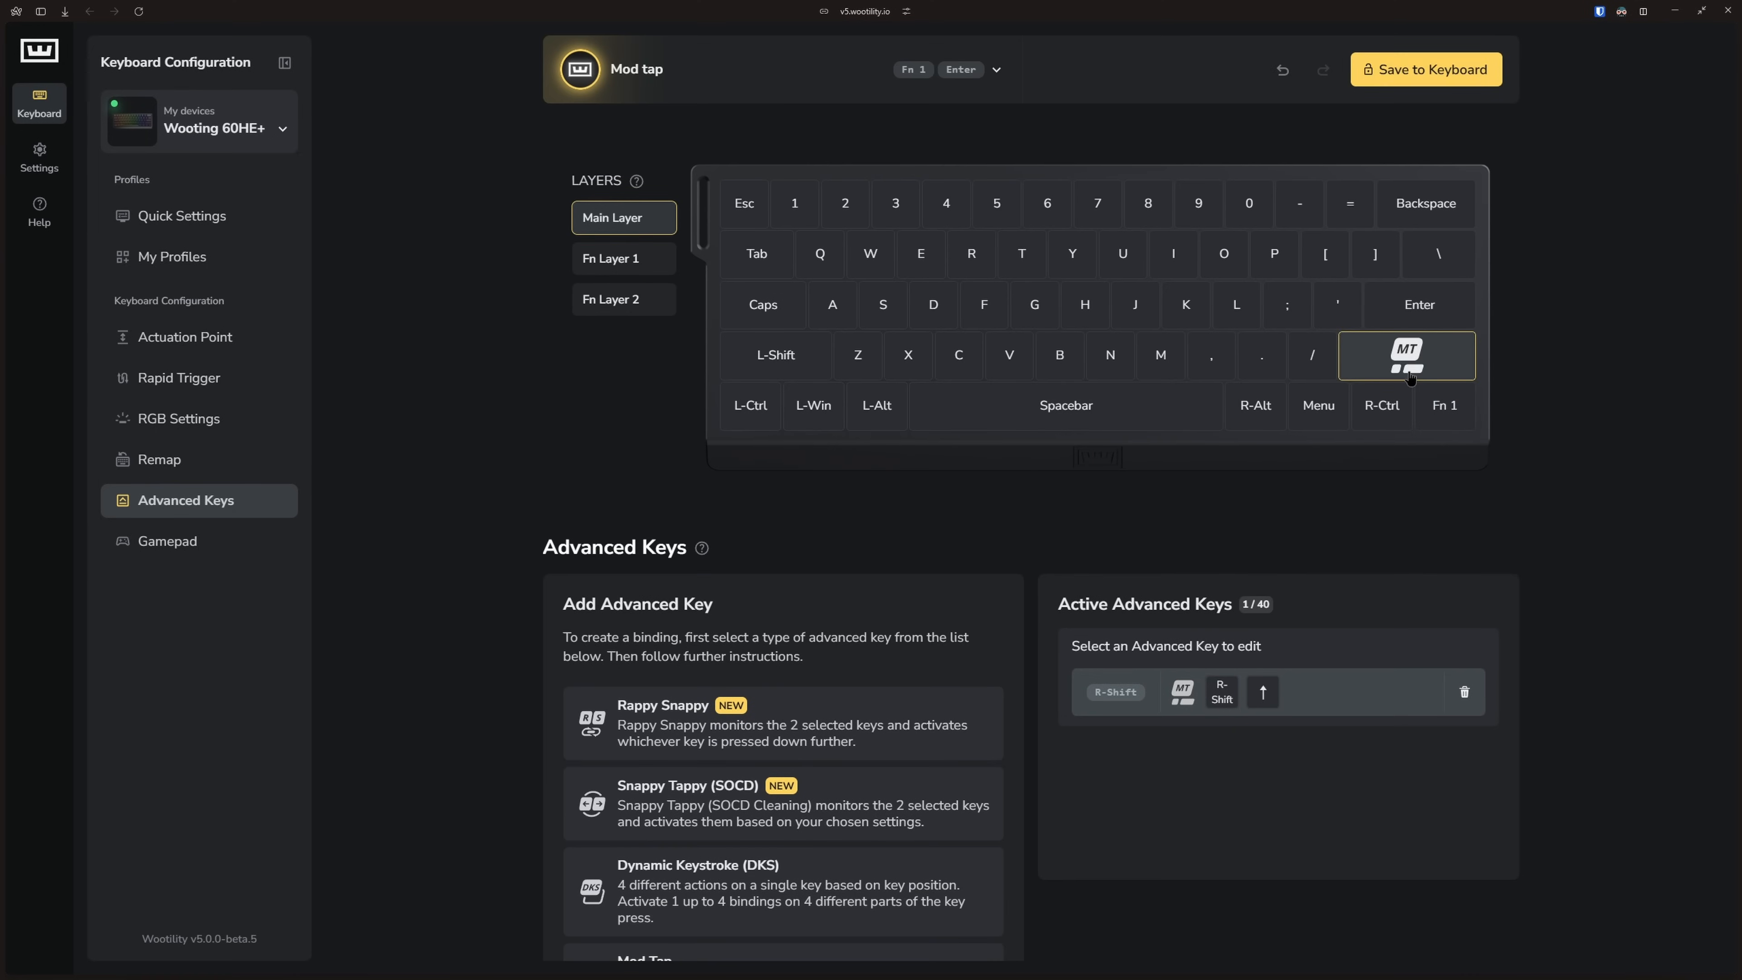
pyautogui.moveTo(1318, 406)
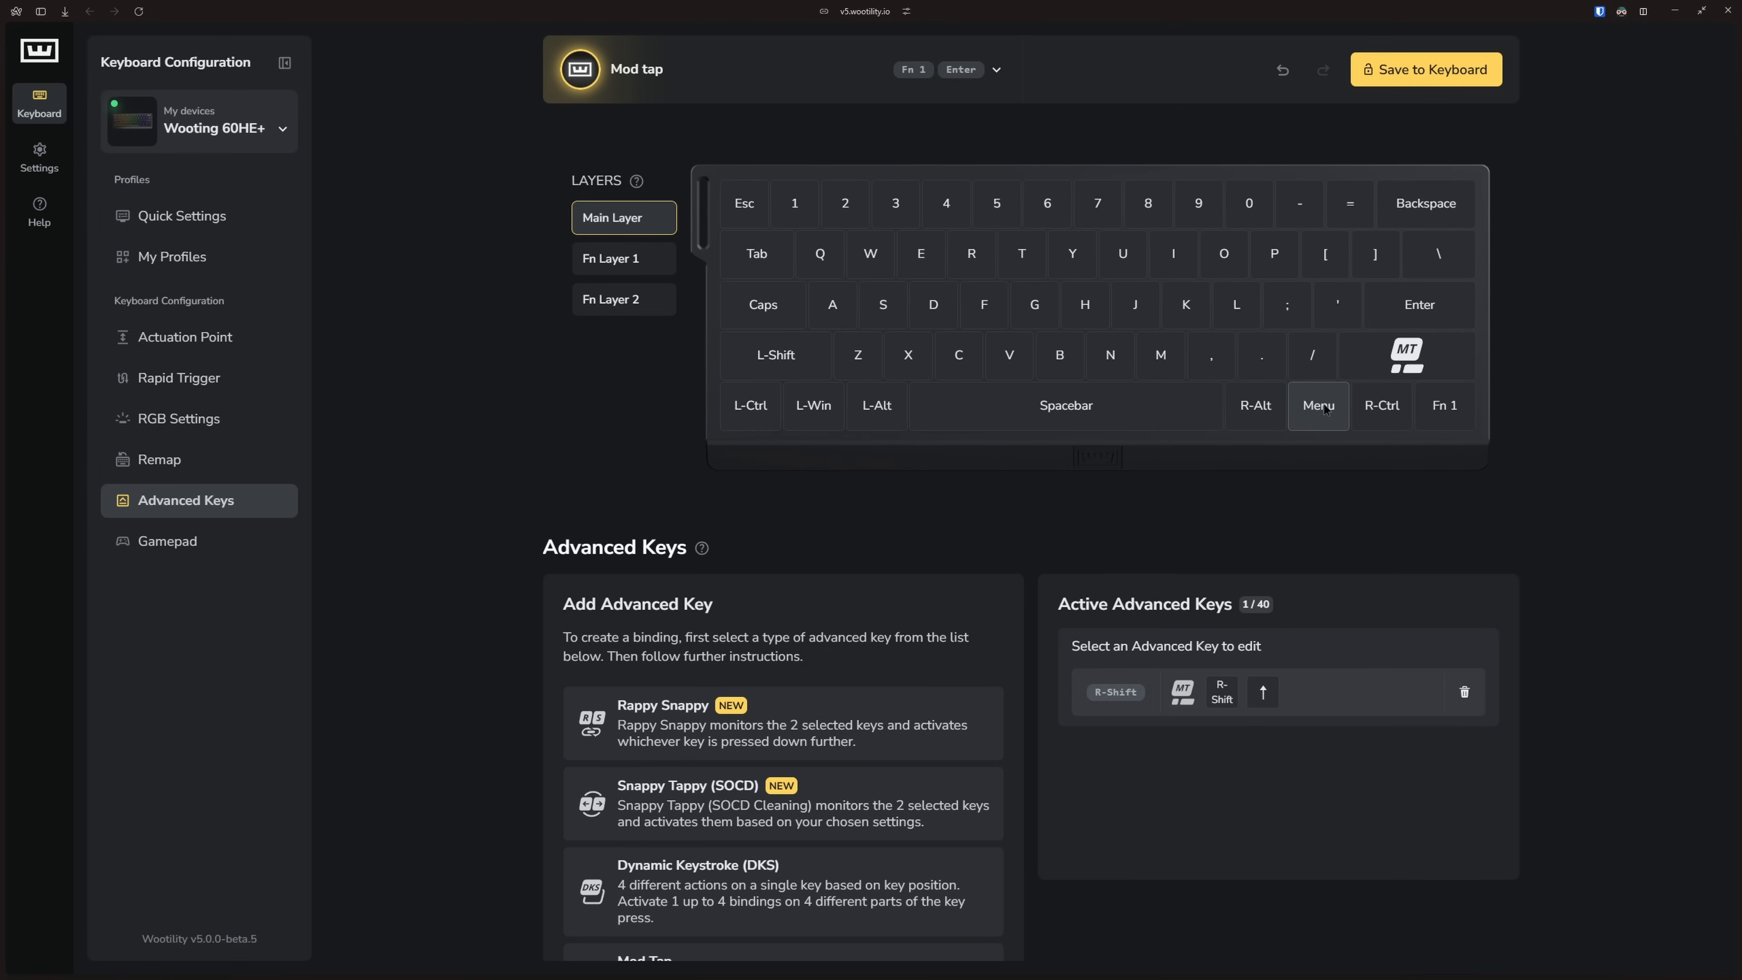
# Make Menu a Mod Tap that sends Left Arrow when tapped.
pyautogui.scroll(-3)
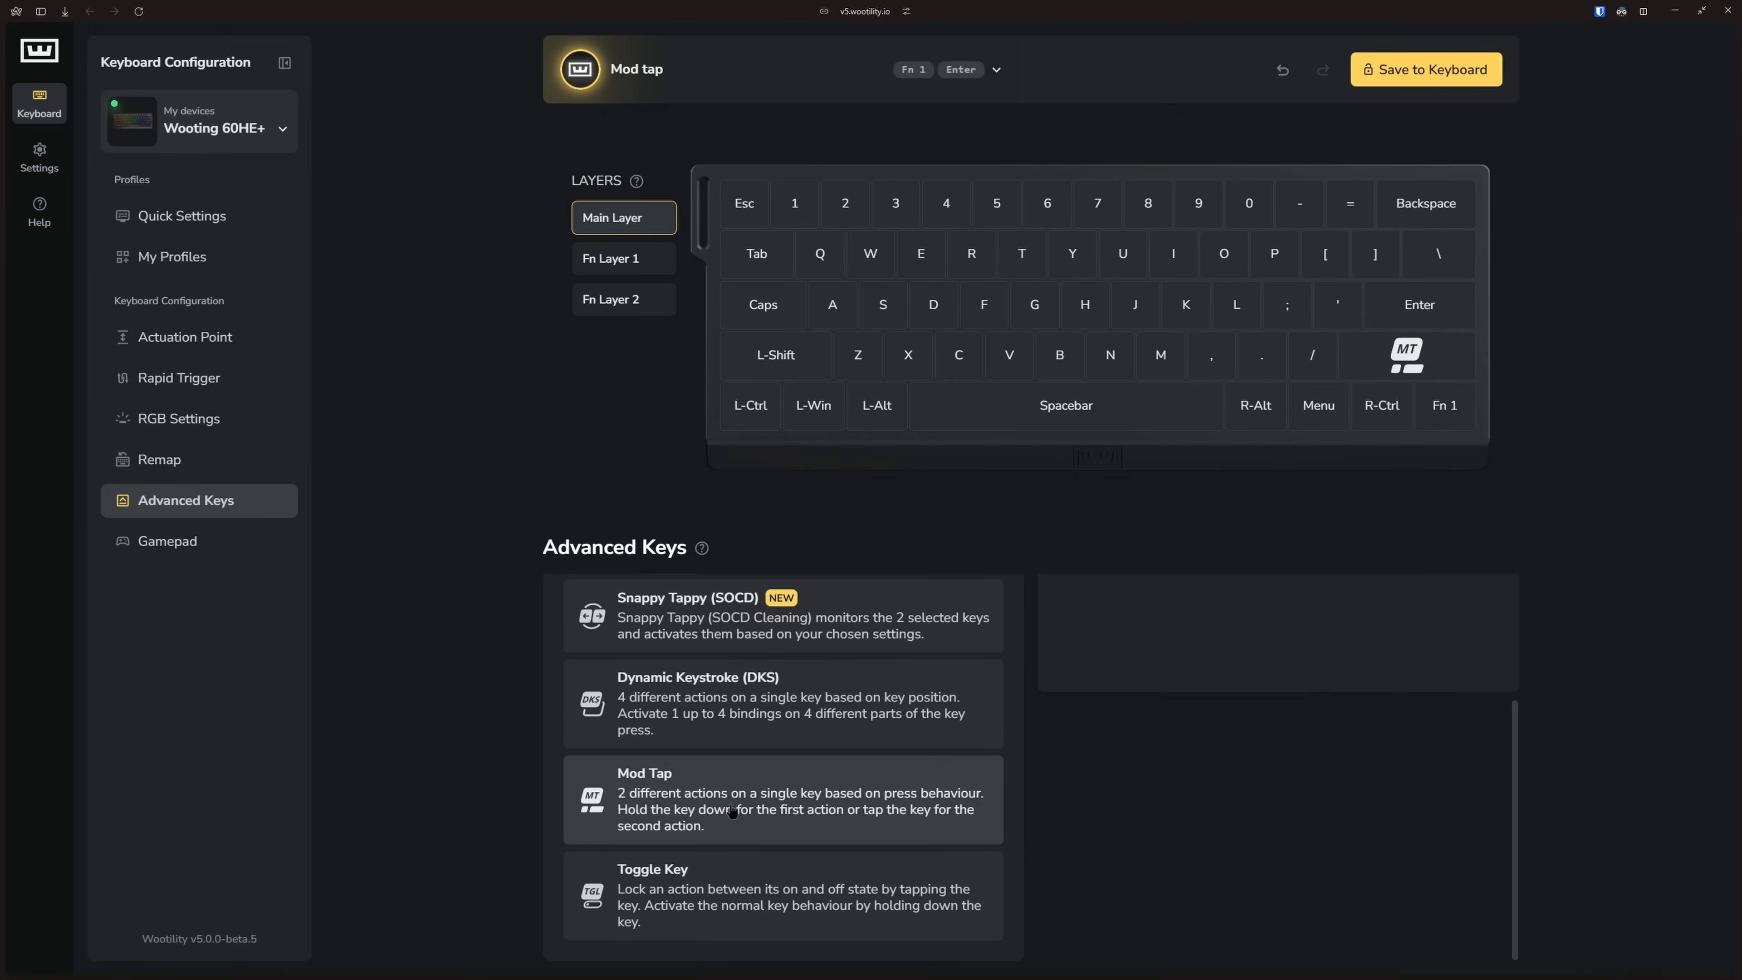
pyautogui.click(1317, 406)
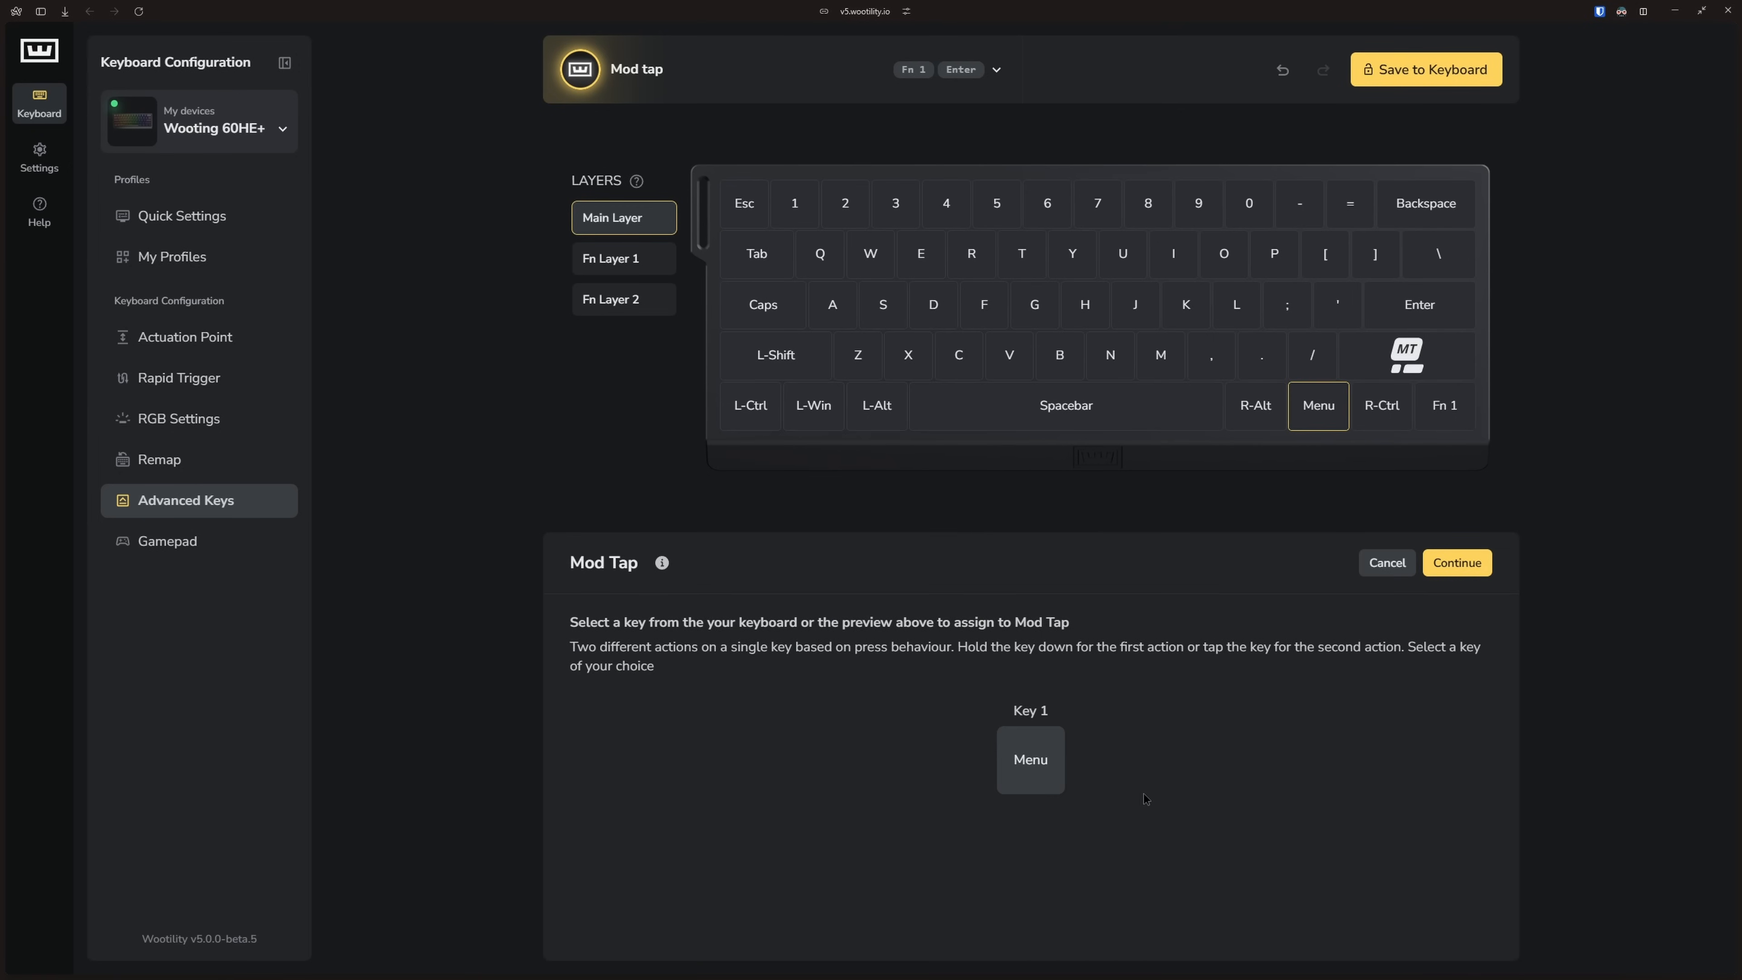
pyautogui.click(1456, 562)
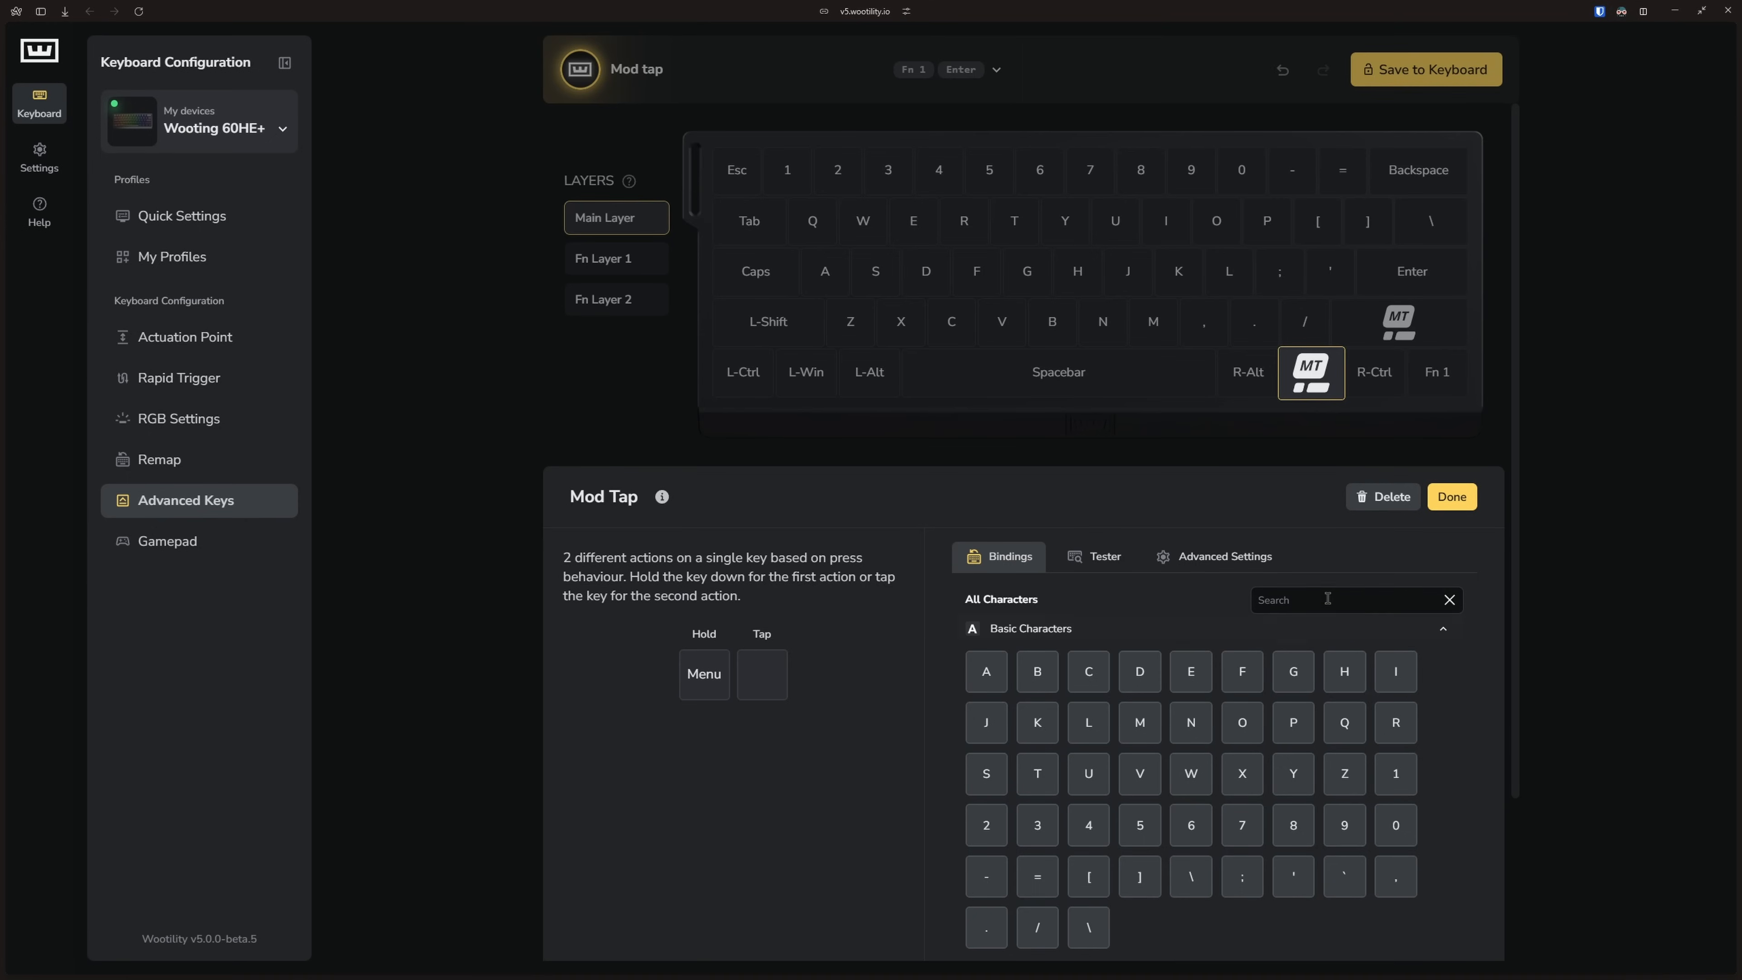
pyautogui.write('arrow')
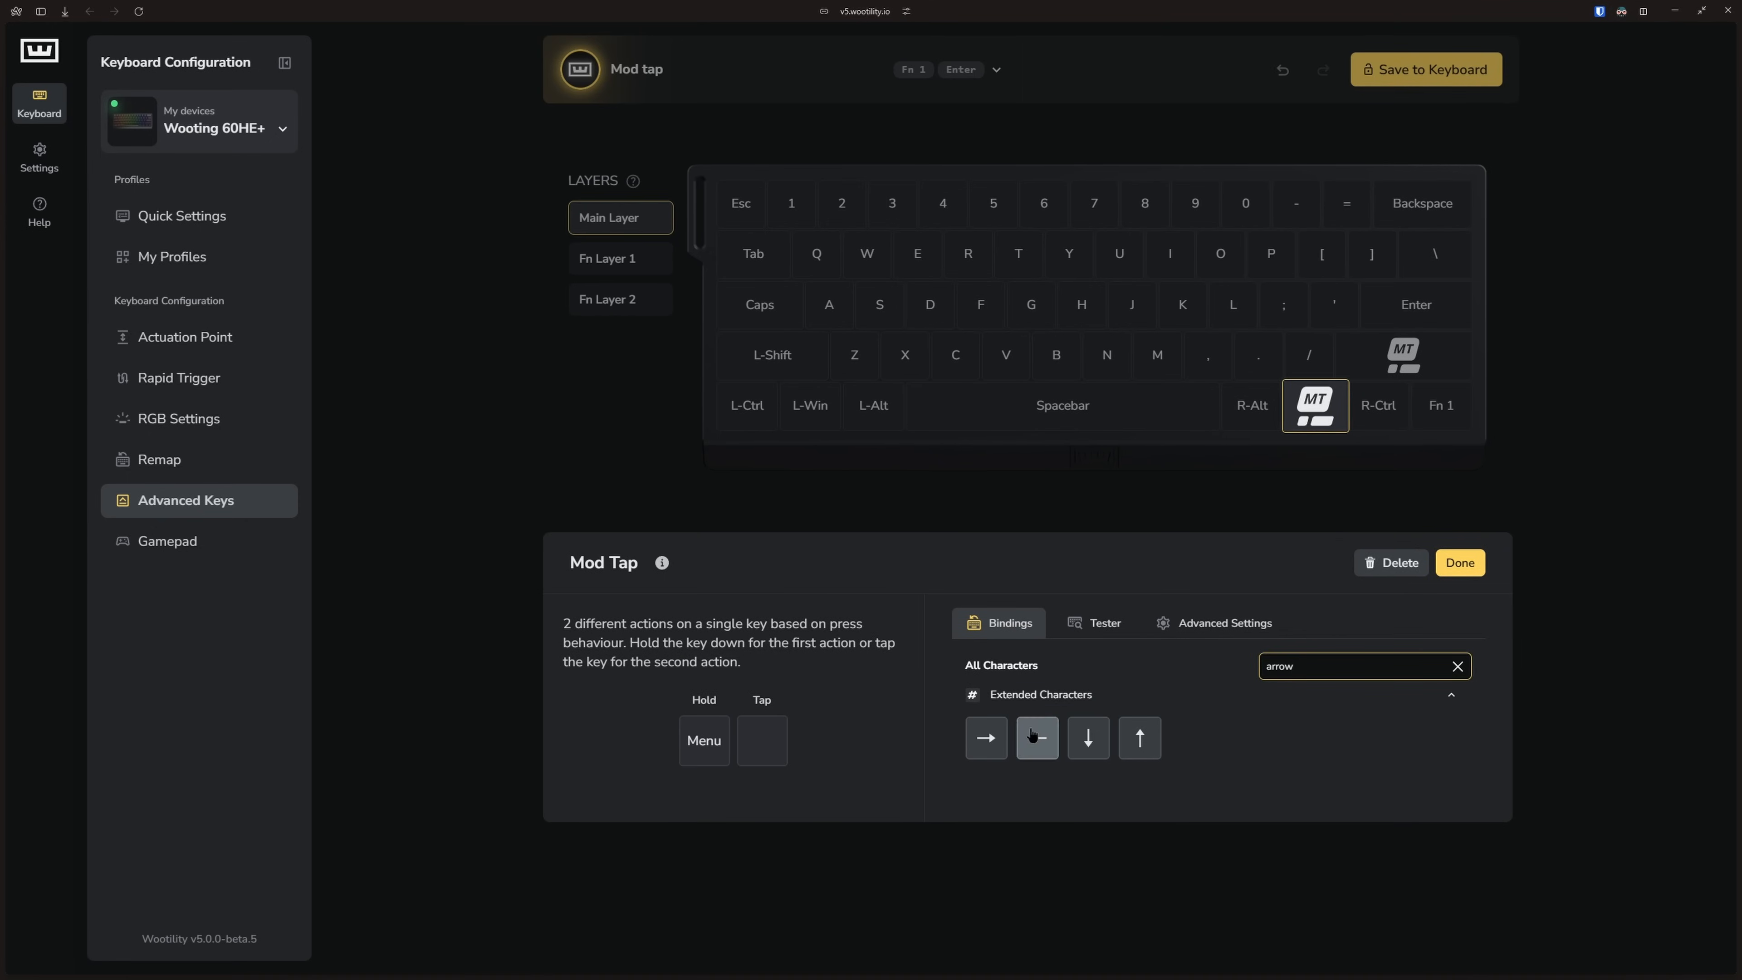
pyautogui.click(1460, 562)
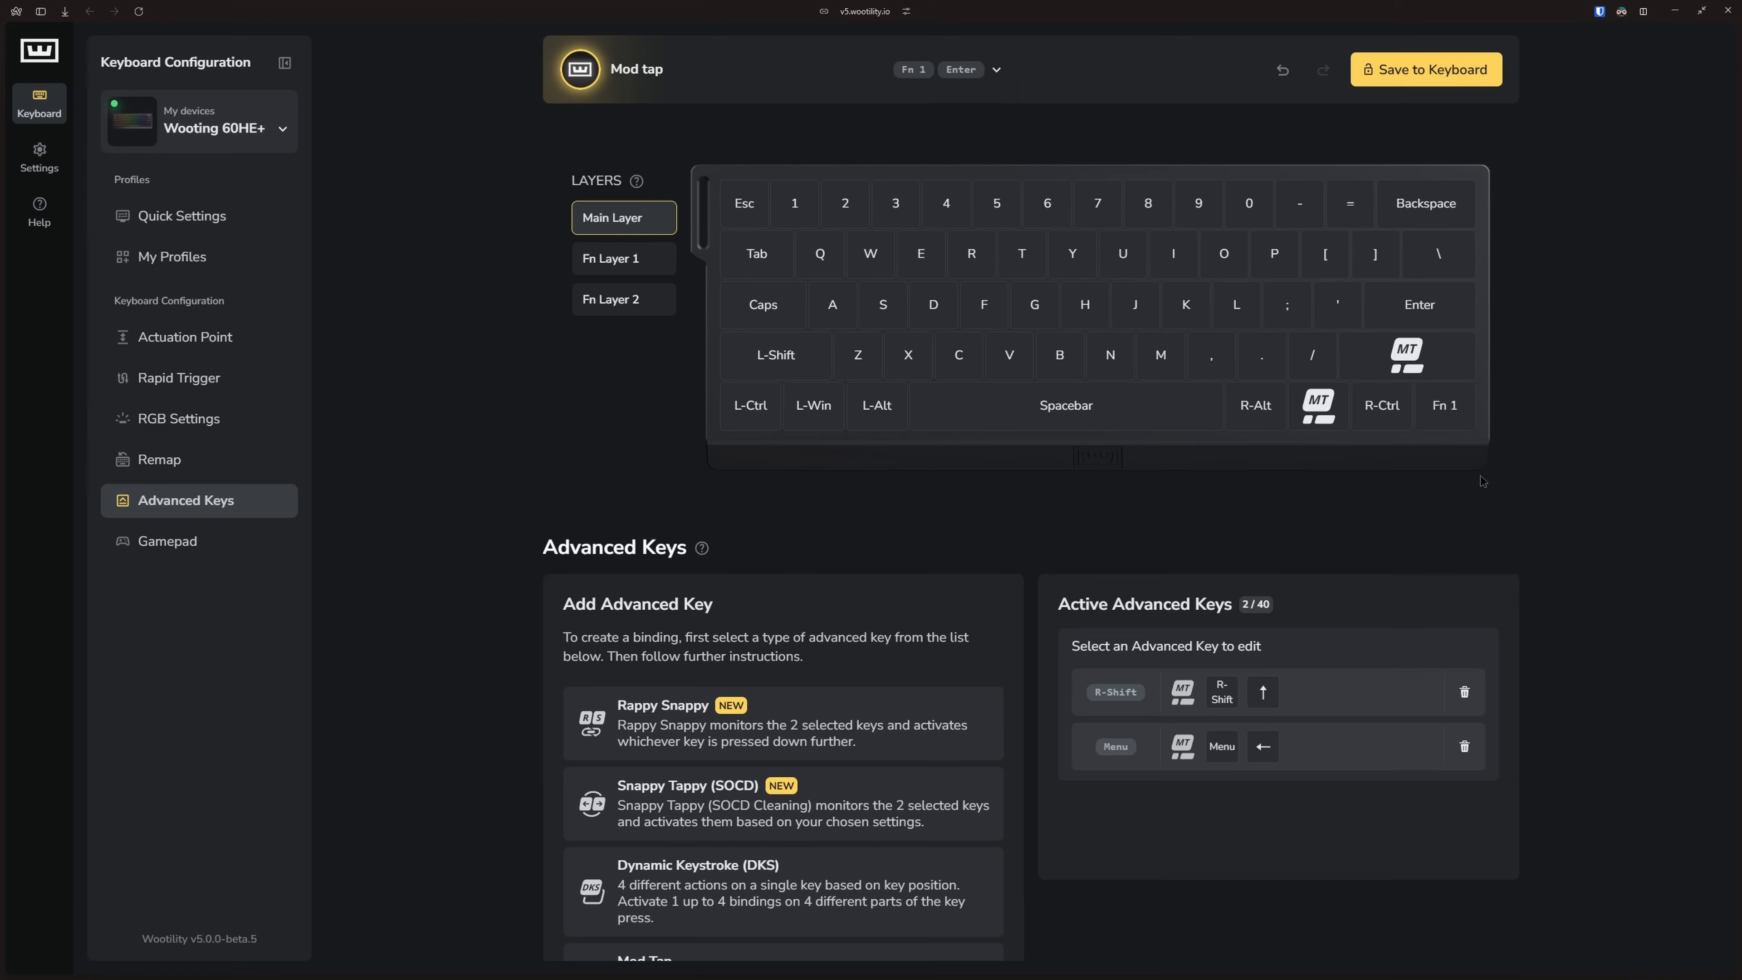
# Make R-Ctrl and Fn 1 Mod Taps sending Down Arrow and Right Arrow on tap.
pyautogui.scroll(-3)
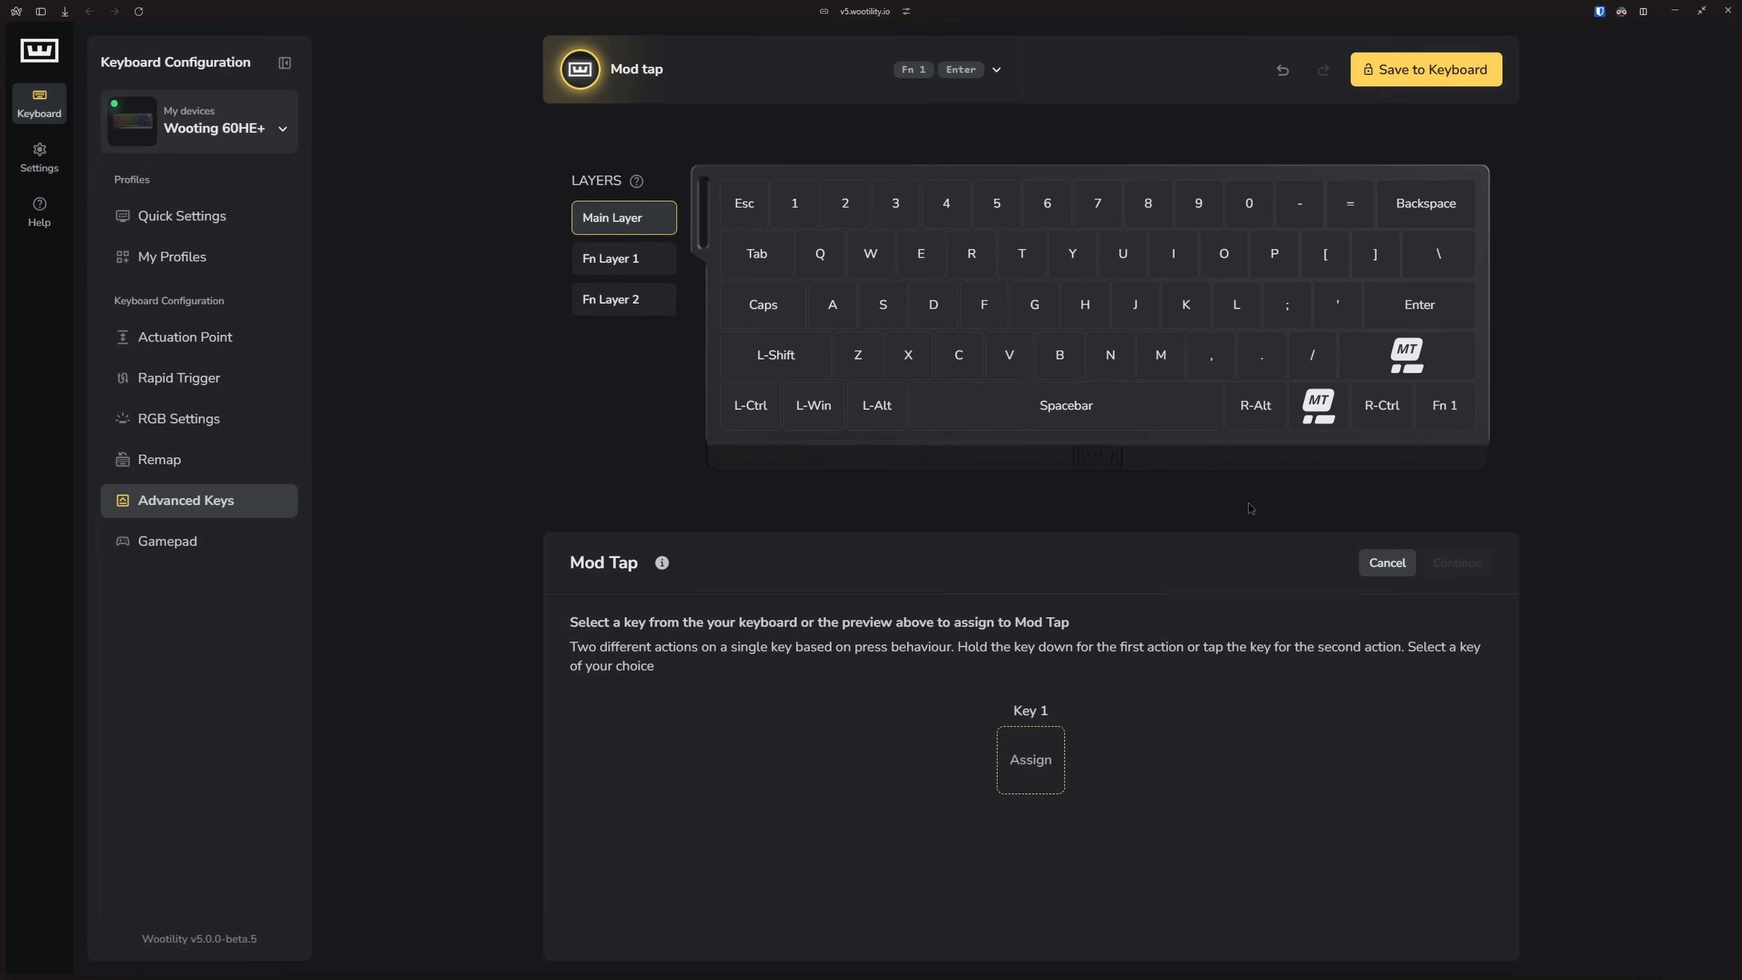
pyautogui.click(1381, 404)
pyautogui.write('arr')
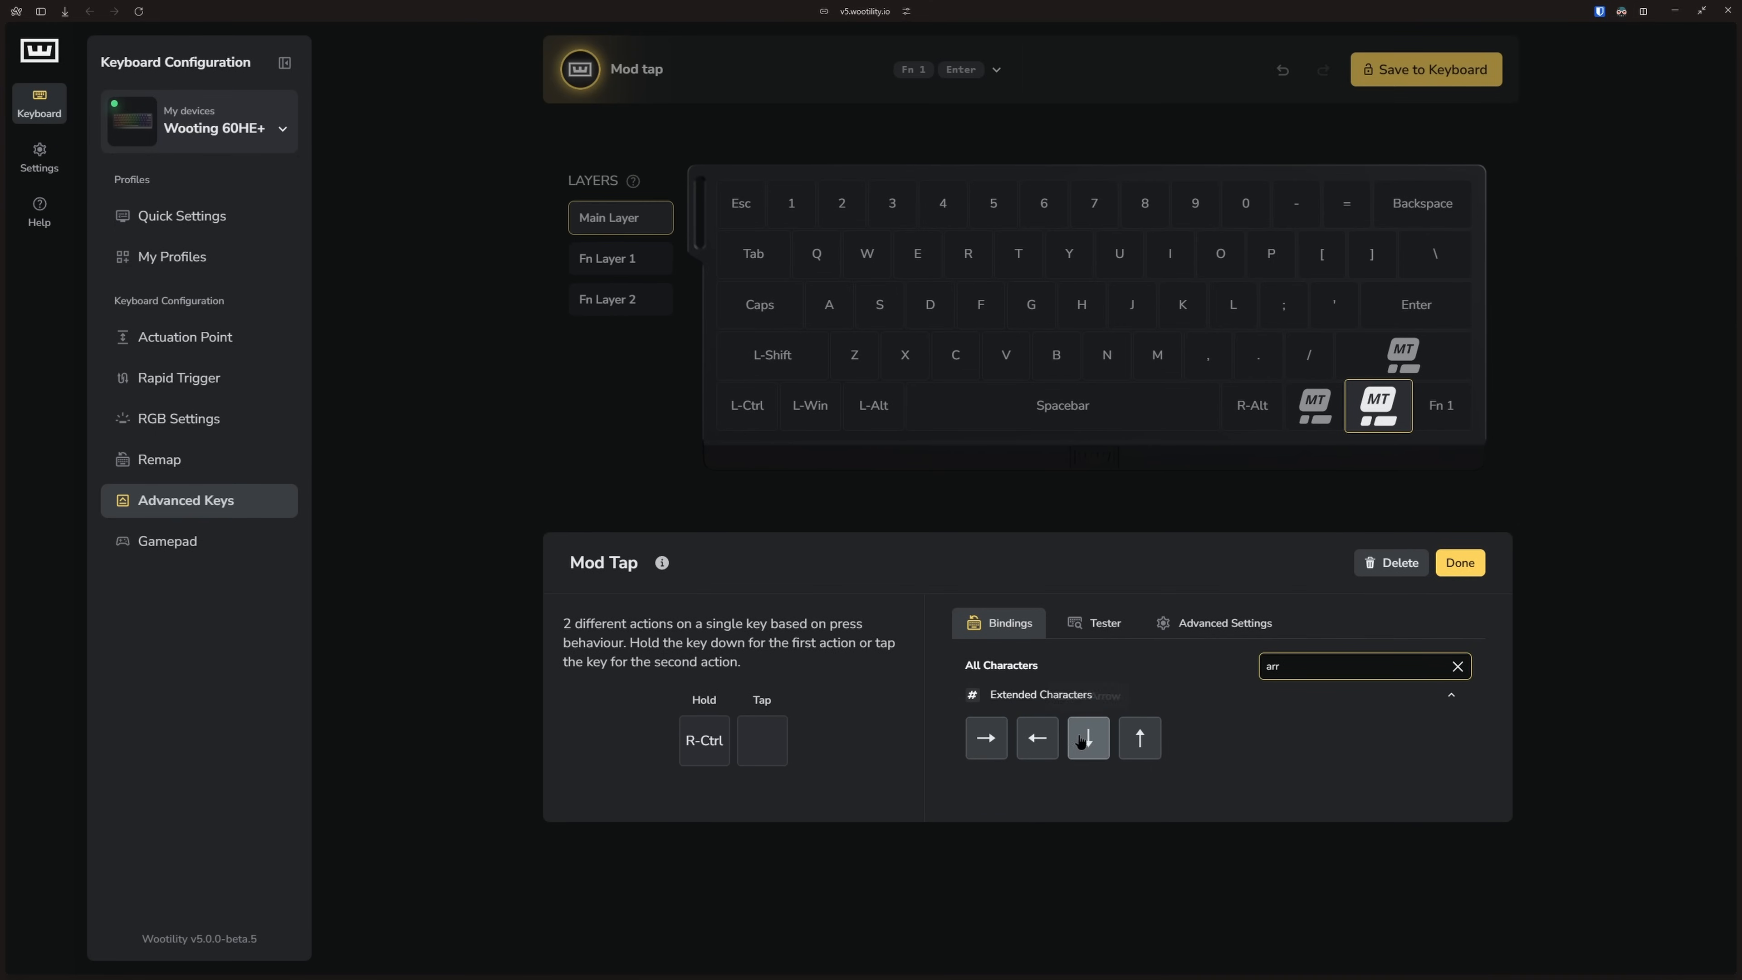
pyautogui.click(1459, 563)
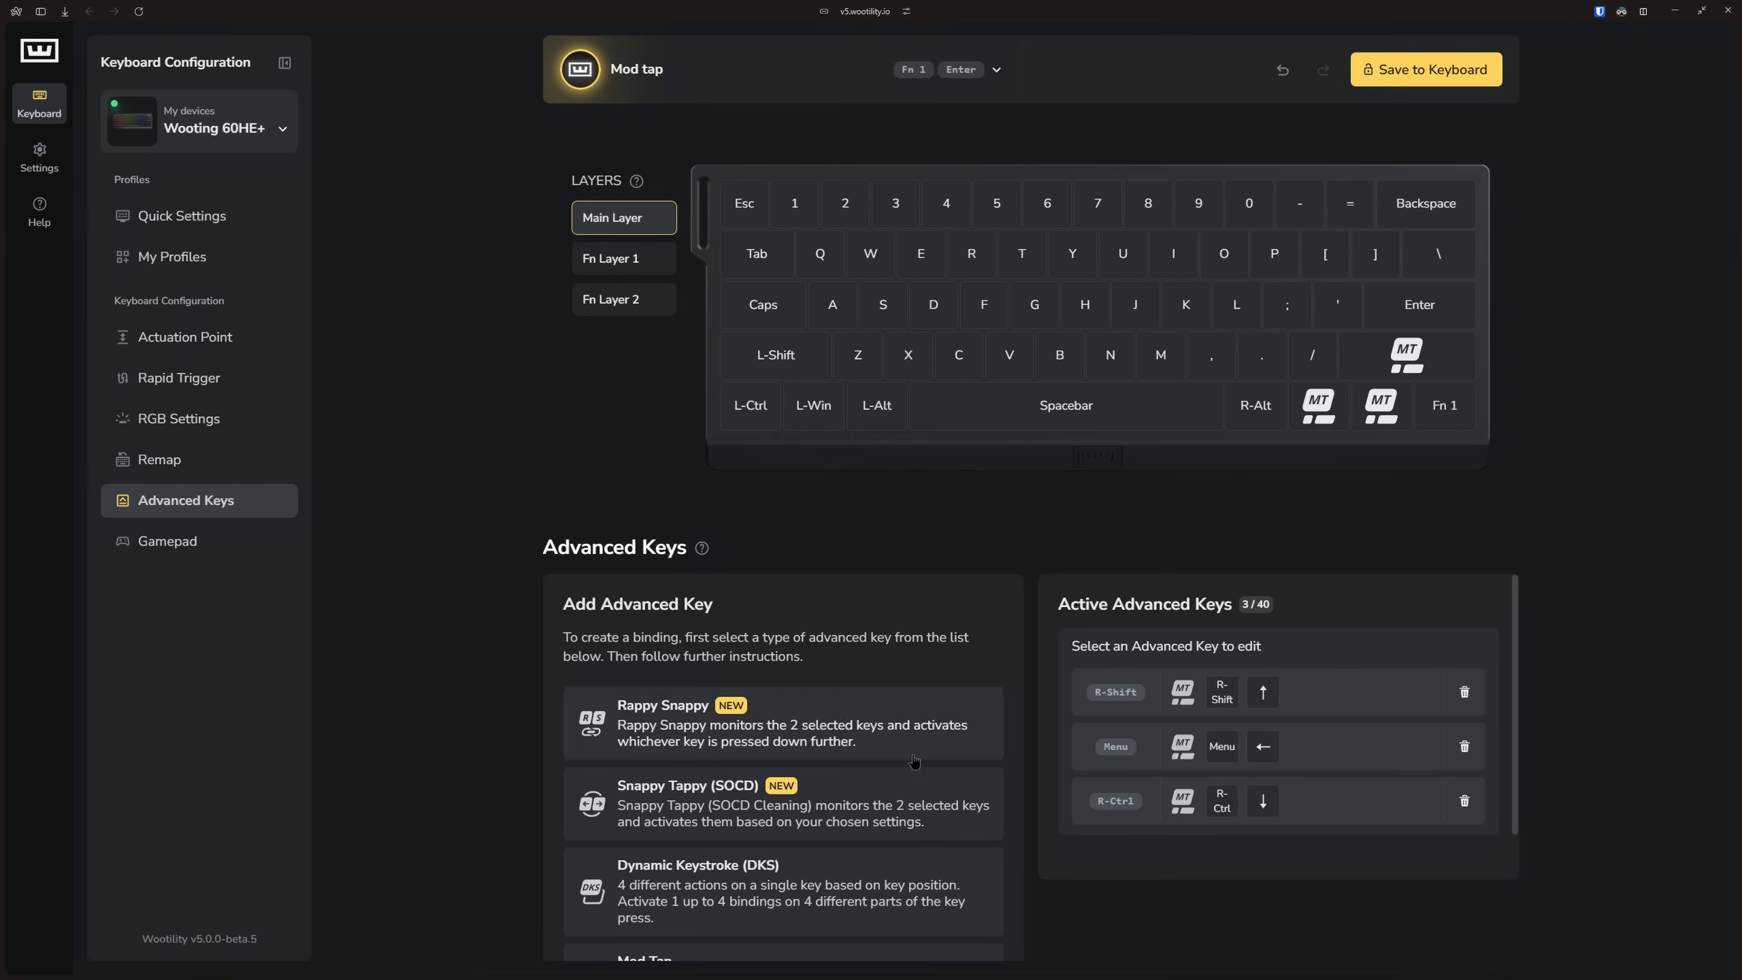
pyautogui.click(1445, 404)
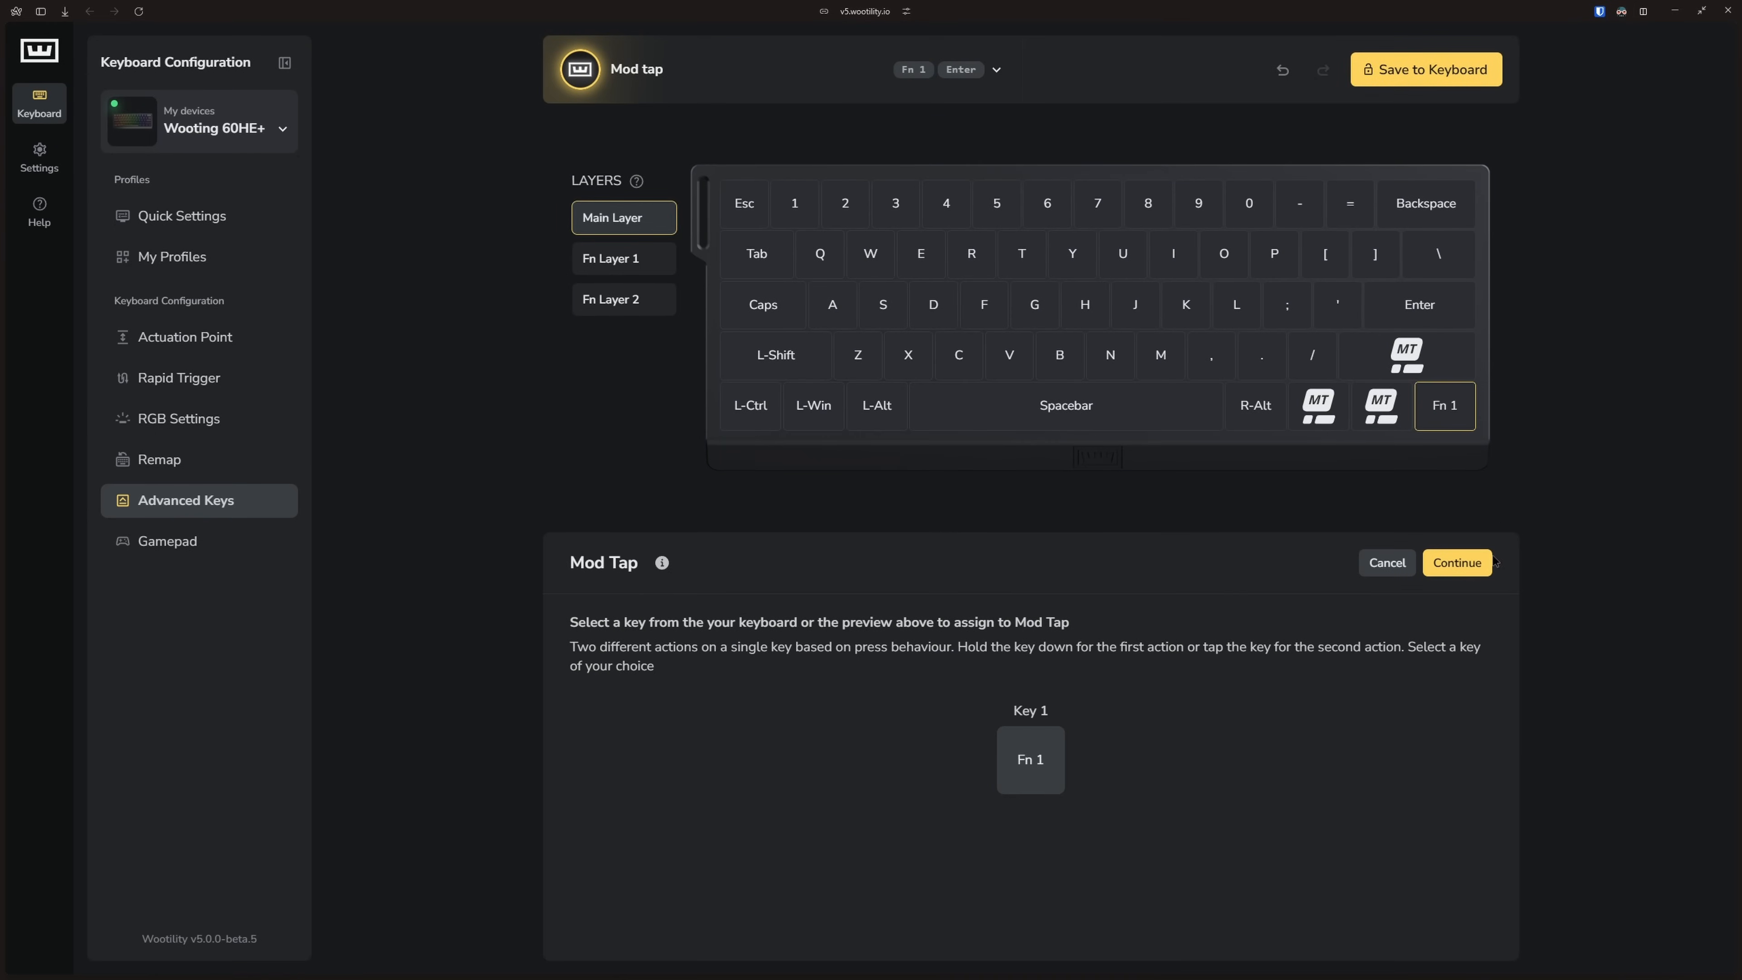
pyautogui.click(1457, 562)
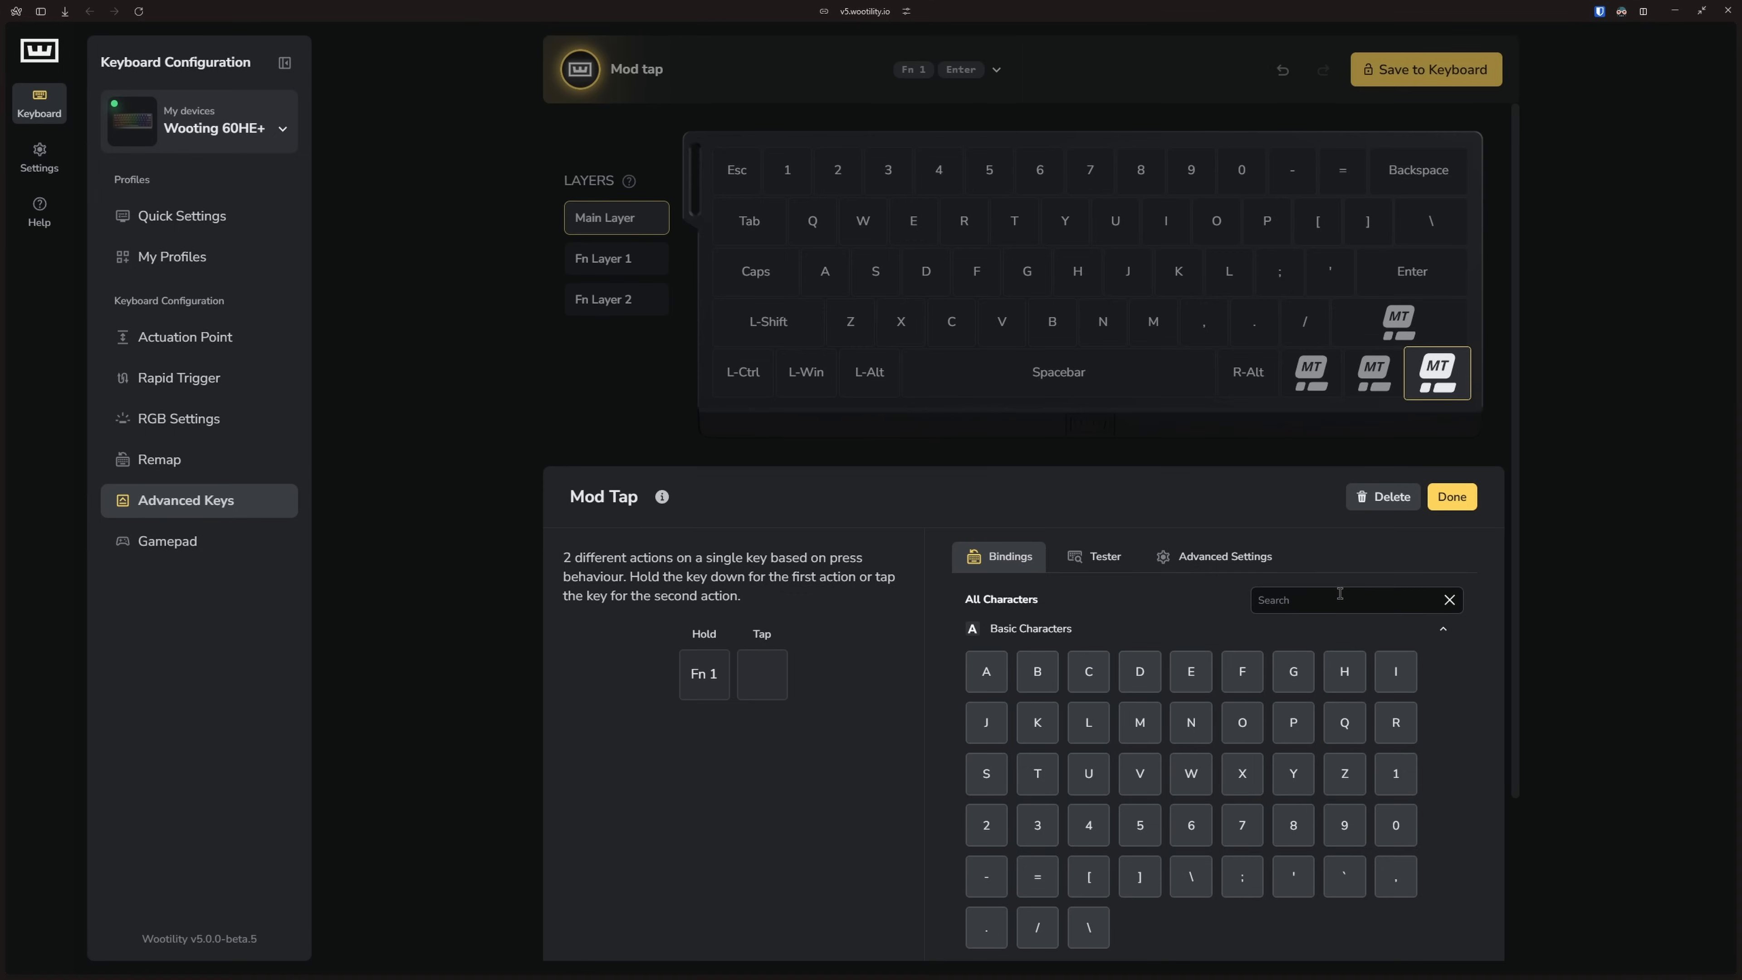
pyautogui.write('arrow')
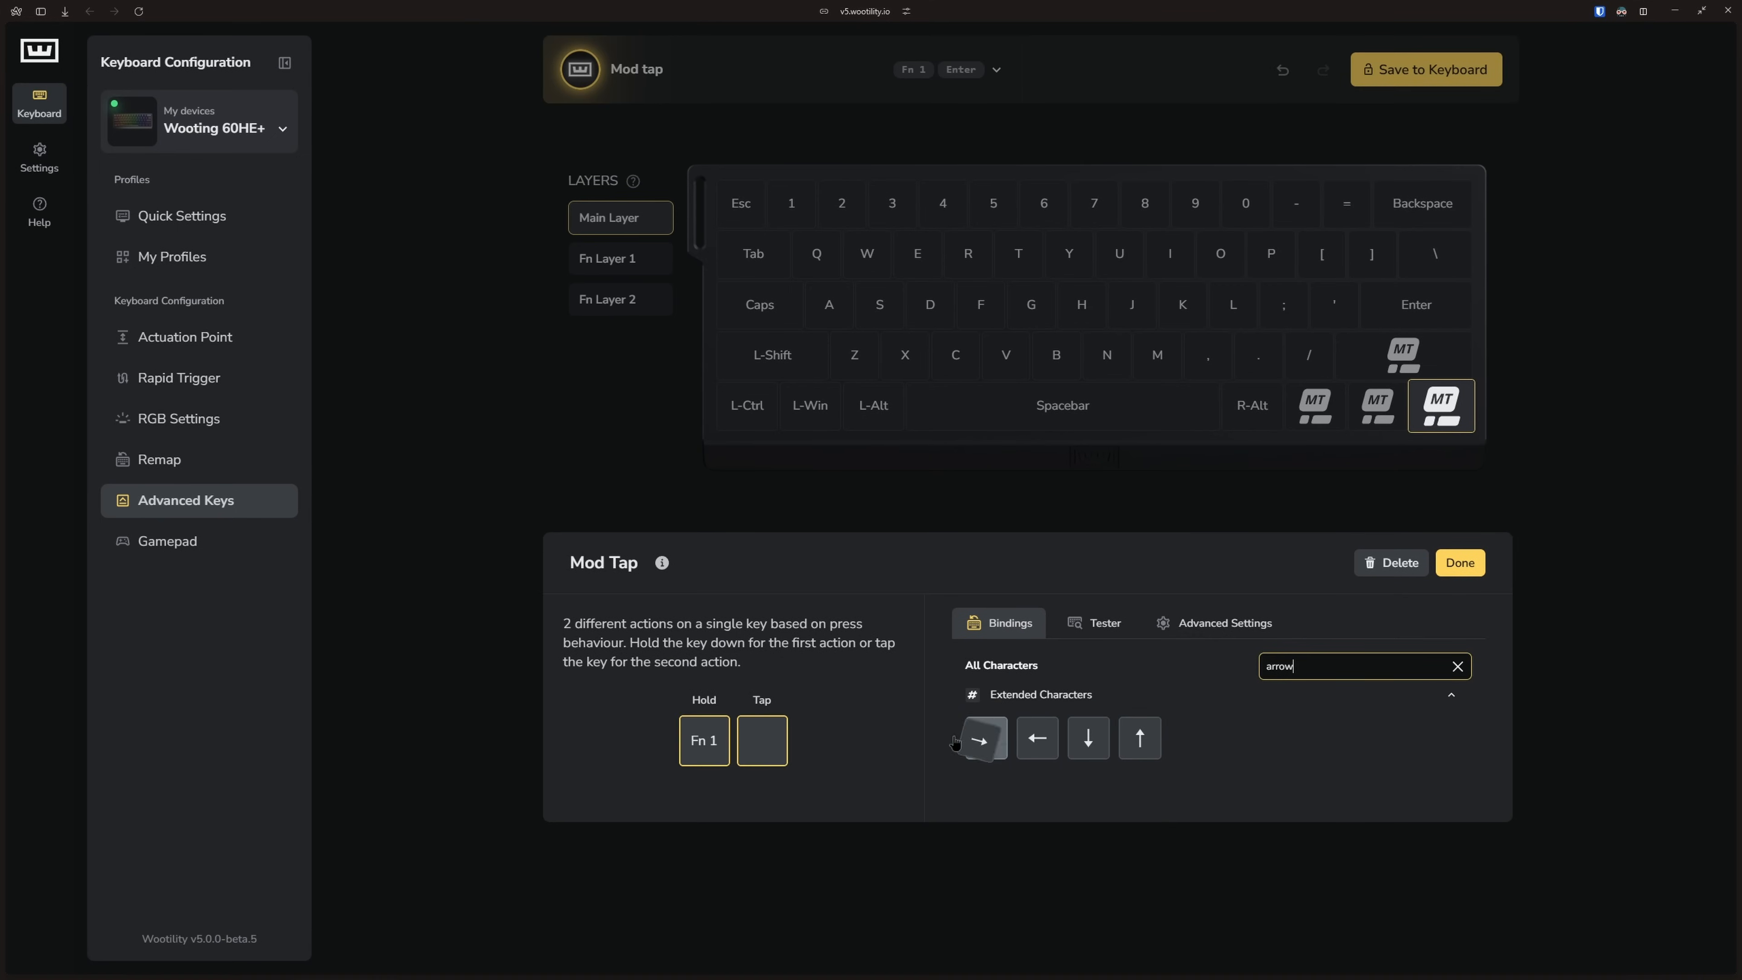
pyautogui.click(1459, 563)
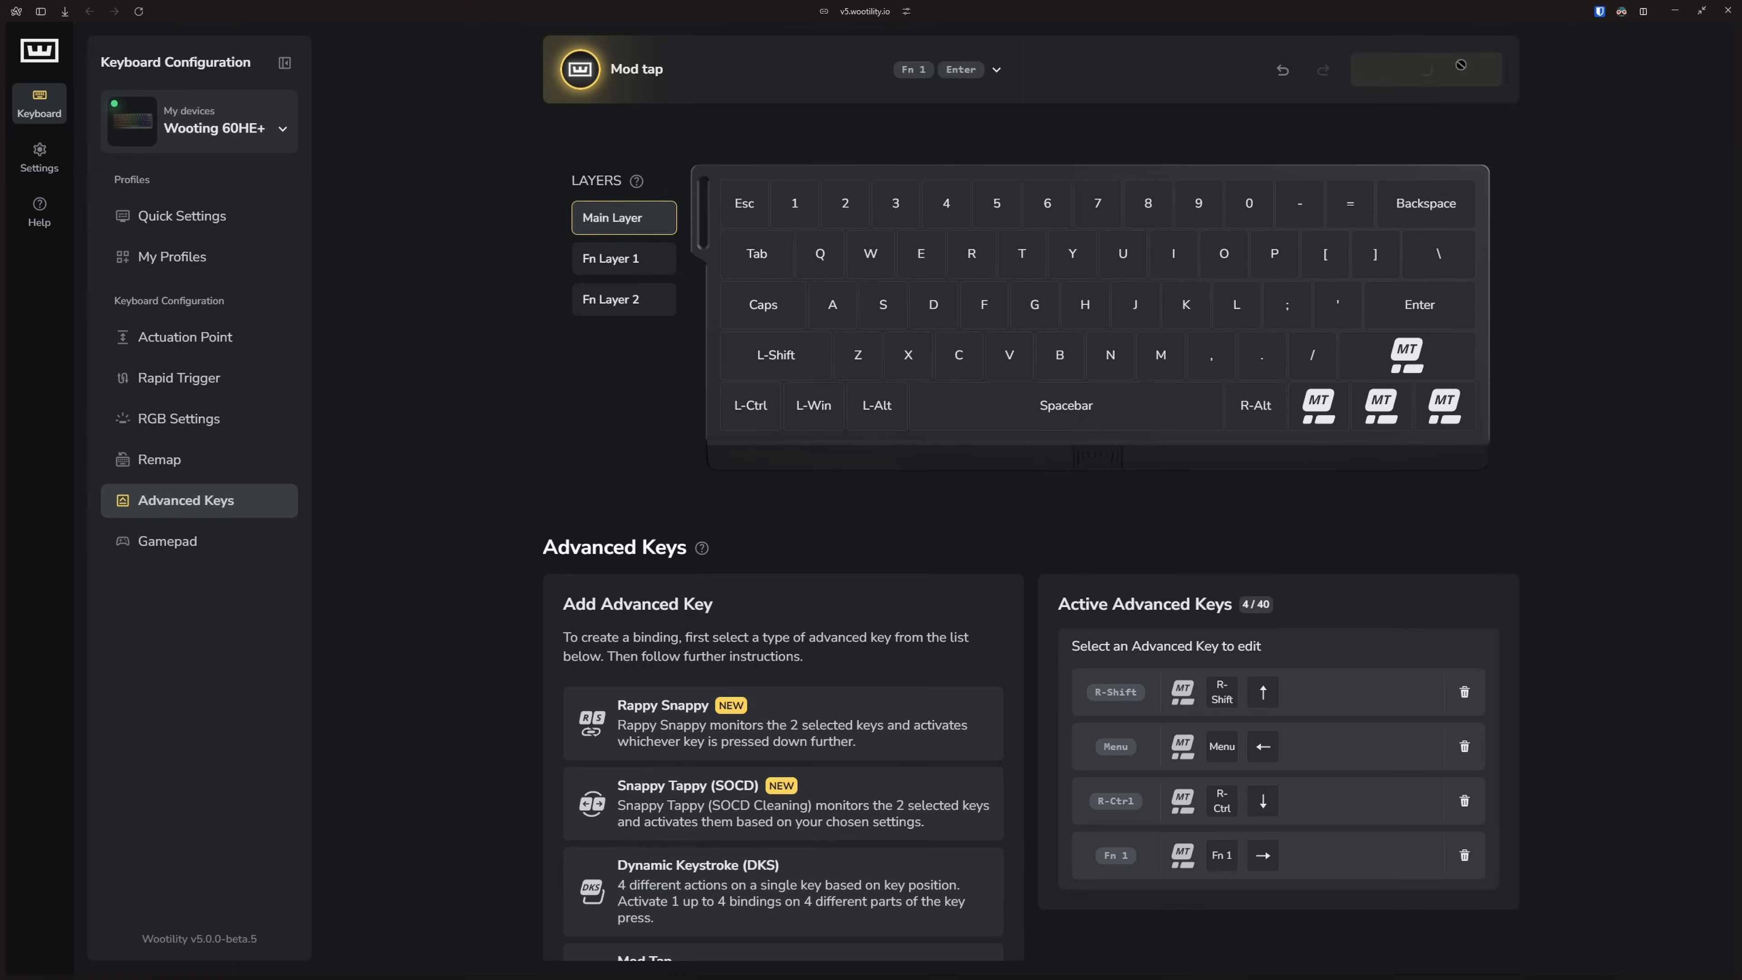
# Save, then make Esc a Mod Tap that sends the backtick key when tapped.
pyautogui.click(1427, 68)
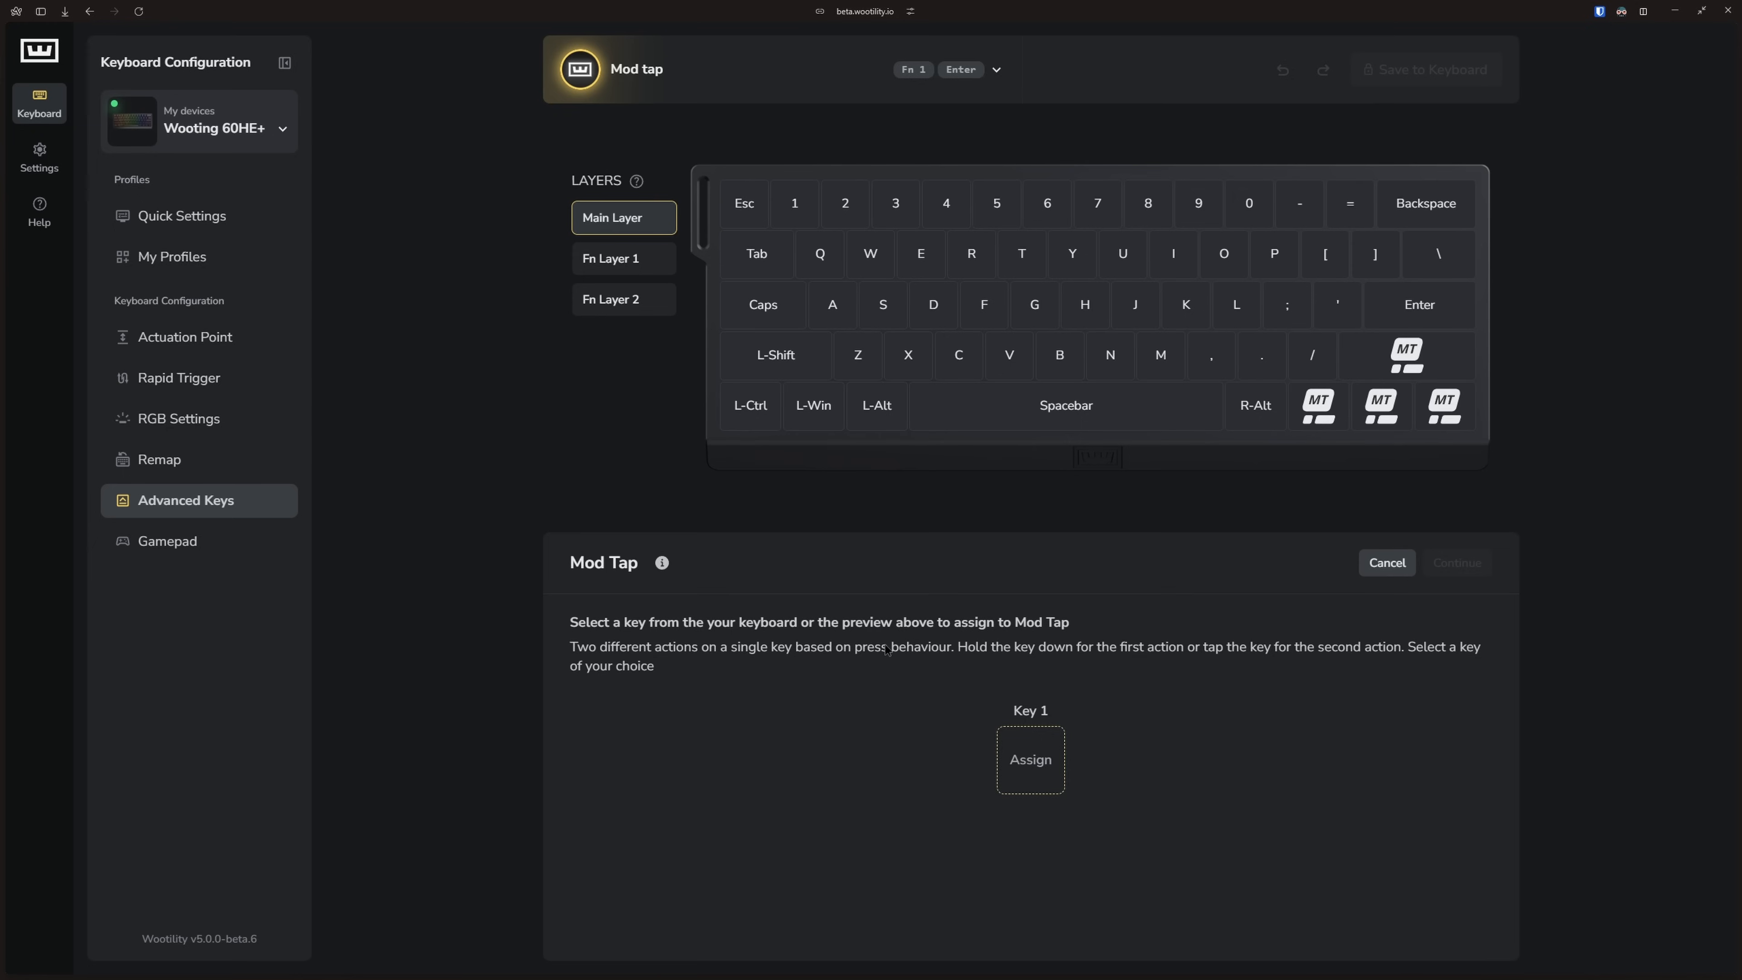
pyautogui.moveTo(734, 129)
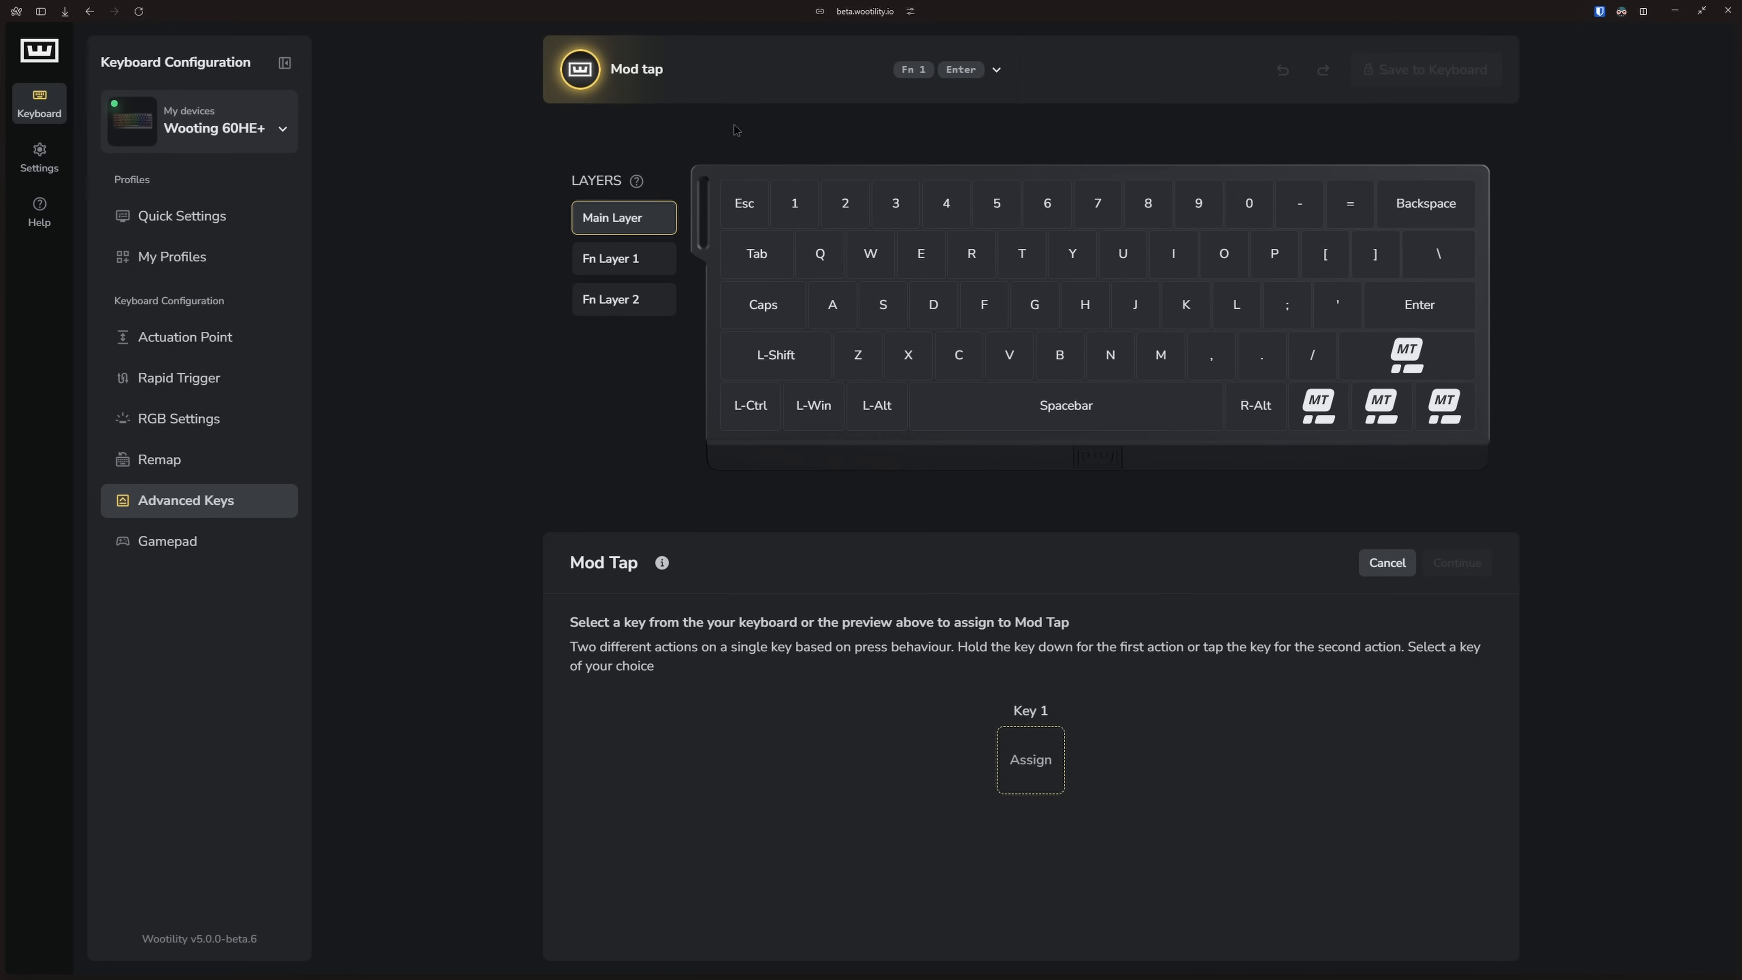
pyautogui.click(743, 203)
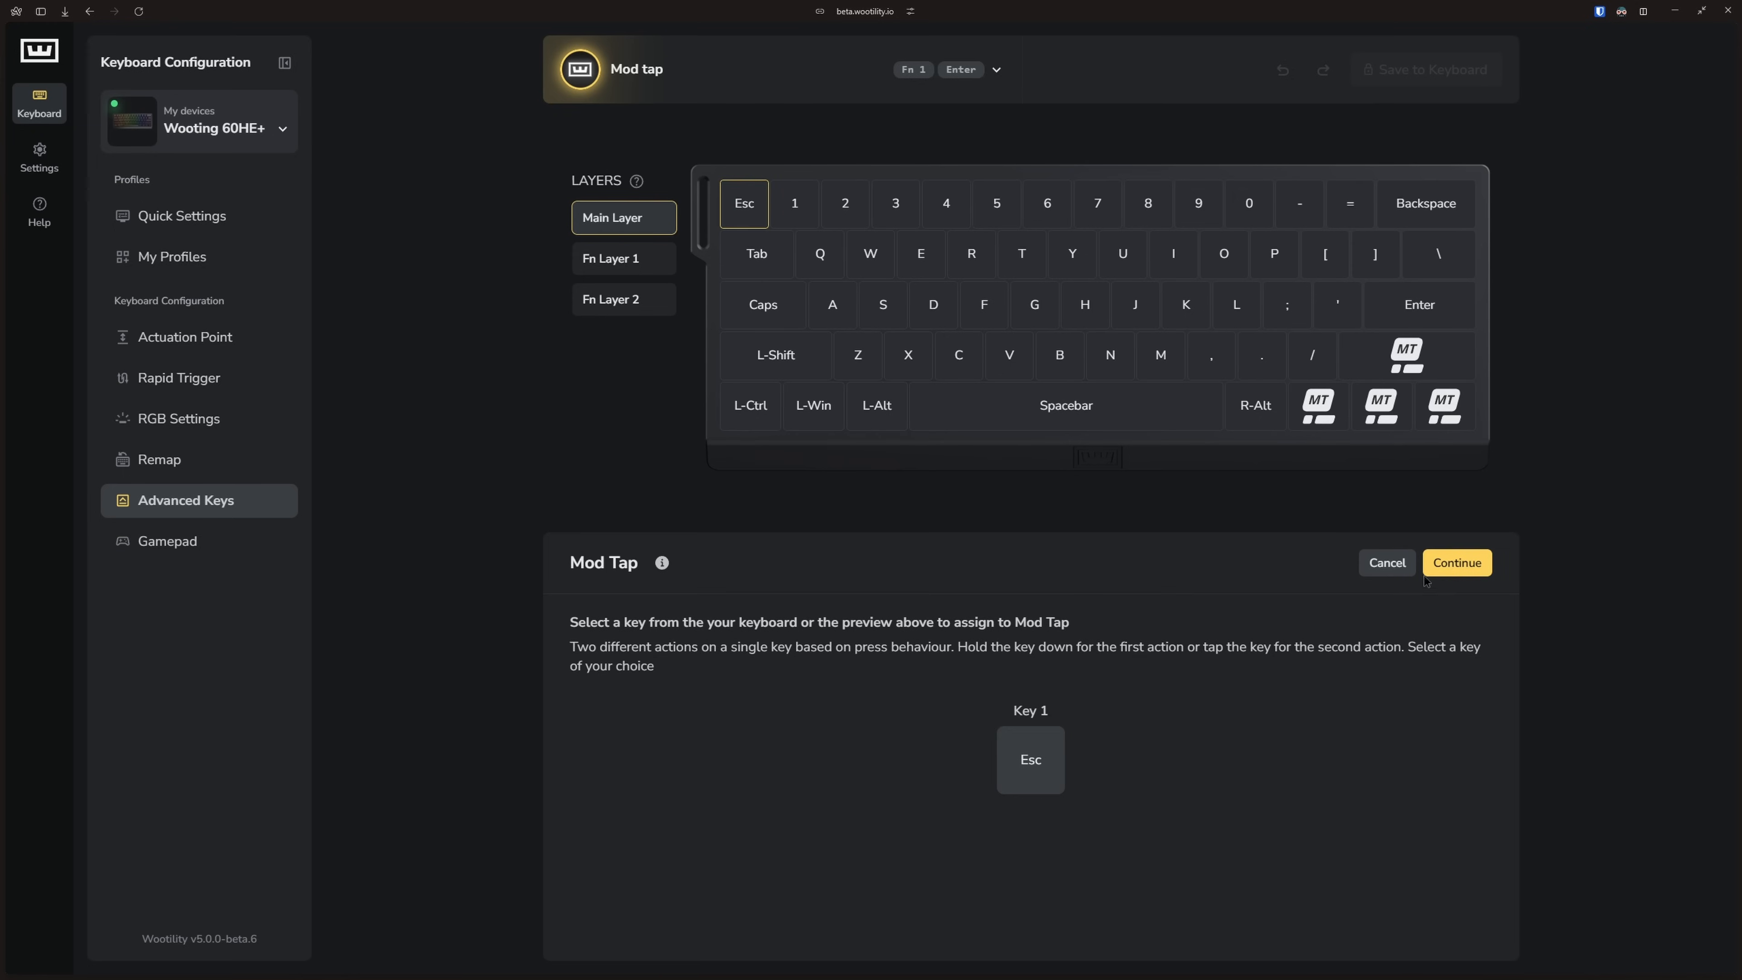
pyautogui.click(1457, 562)
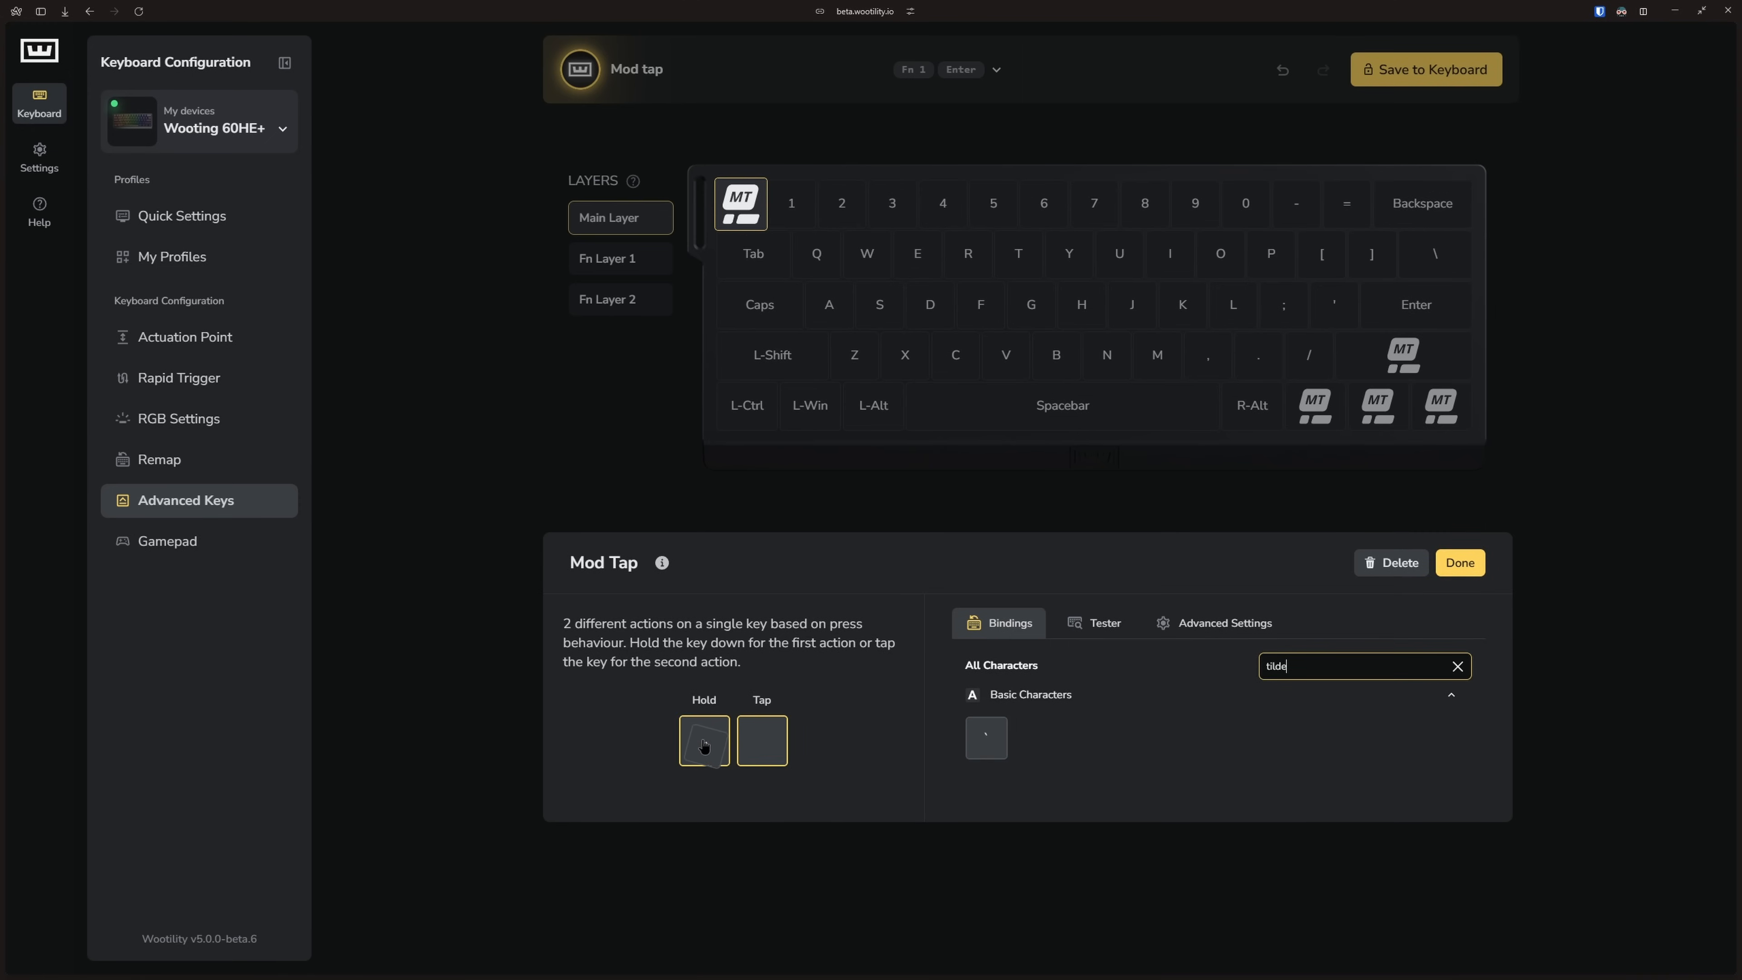
pyautogui.click(1459, 563)
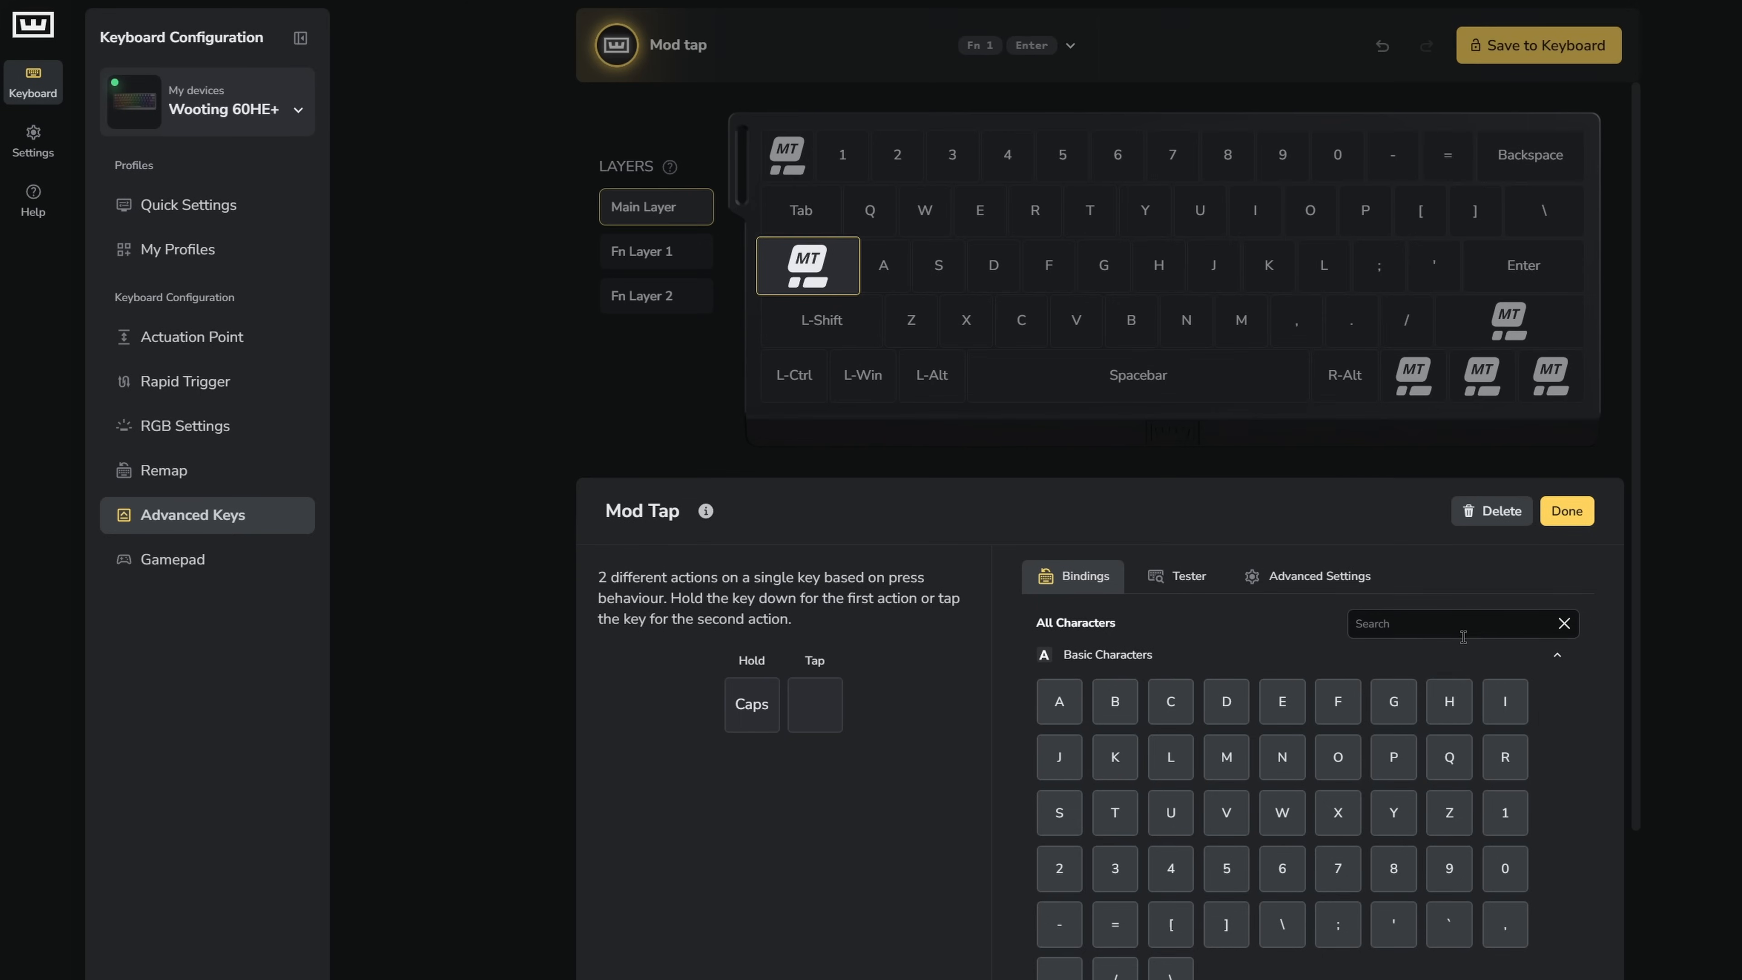
# Assign the calculator function to tapping Caps, then enter 2 + in Calculator.
pyautogui.write('calcu')
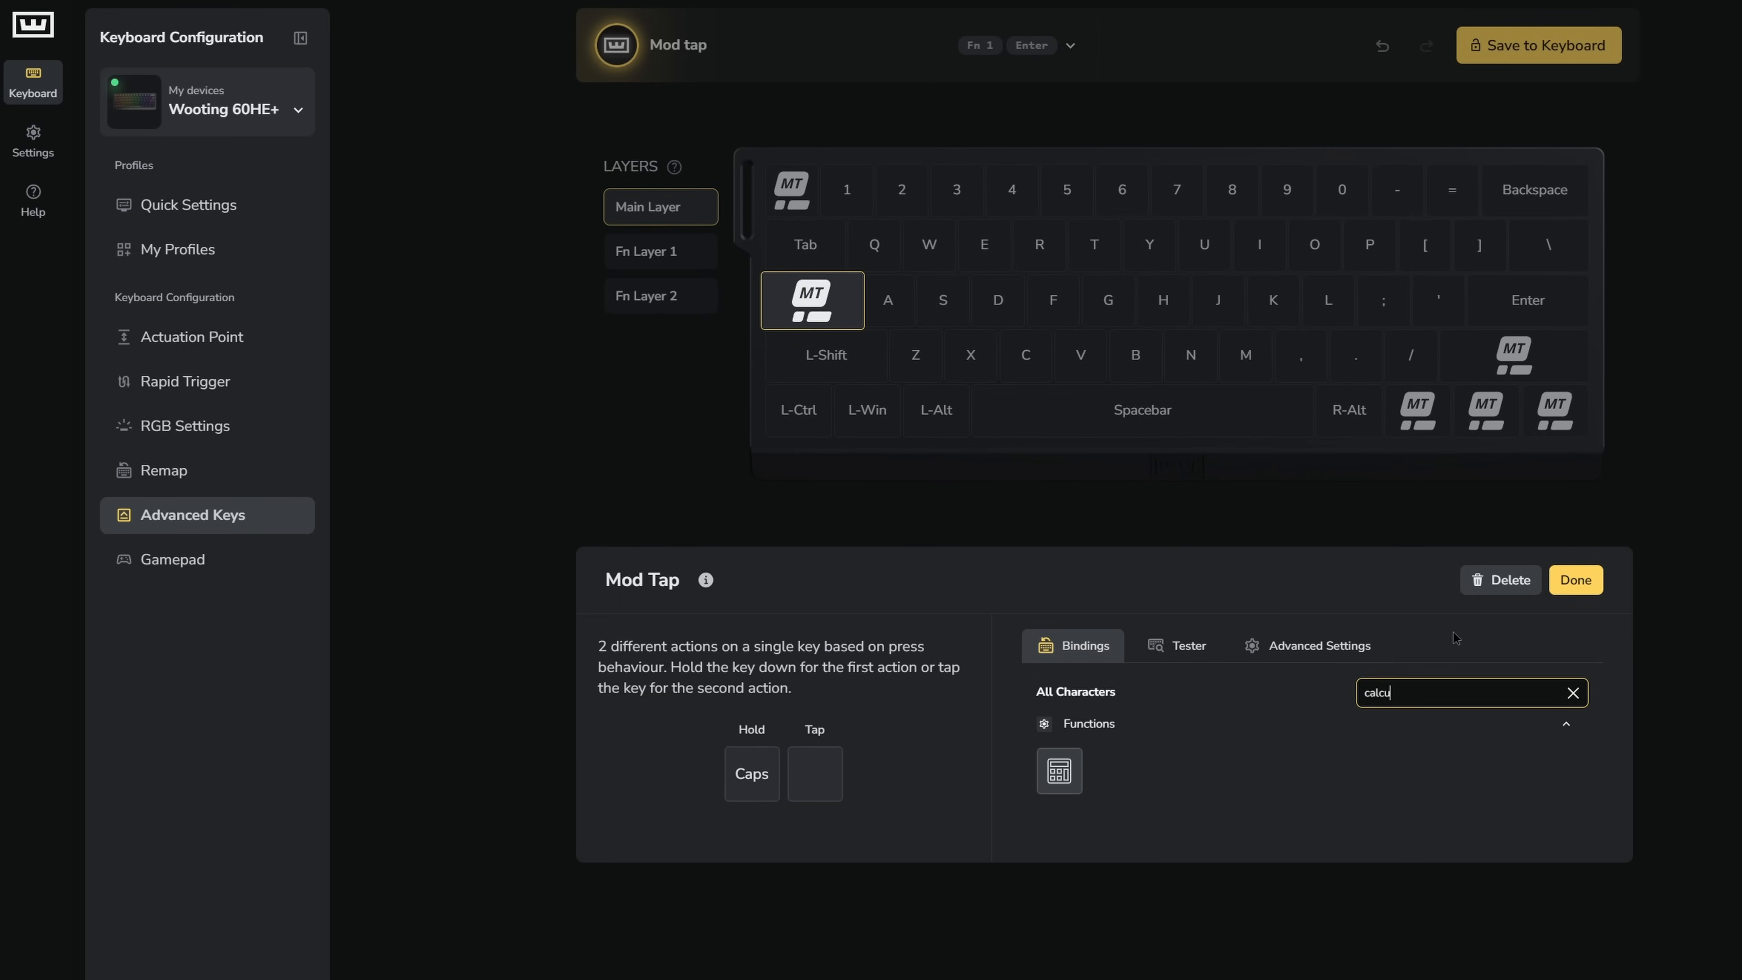
pyautogui.click(1059, 769)
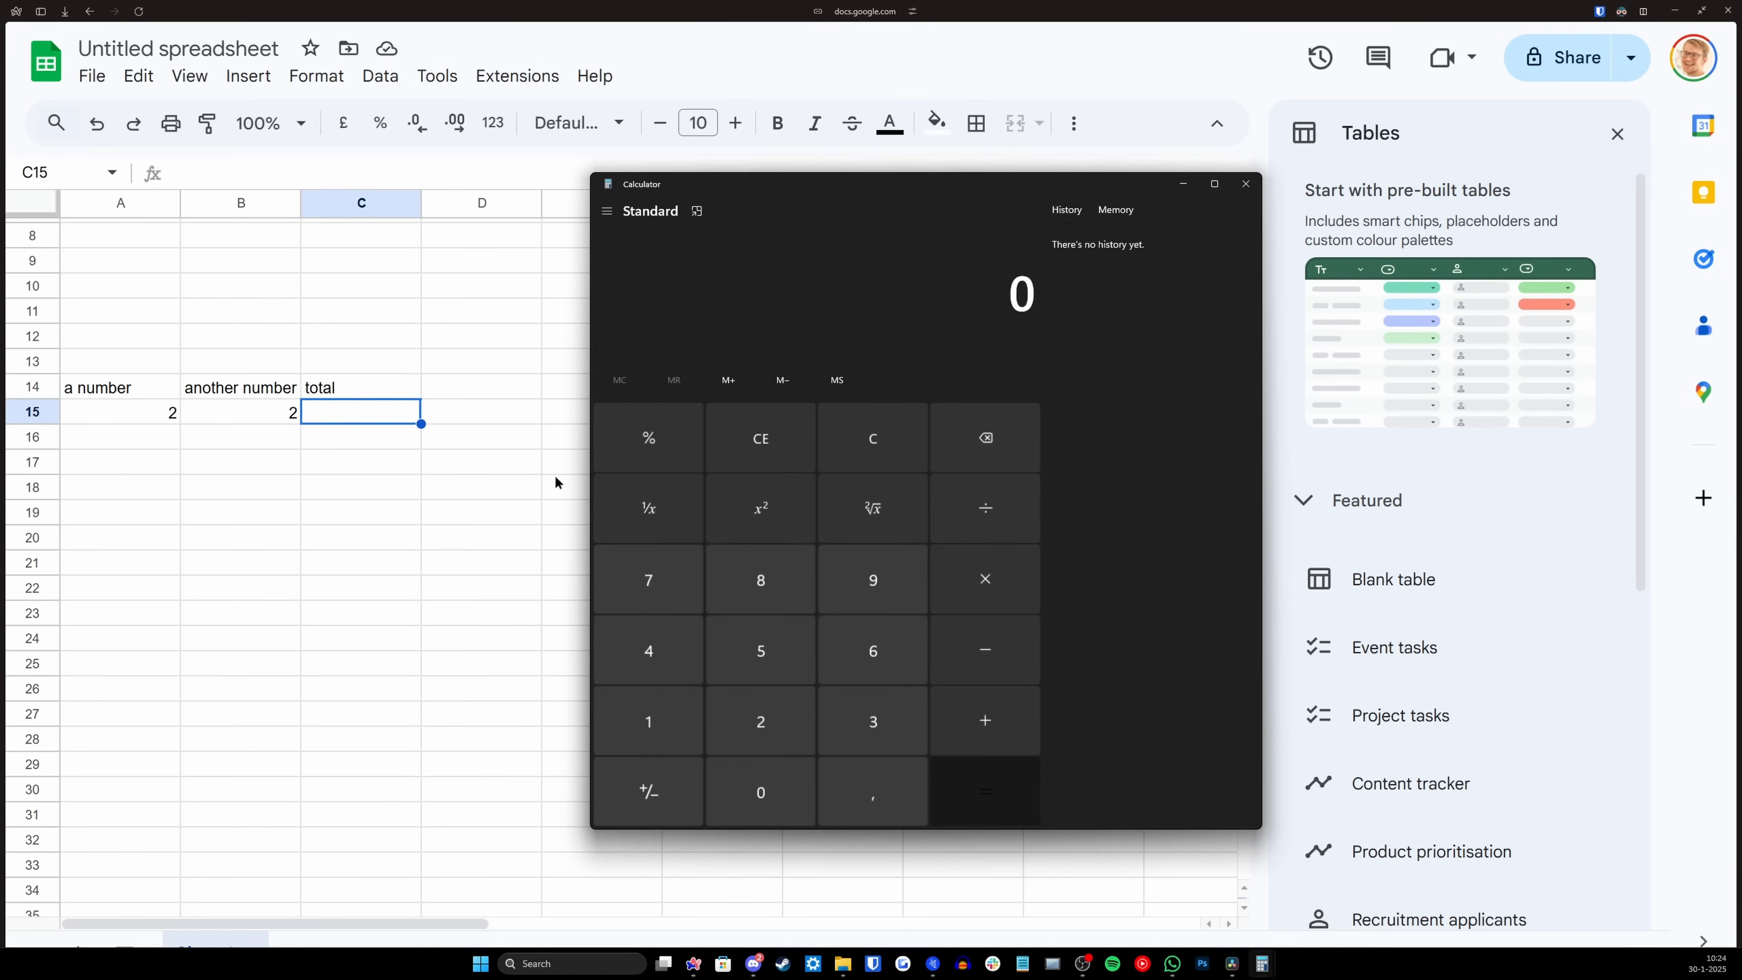
pyautogui.click(761, 721)
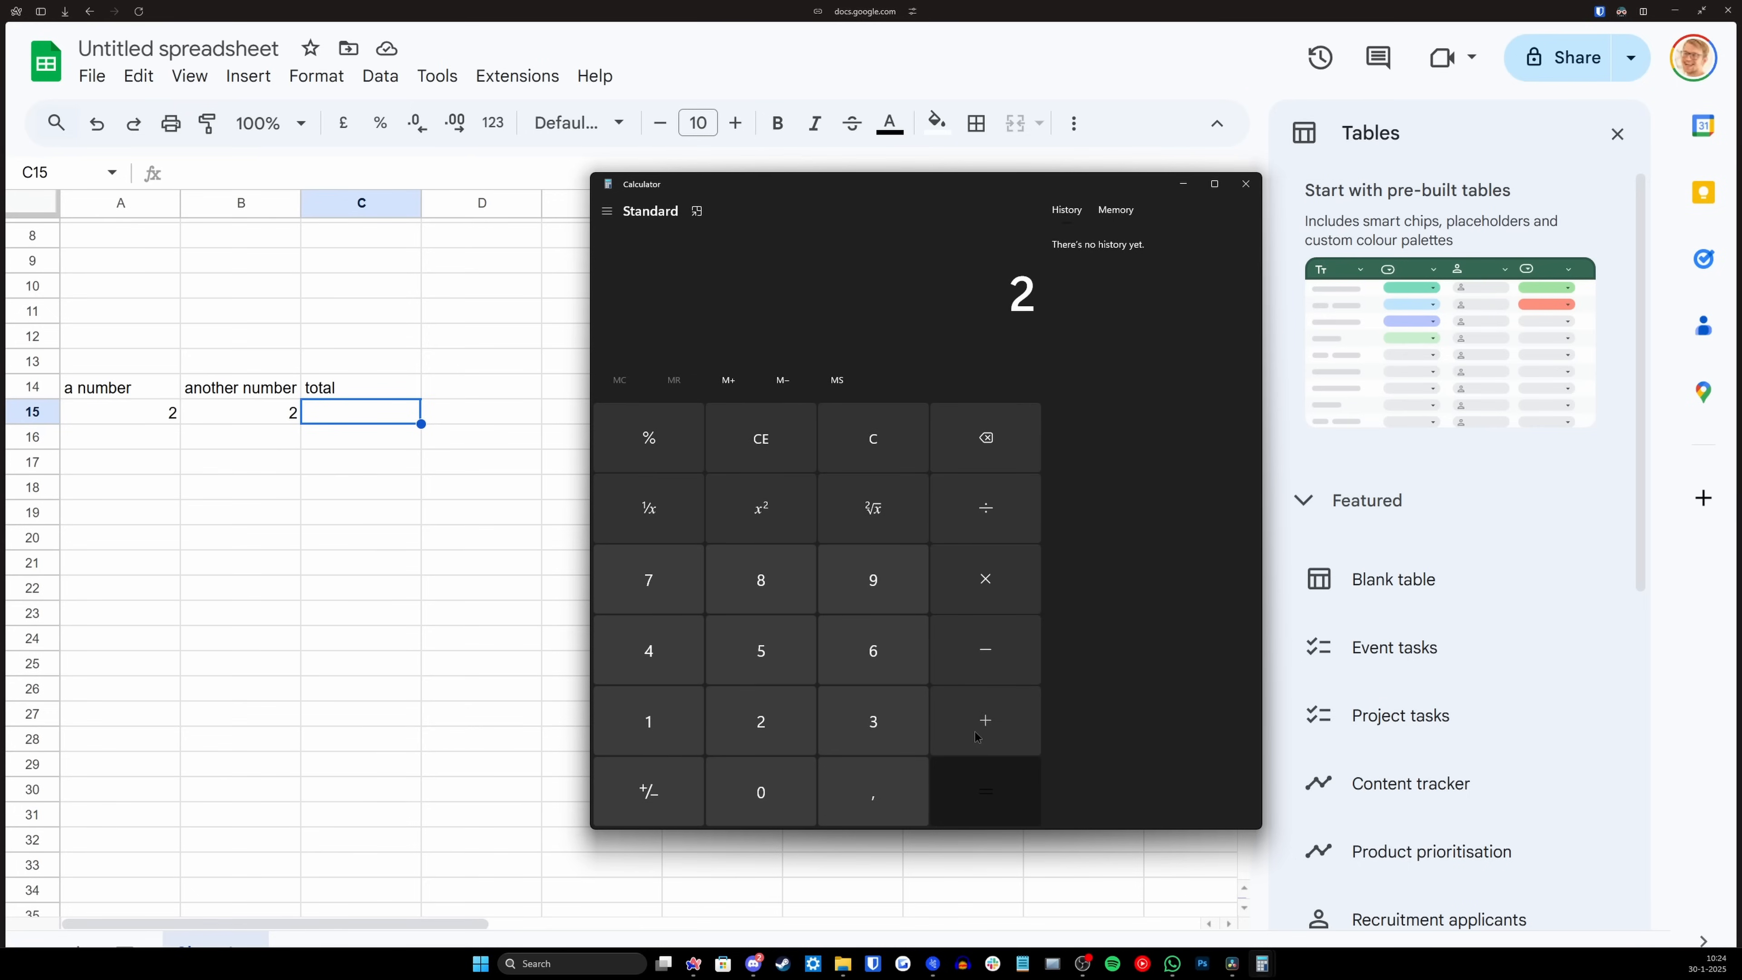
pyautogui.click(984, 792)
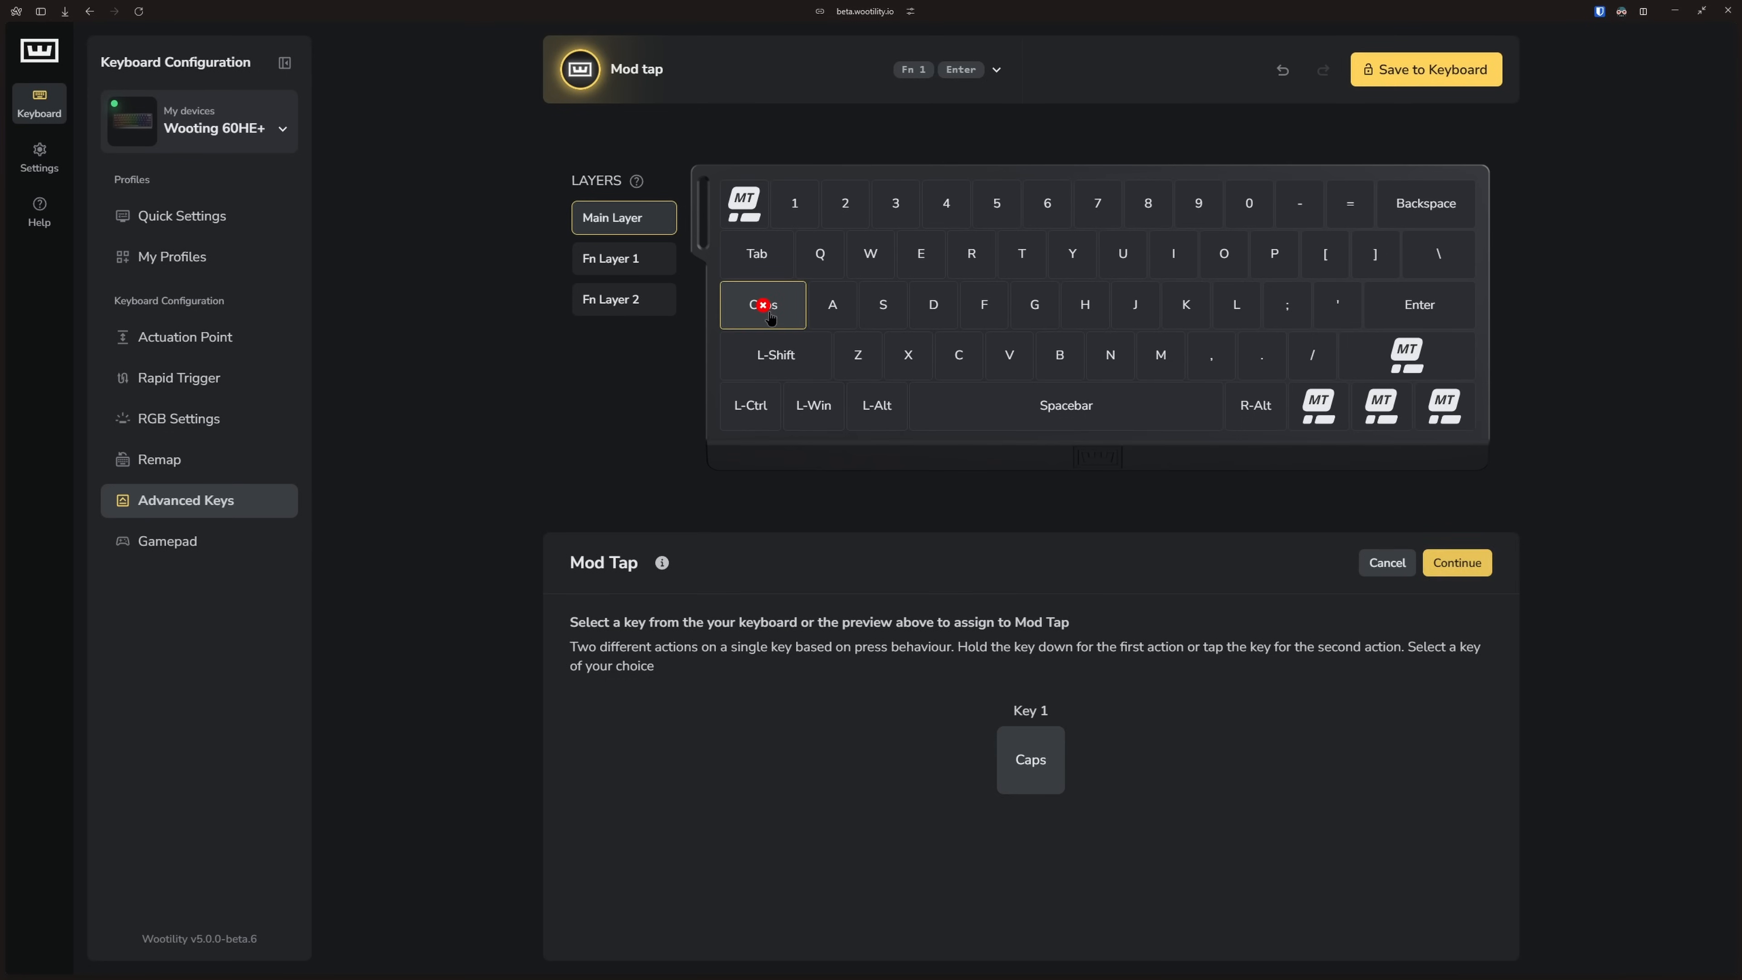
# Confirm Caps as a Mod Tap and search 'FN' to hold for Fn 1.
pyautogui.click(1456, 563)
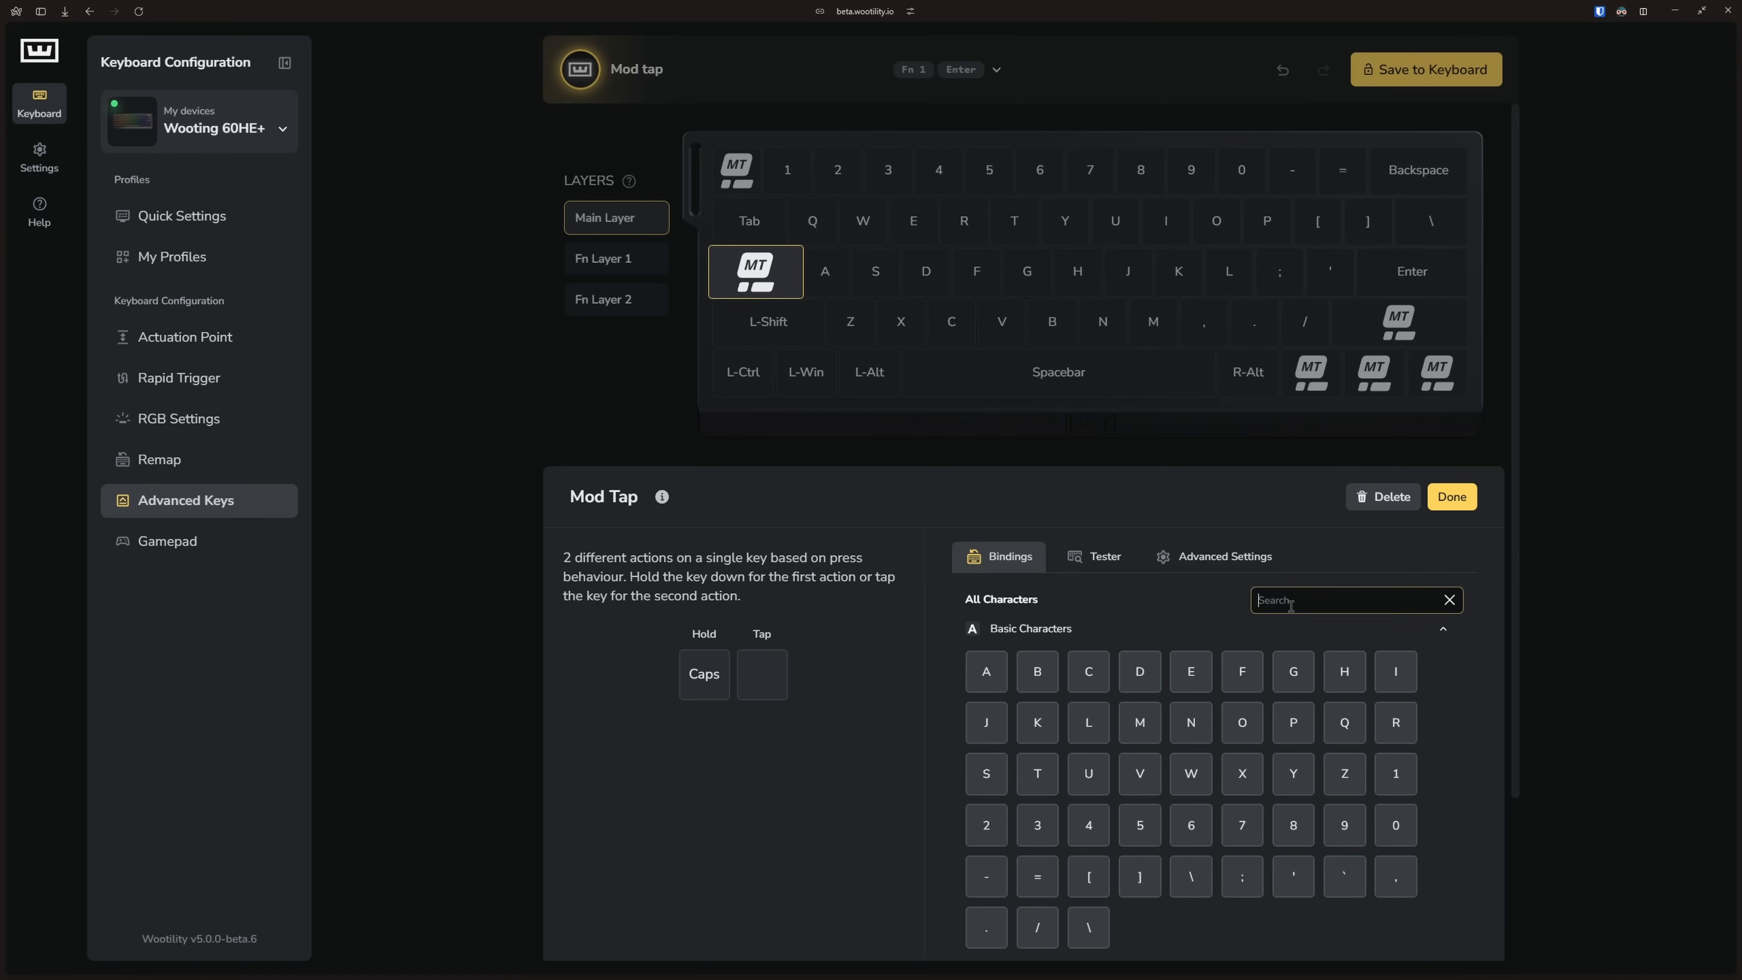
pyautogui.write('FN')
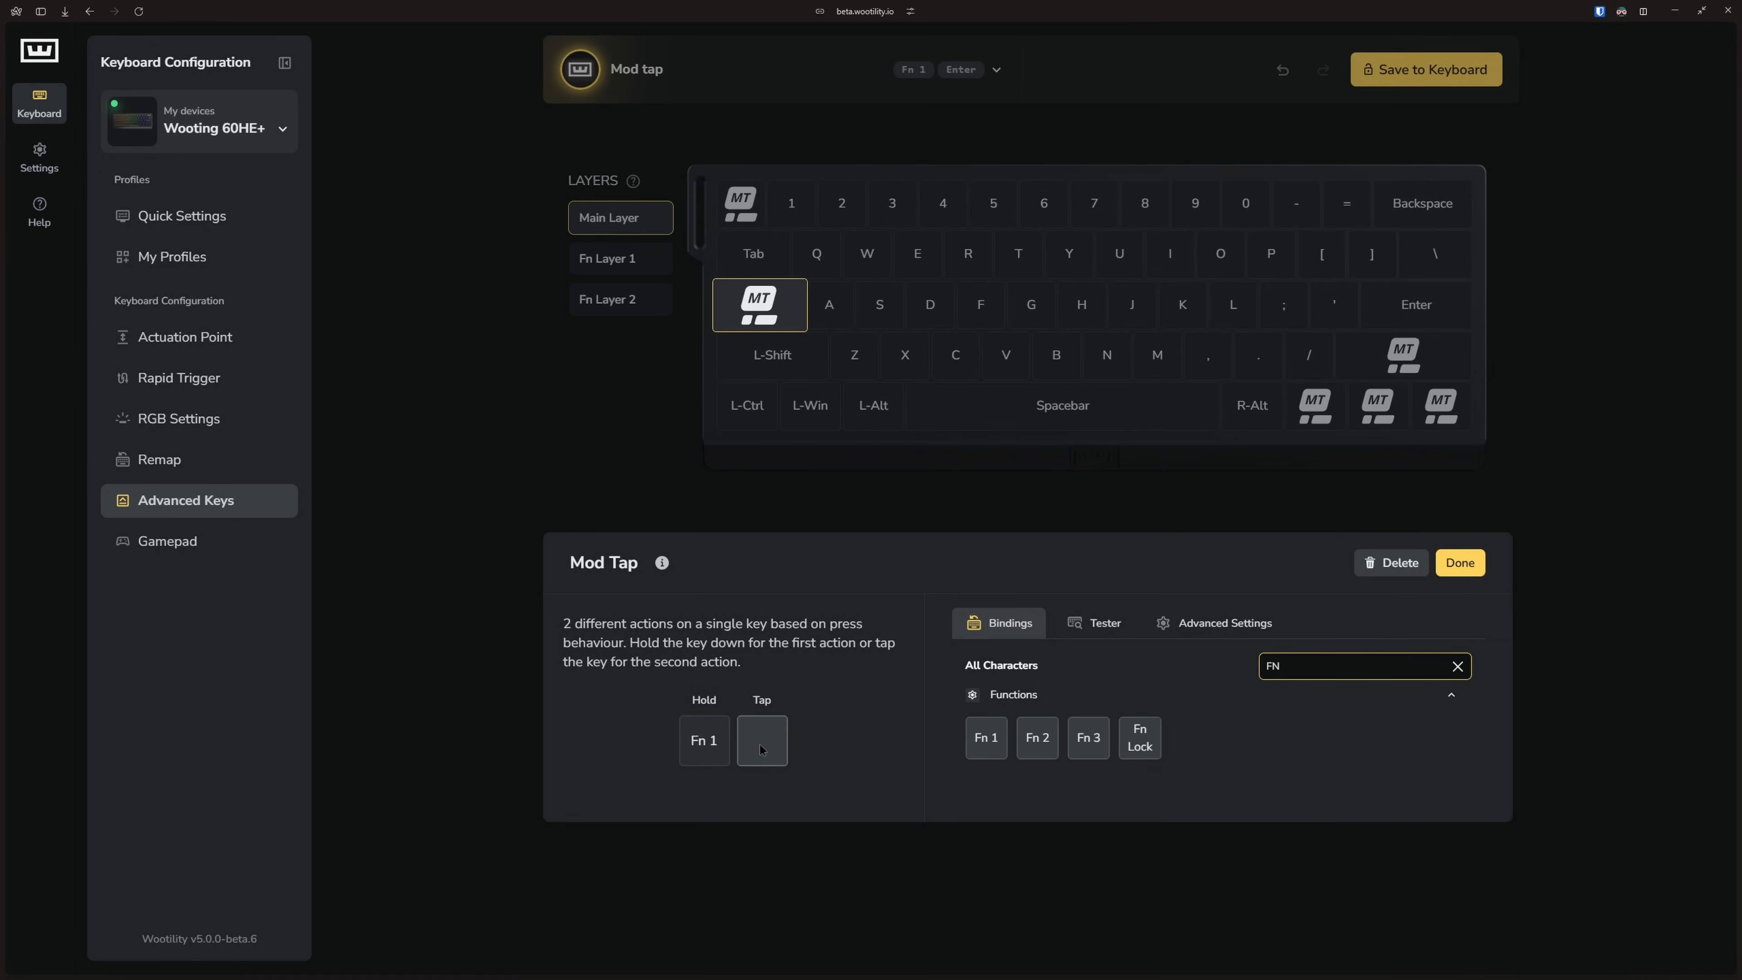